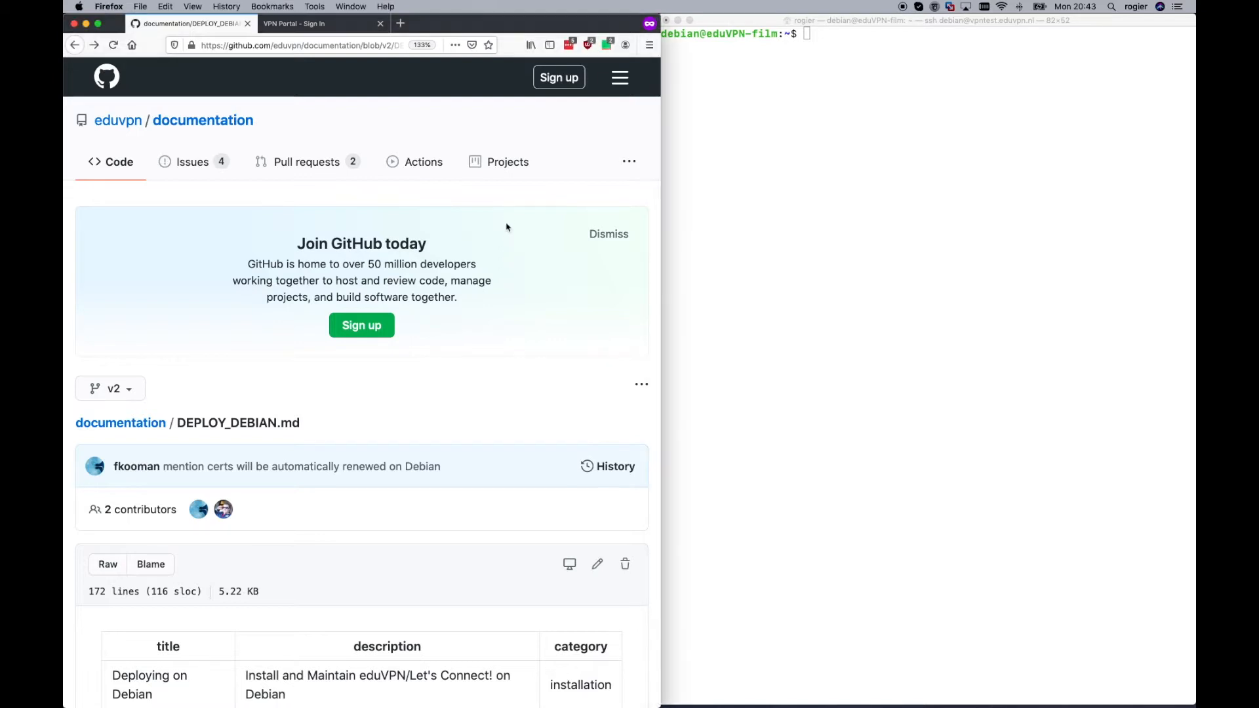
- Scroll the GitHub docs to the LDAP link and open the separate LDAP.md guide
scroll("down", 3)
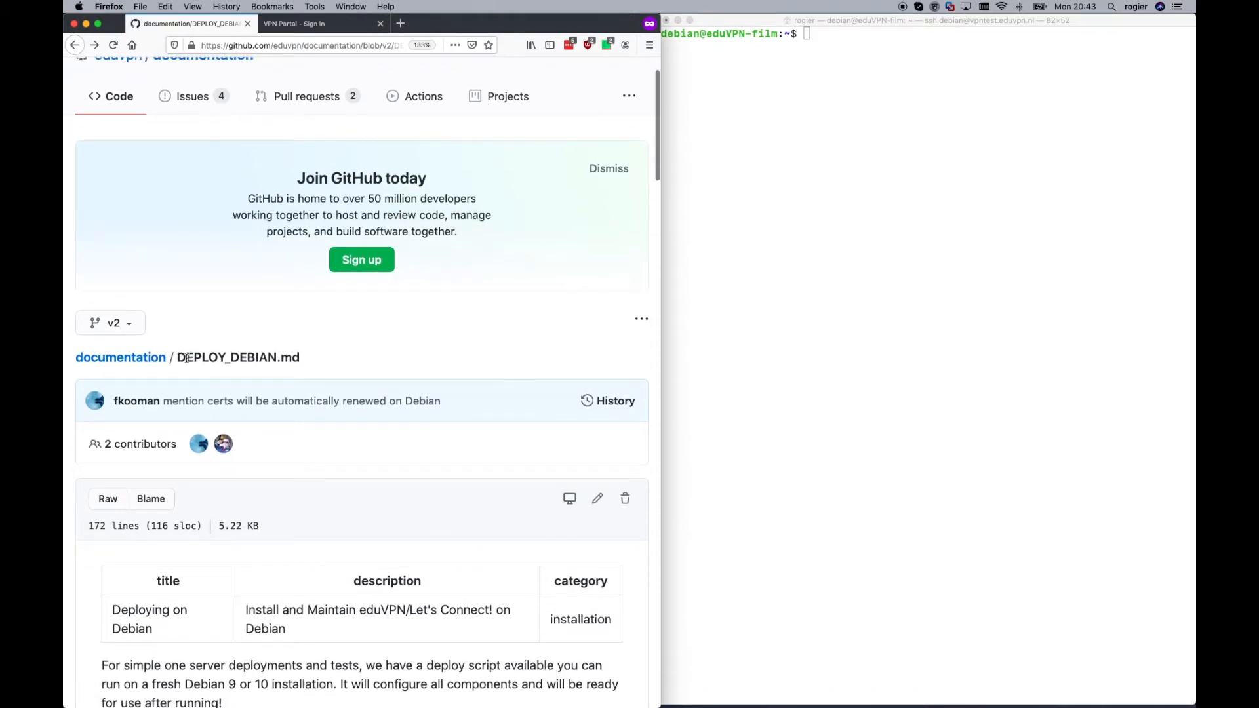
scroll("down", 3)
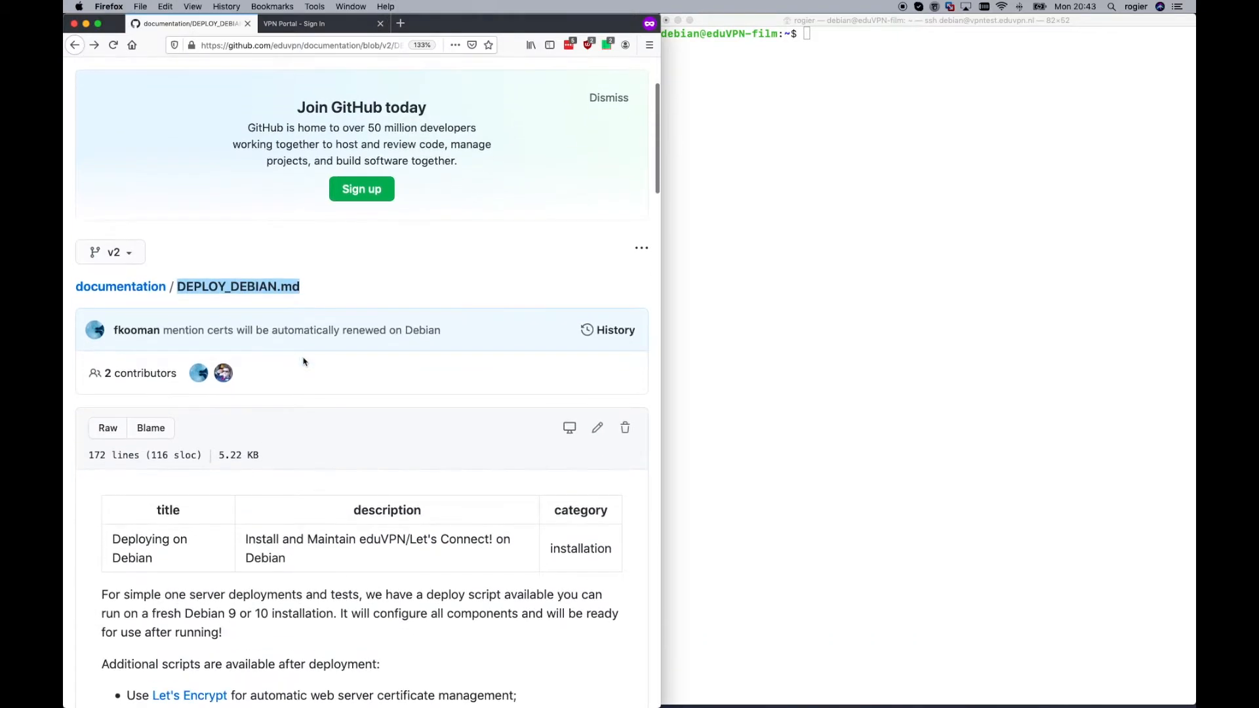
scroll("down", 3)
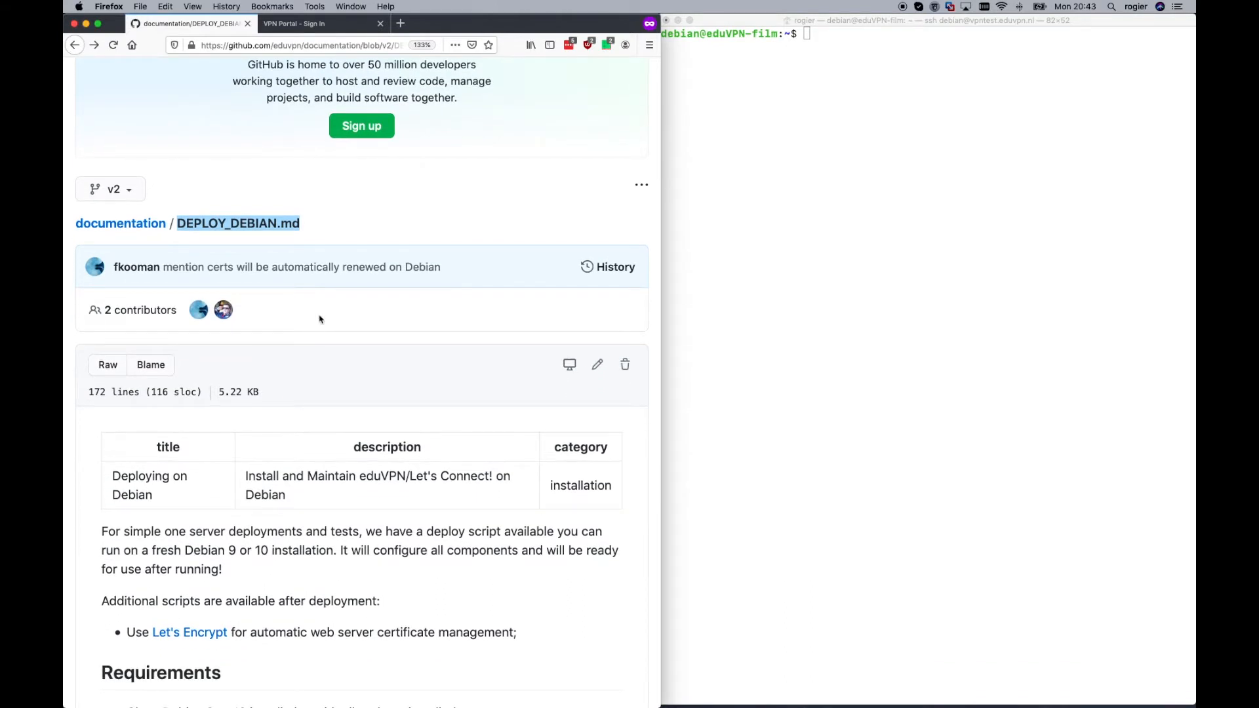
scroll("down", 3)
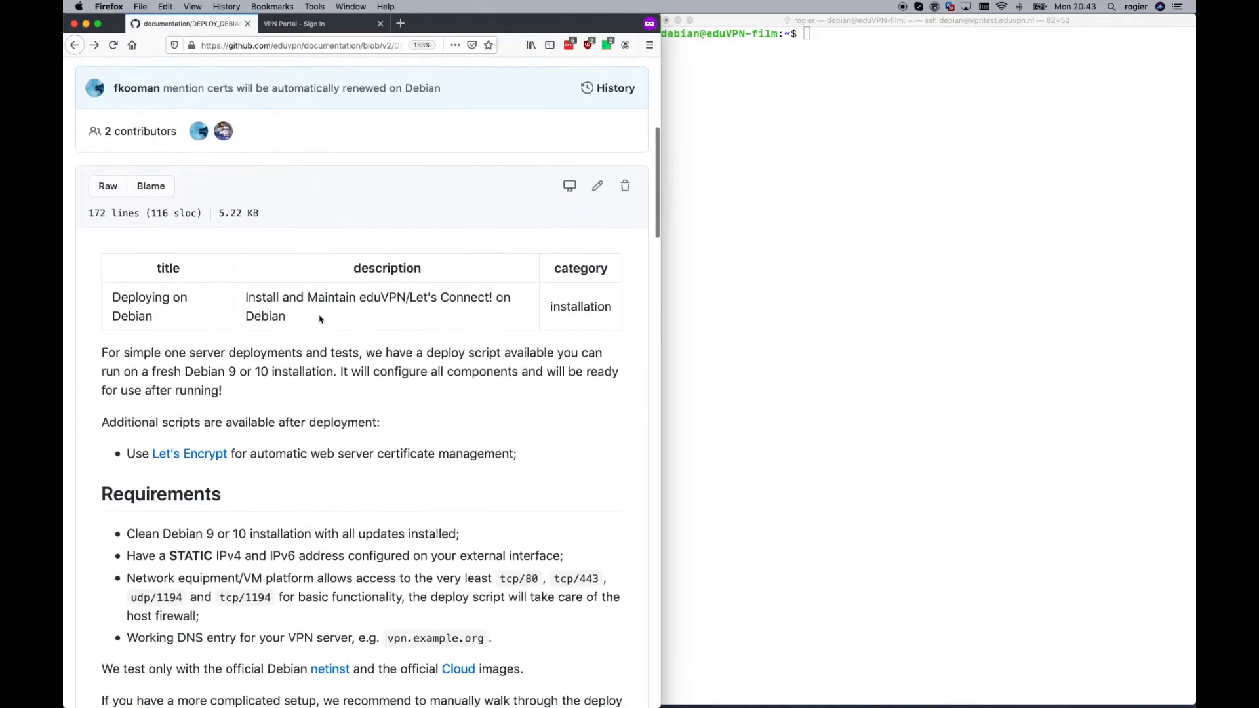
scroll("down", 3)
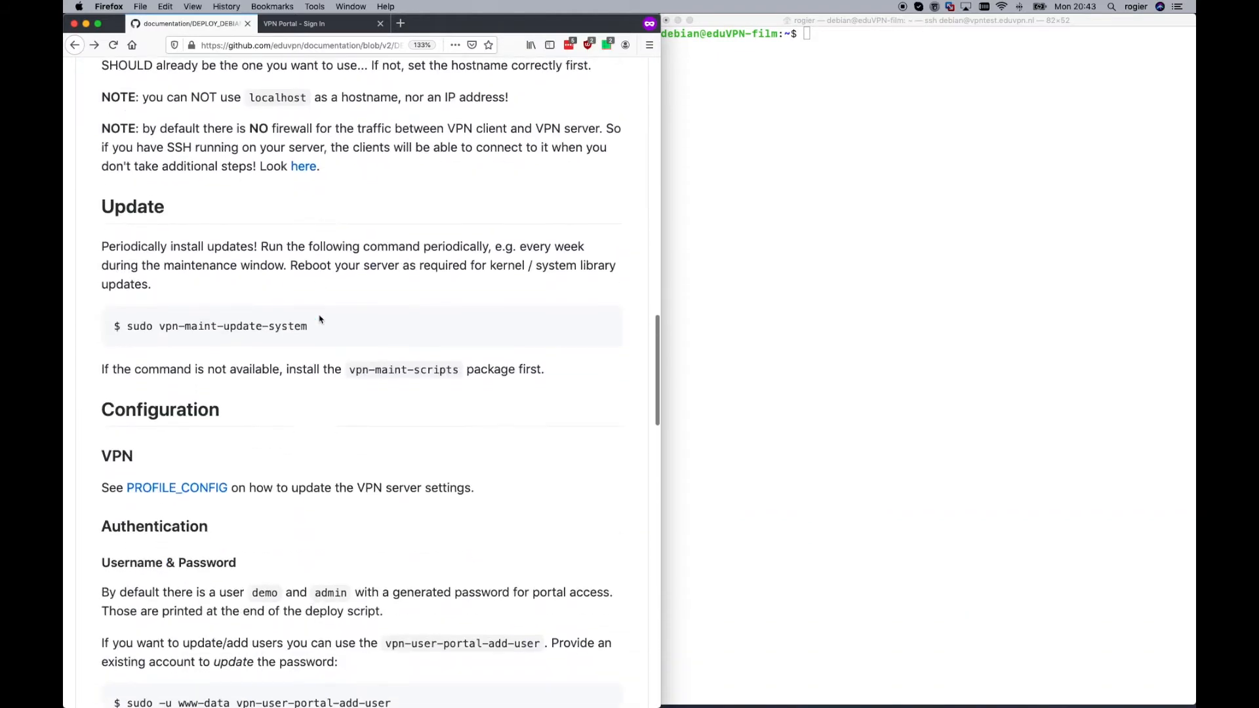
scroll("down", 3)
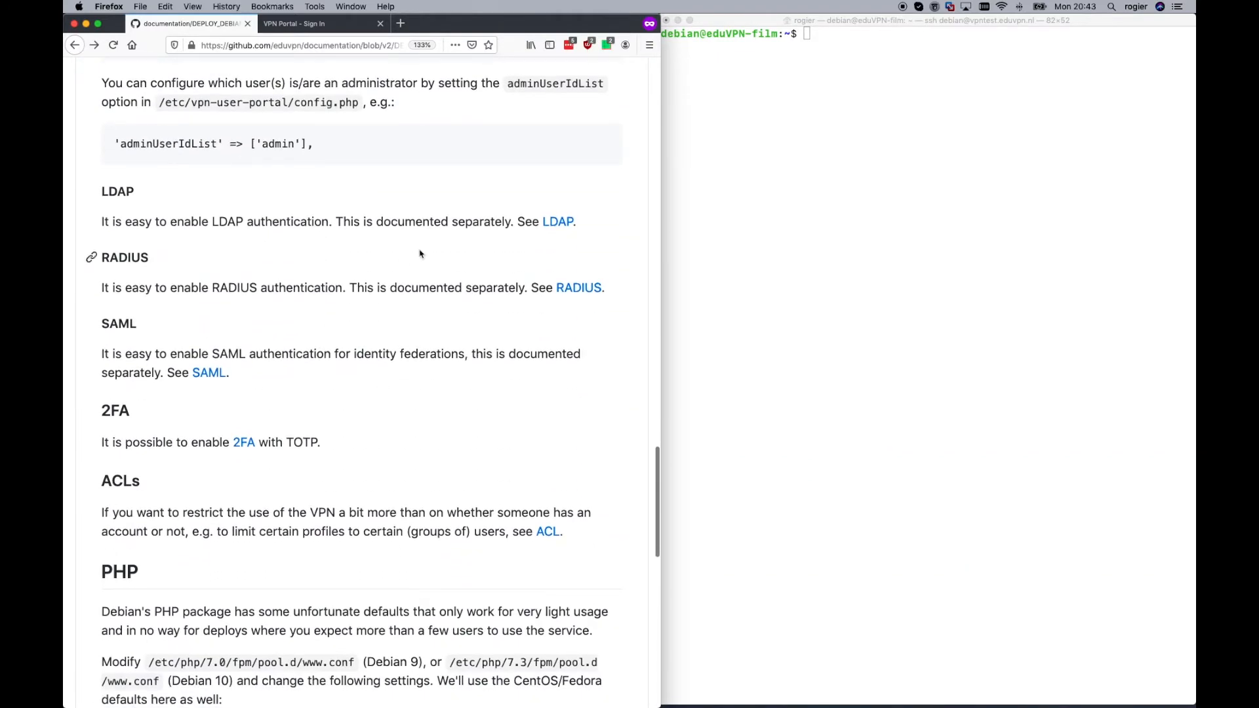
mouse_move(559, 221)
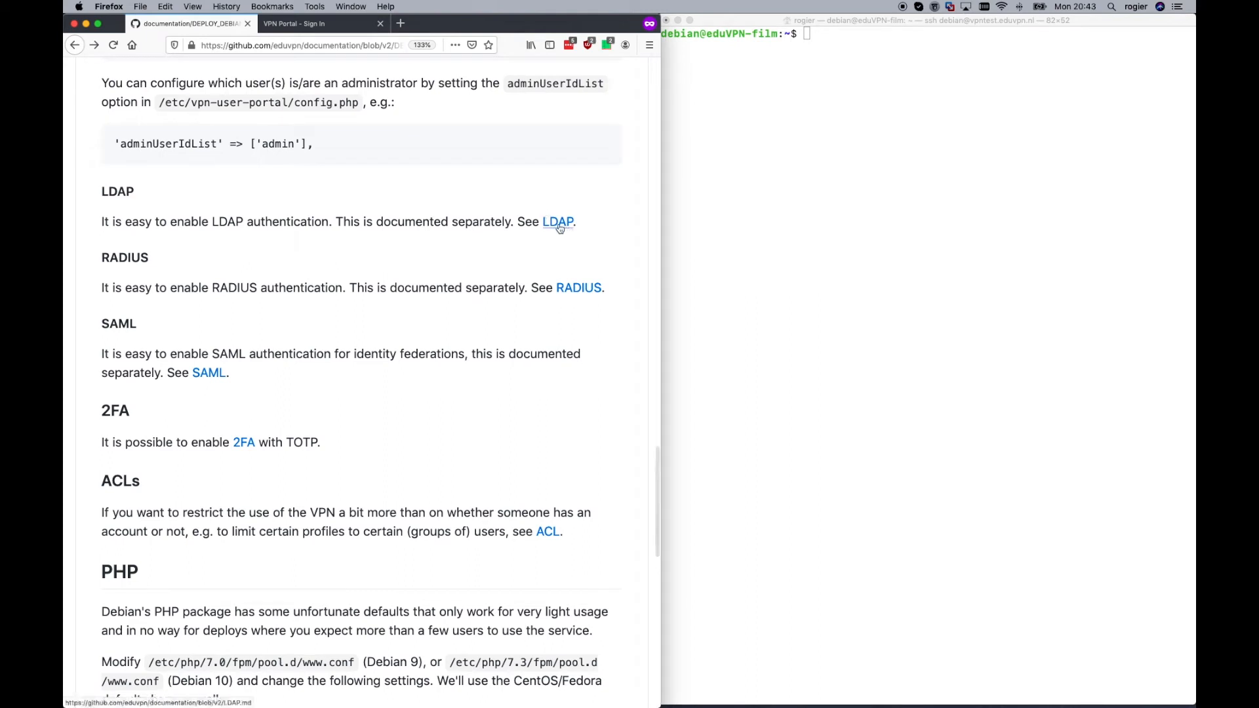
mouse_move(485, 265)
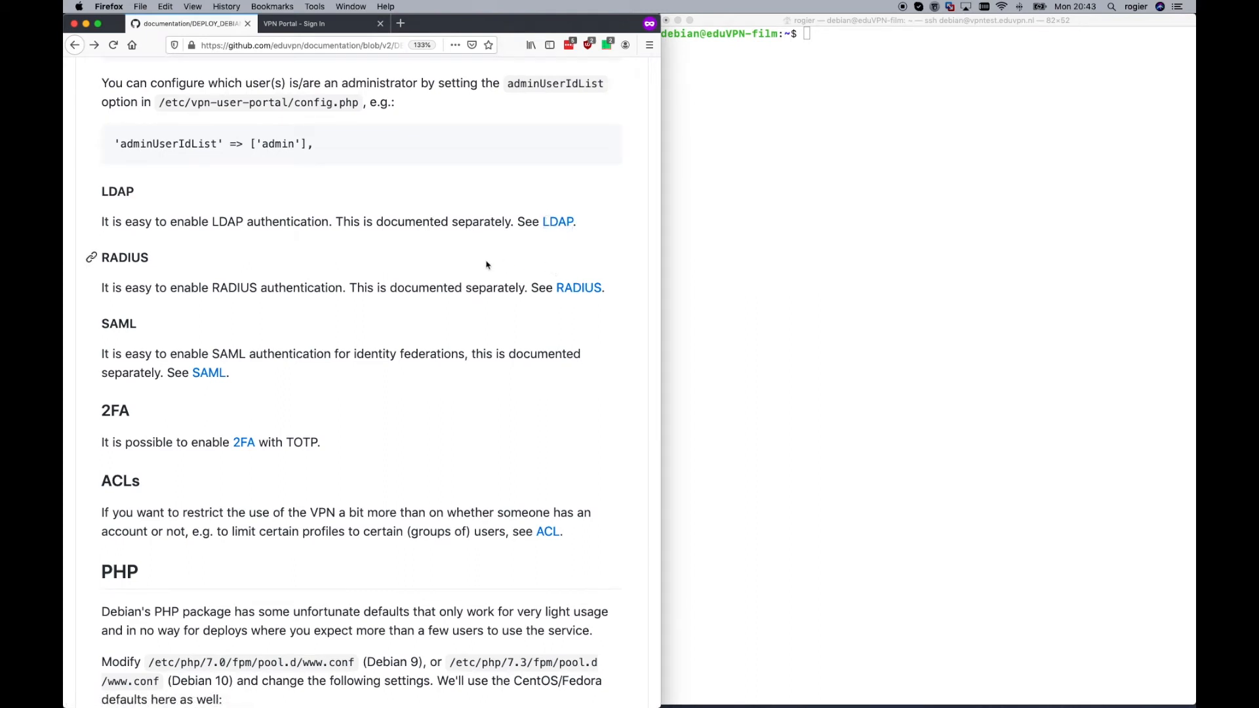
mouse_move(402, 338)
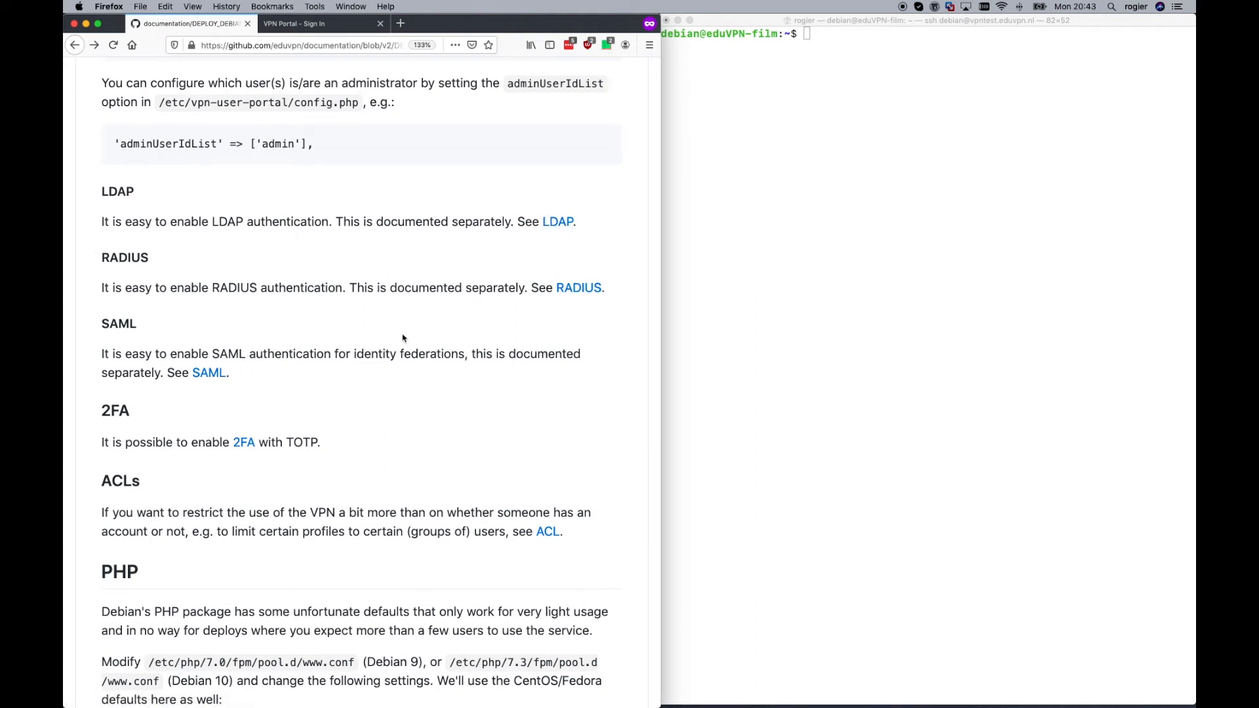
mouse_move(558, 221)
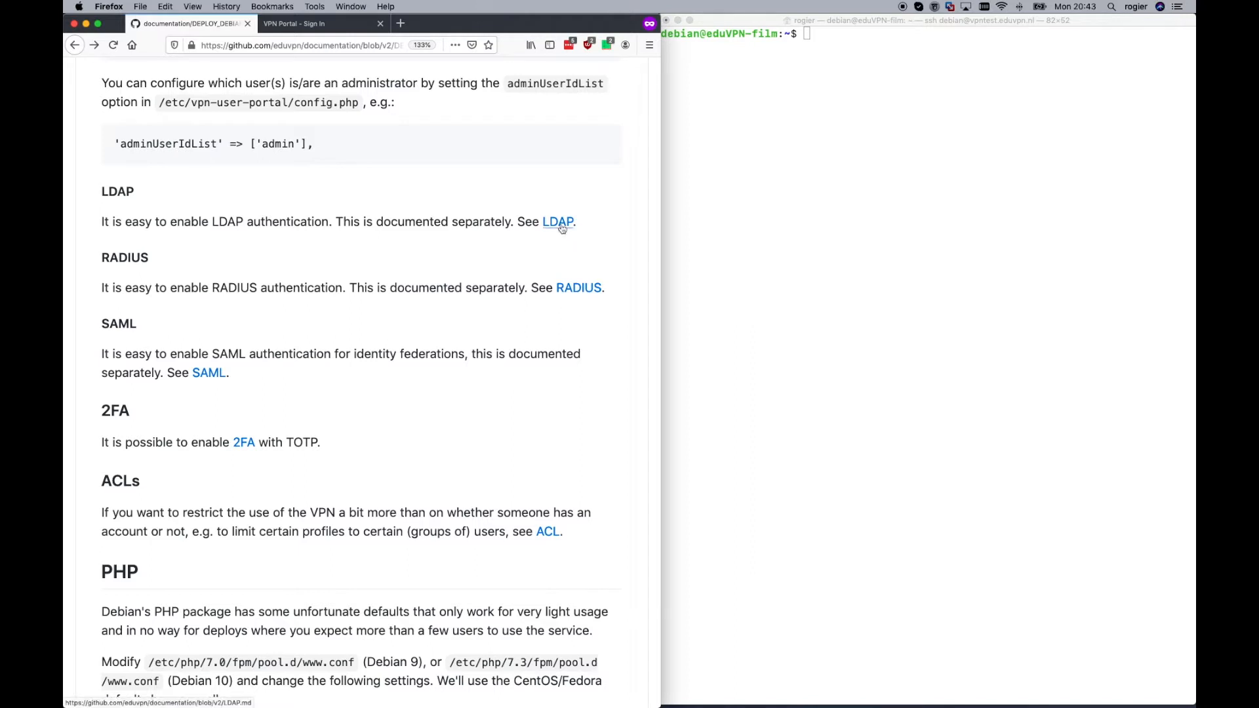
left_click(557, 221)
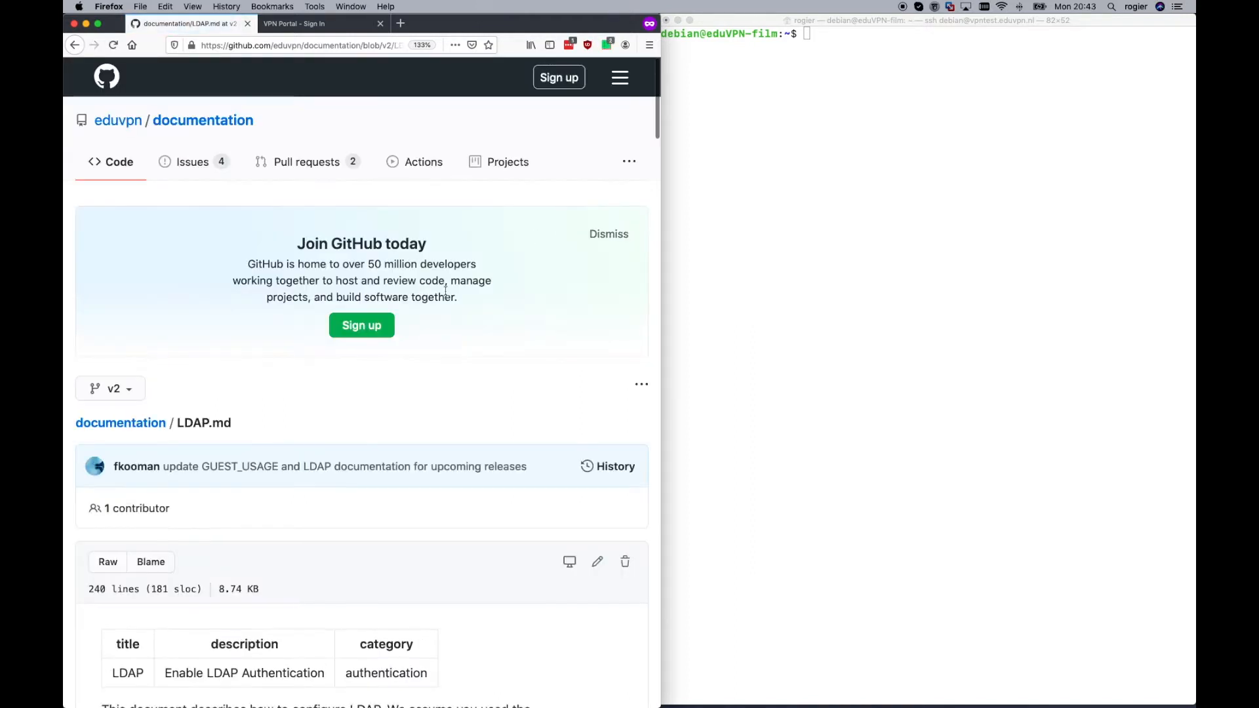
- Reach the Introduction and select the Debian 'sudo apt install ldap-utils php-ldap' command
scroll("down", 3)
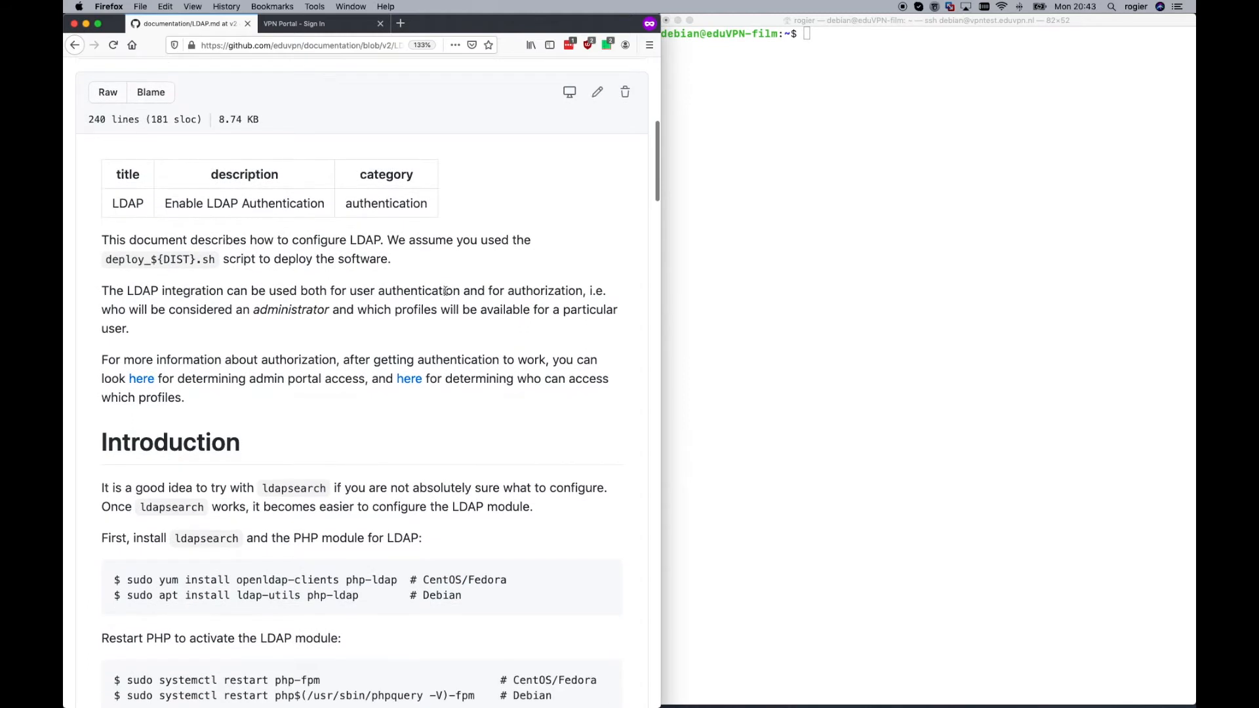
scroll("down", 3)
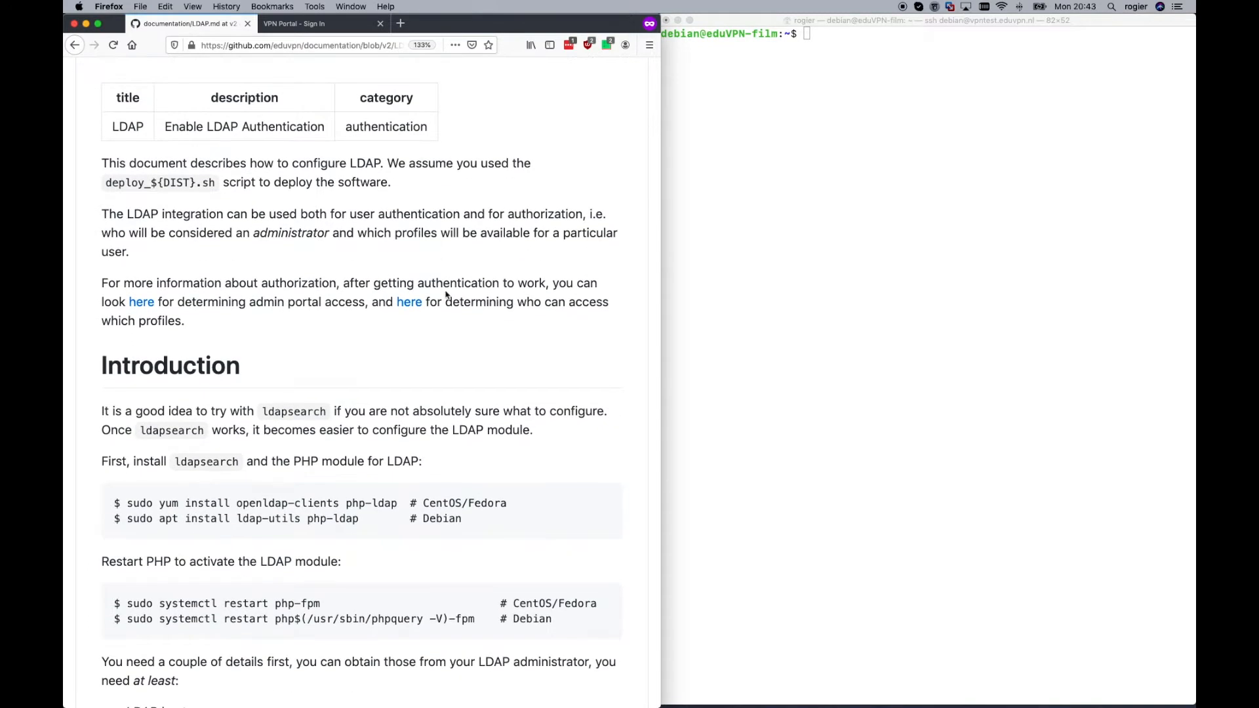
scroll("up", 3)
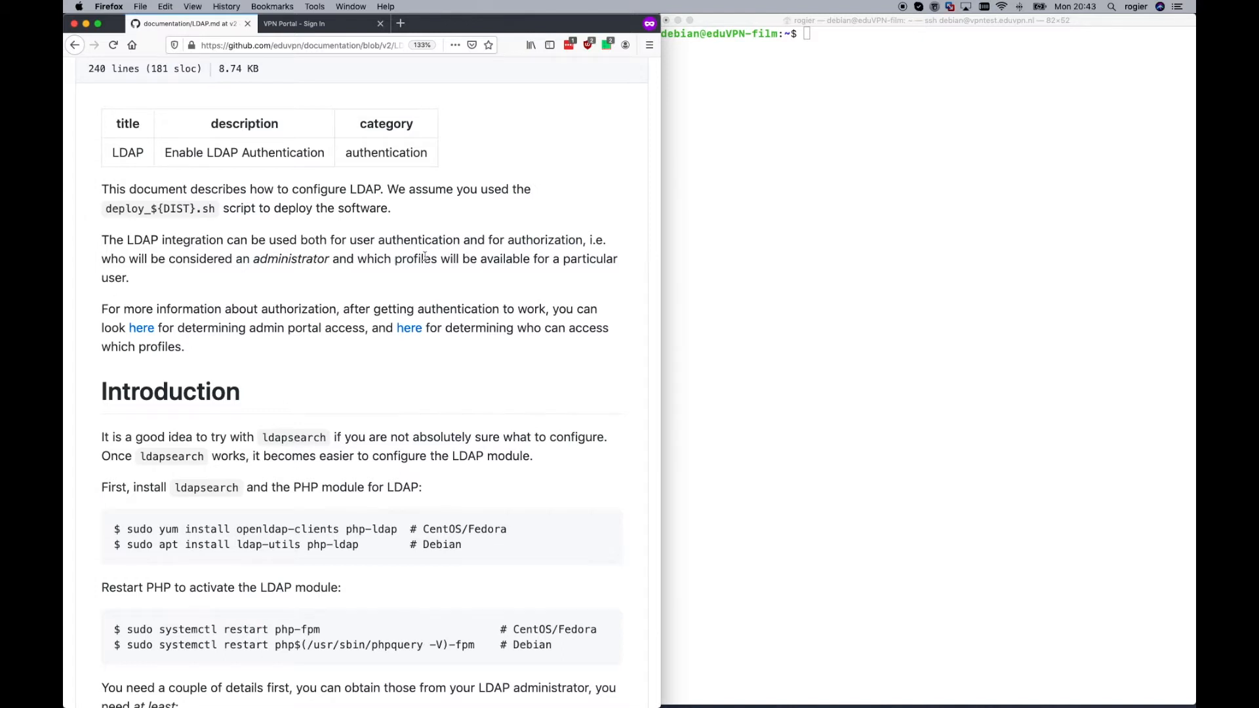
scroll("down", 3)
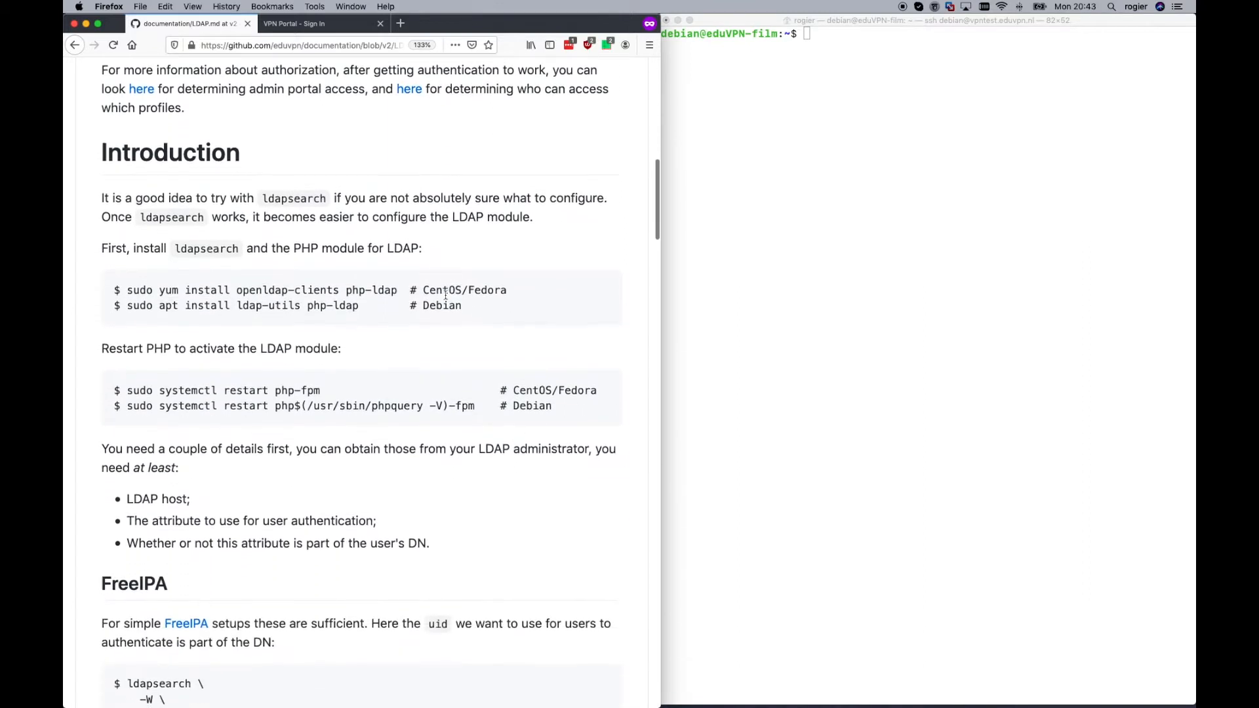
scroll("down", 3)
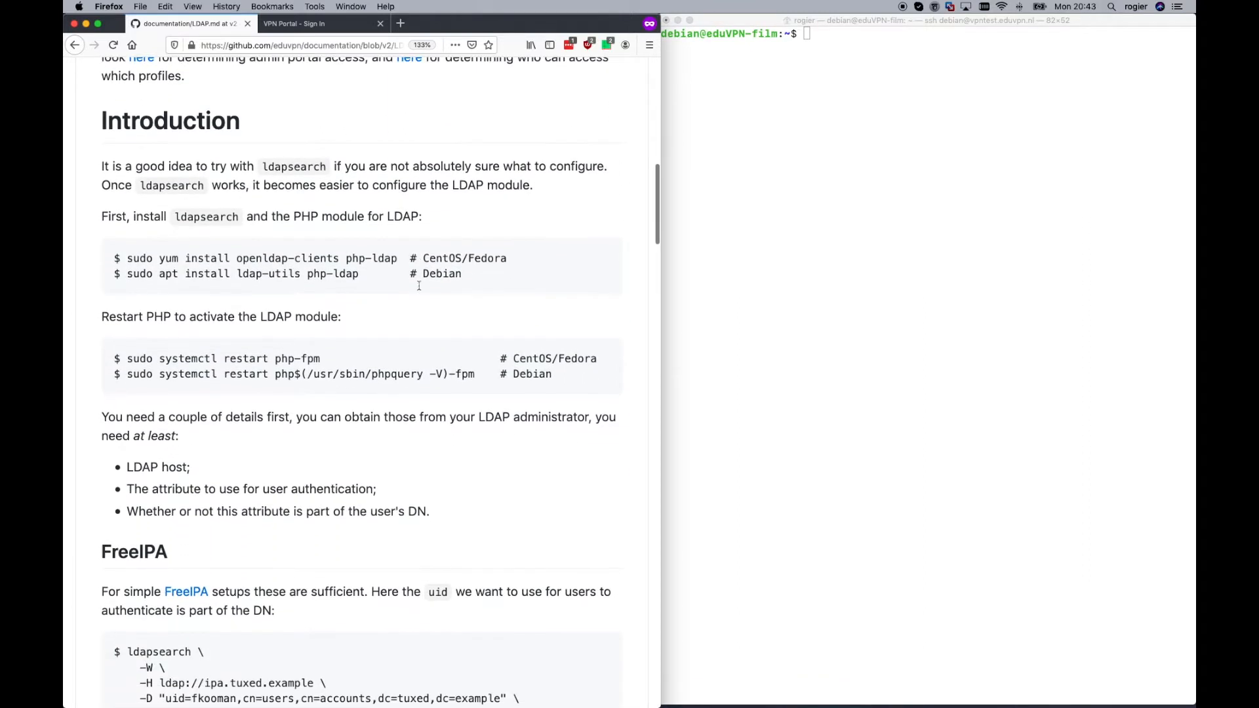
scroll("down", 3)
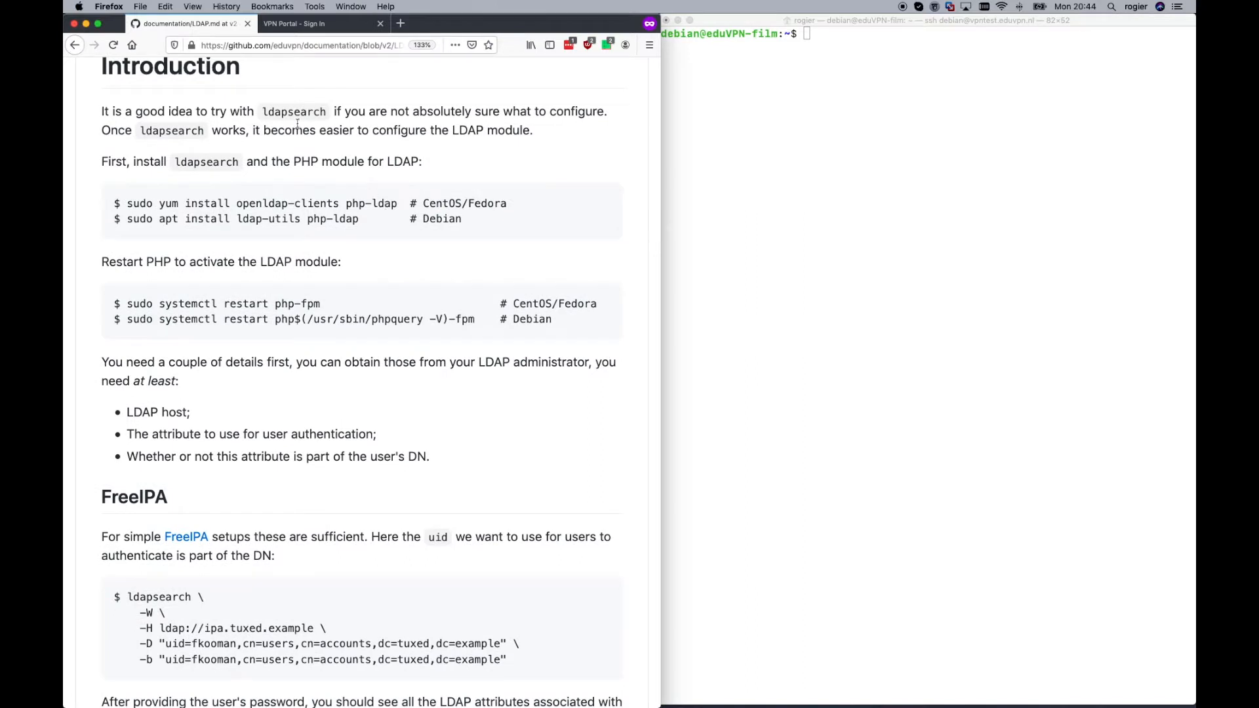
double_click(292, 111)
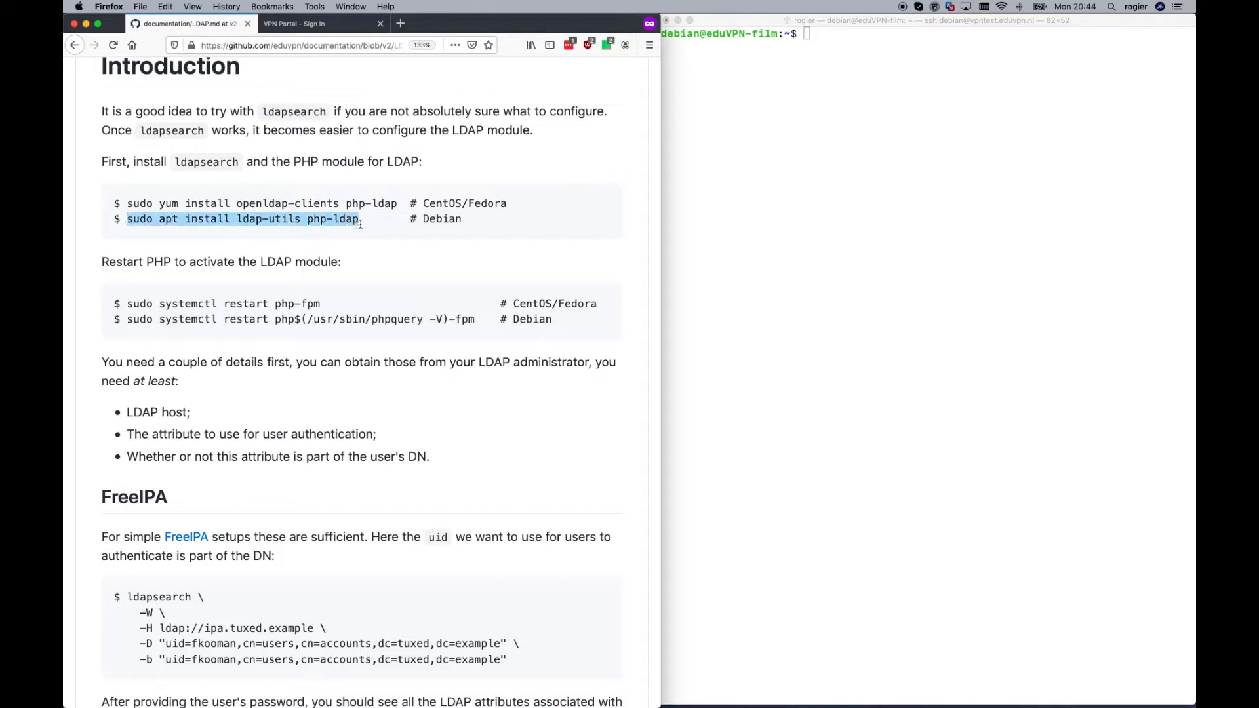
- Run 'sudo apt install ldap-utils php-ldap' on the Debian server and confirm with Y
type("sudo apt install ldap-utils php-ldap")
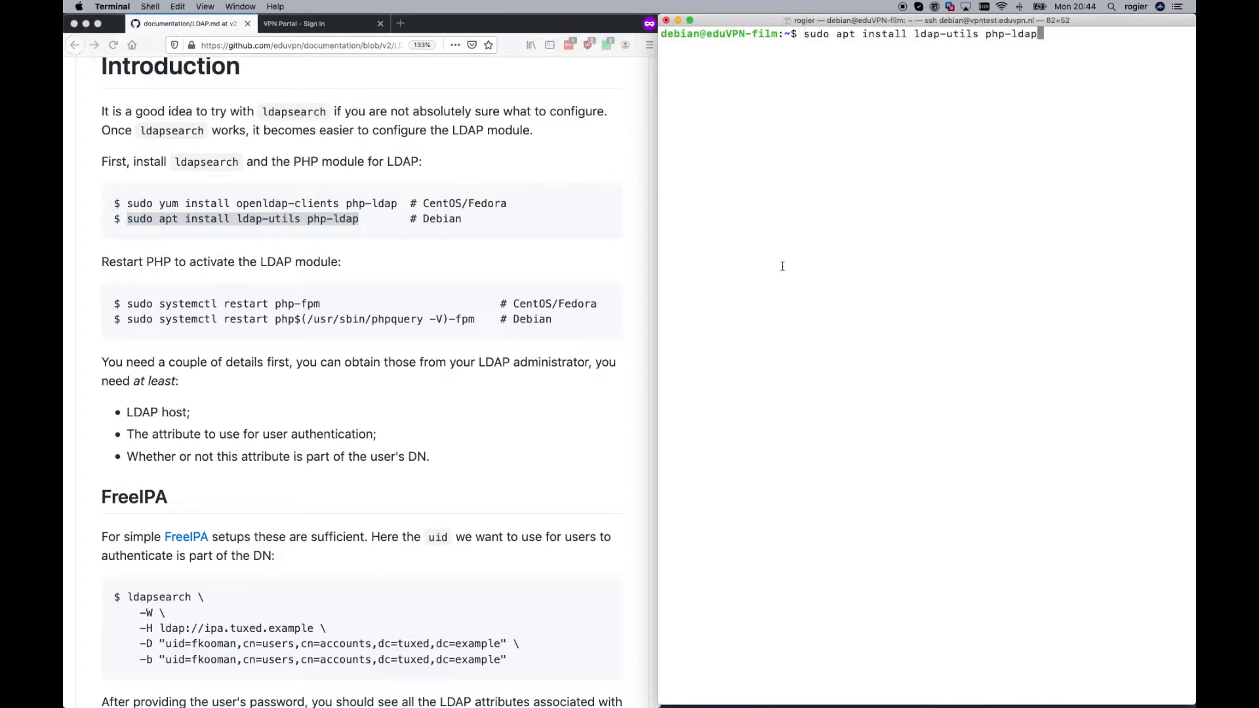
key("Return")
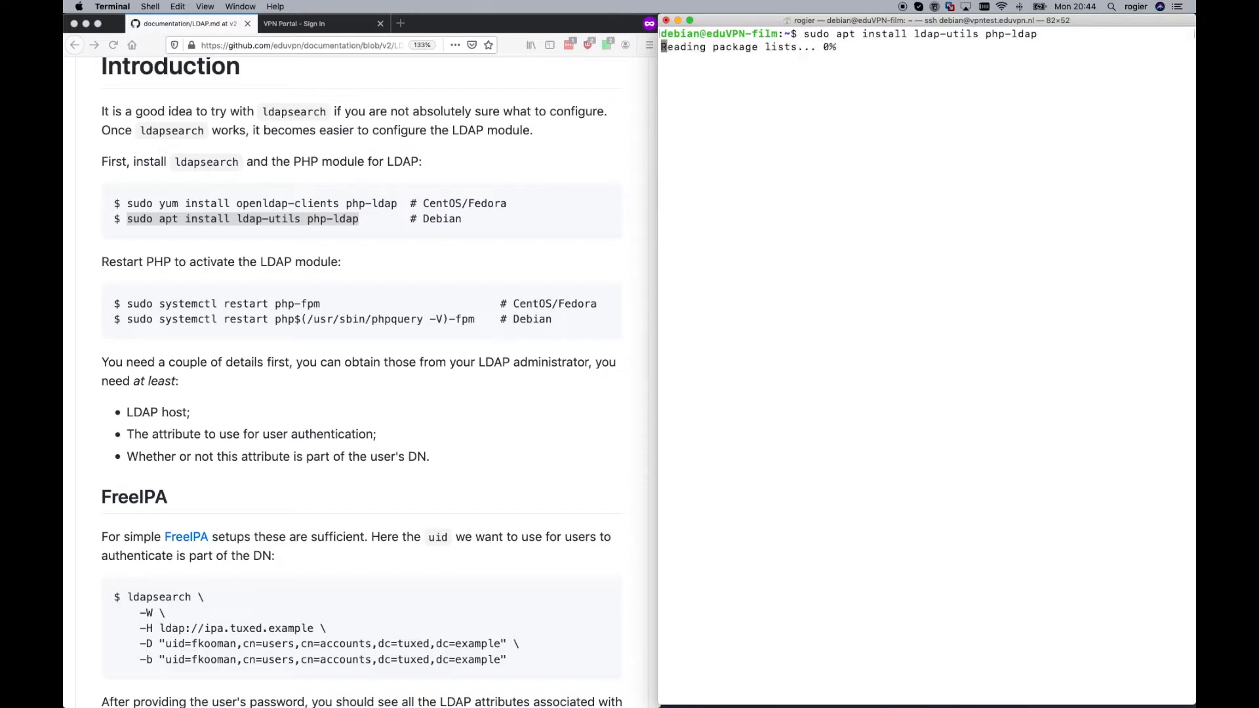
type("Y/n] Y")
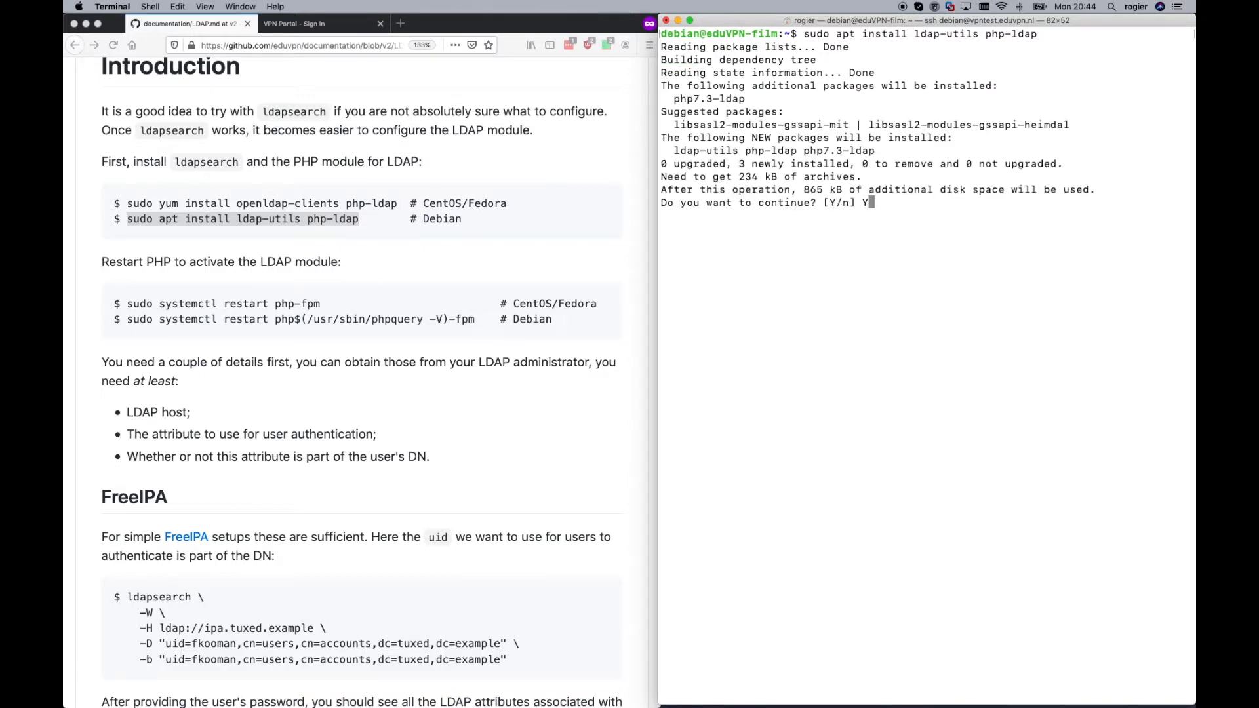
key("Return")
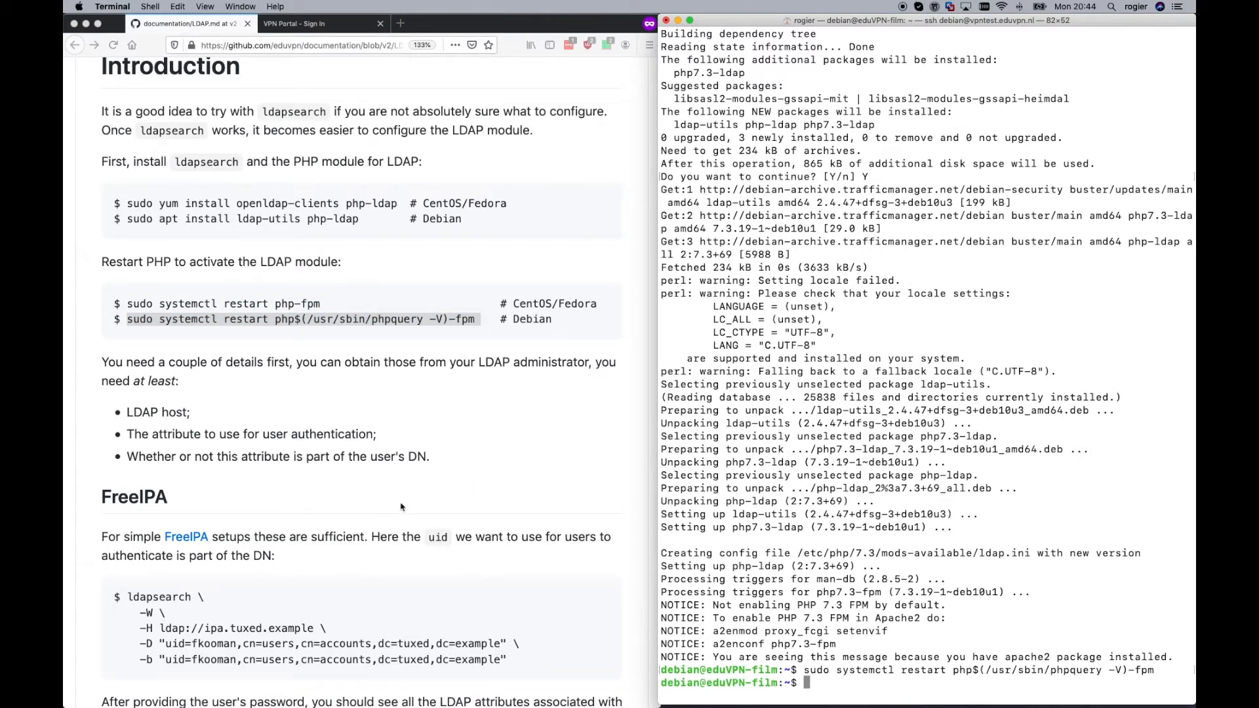
- Scroll the LDAP guide to the Active Directory section and mark its ldapsearch example command
scroll("down", 3)
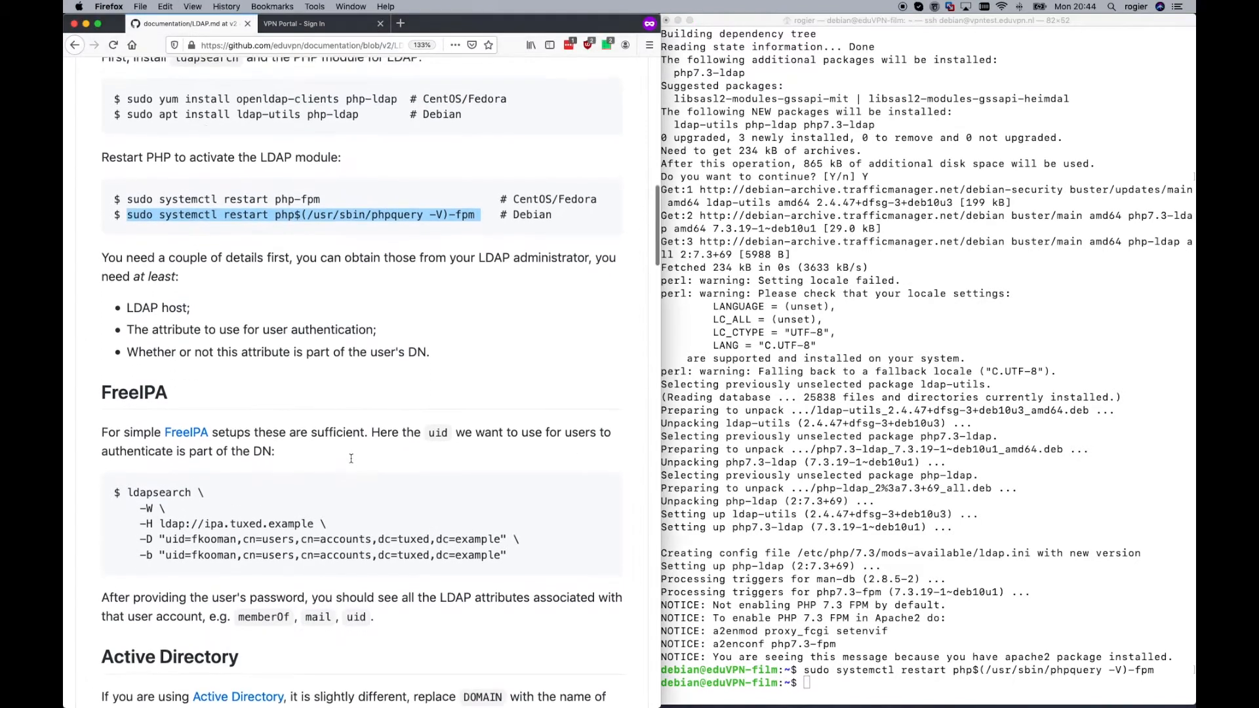
scroll("down", 3)
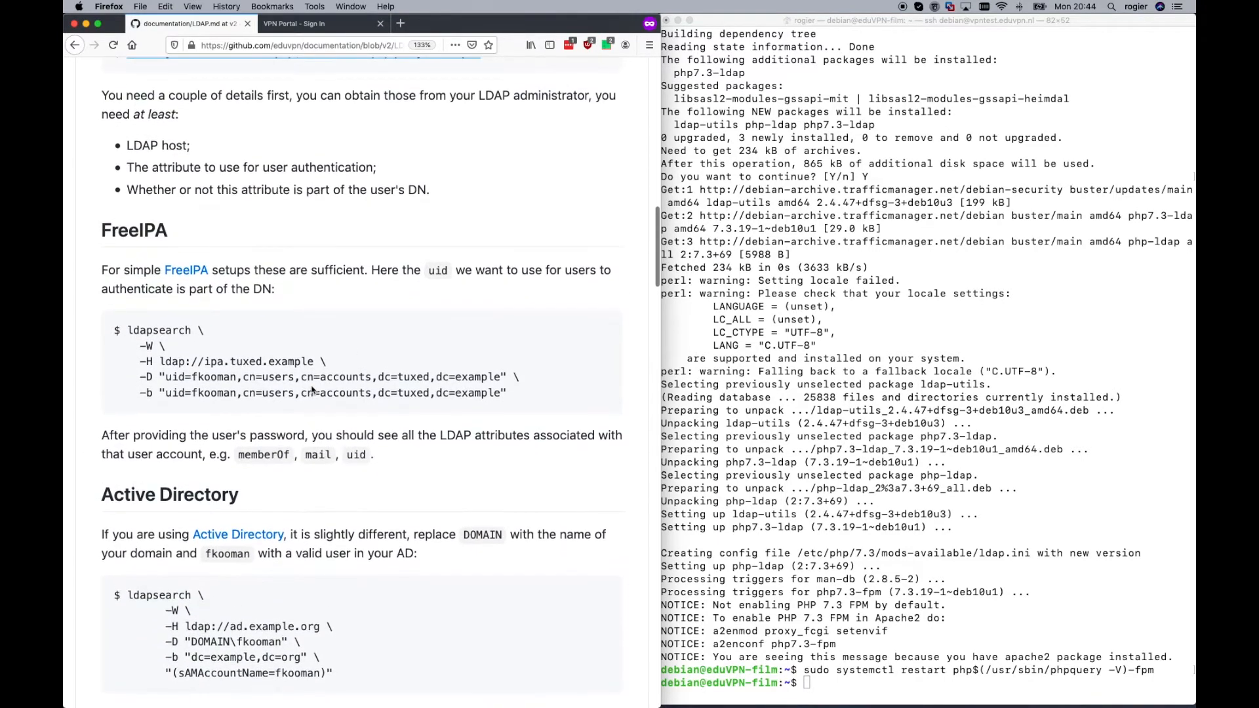
scroll("up", 3)
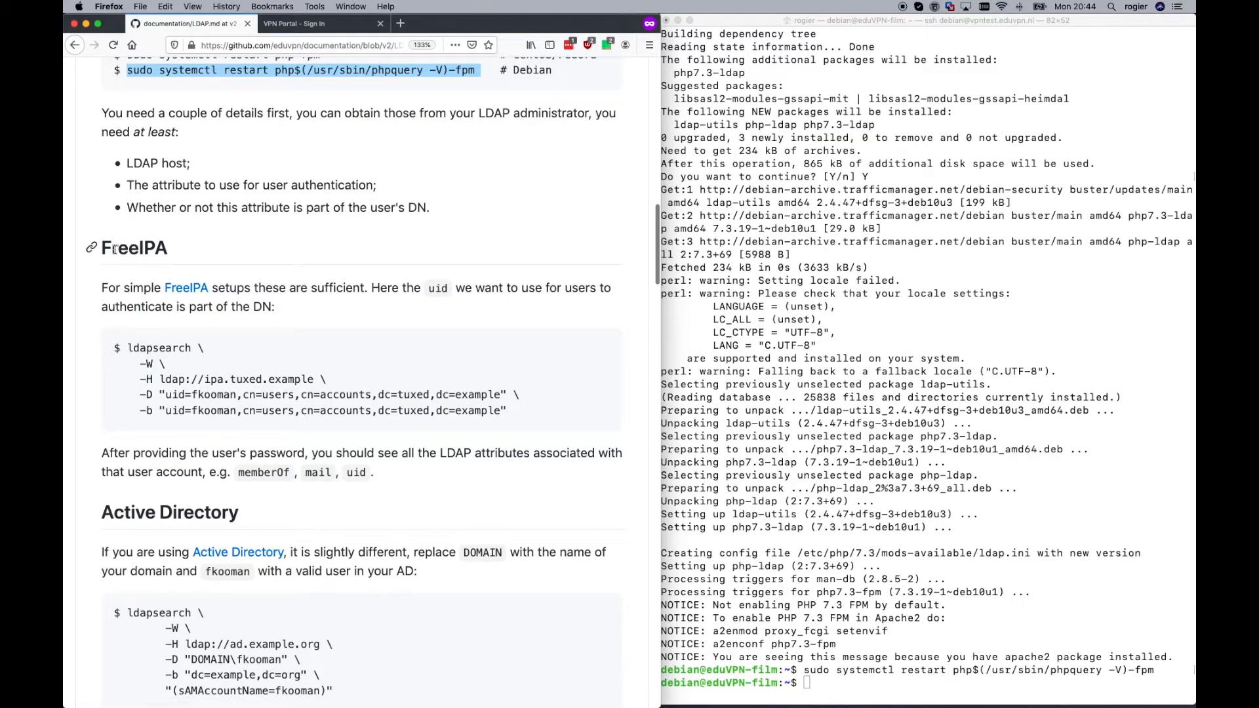
scroll("down", 3)
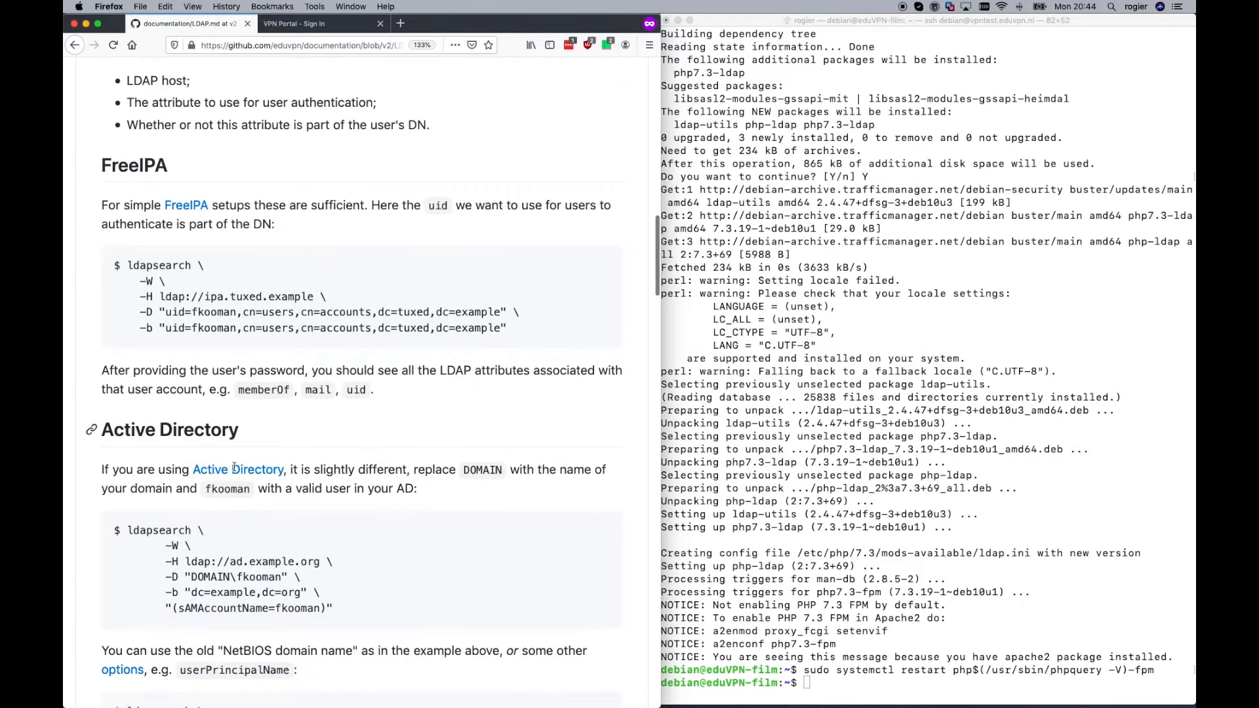
double_click(169, 430)
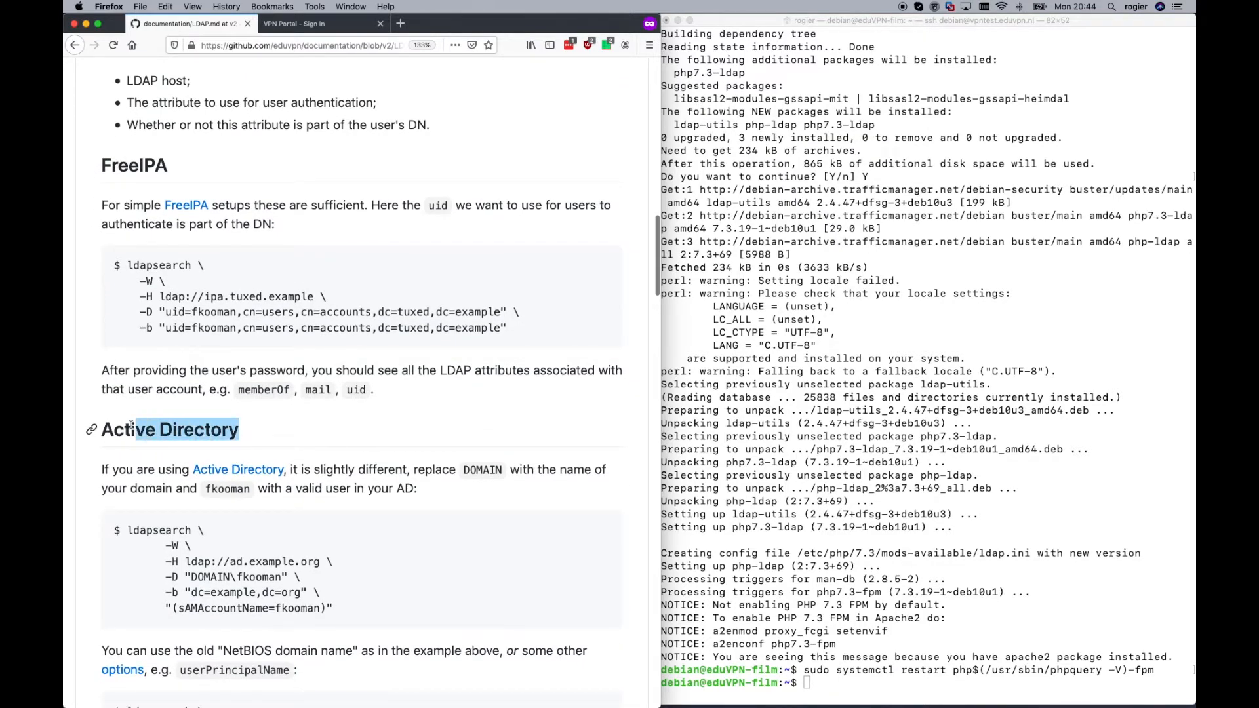
scroll("up", 3)
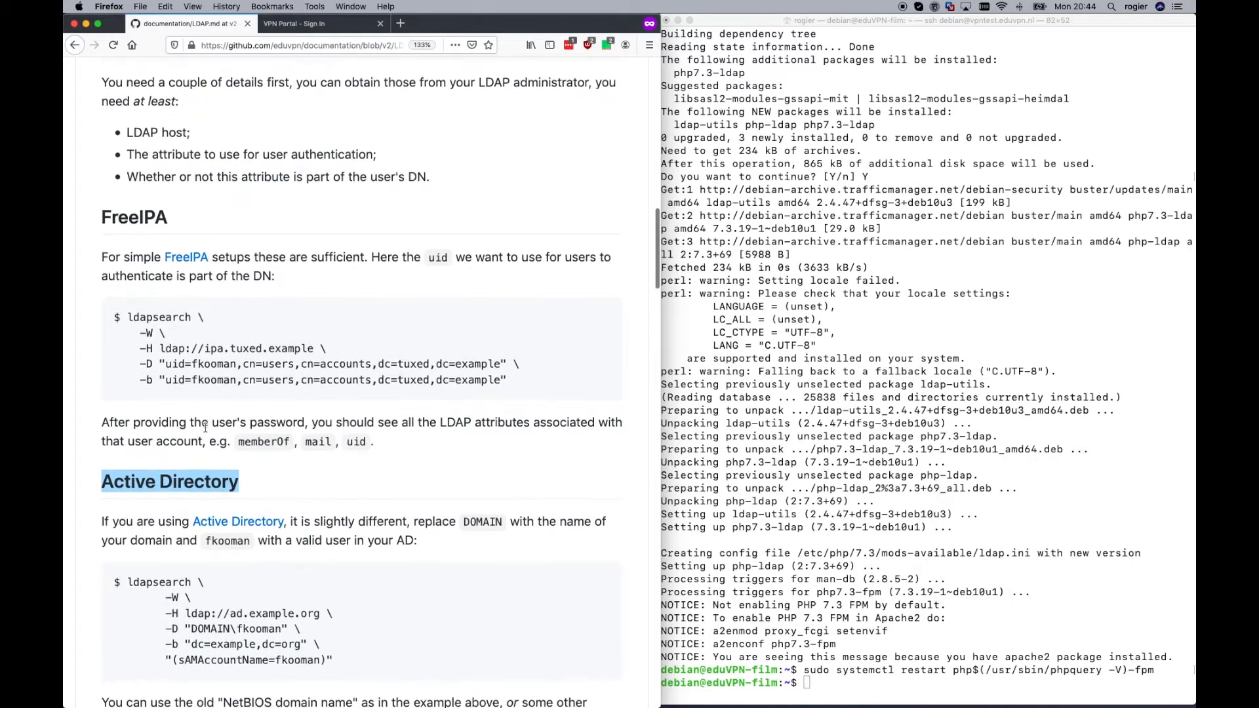
scroll("down", 3)
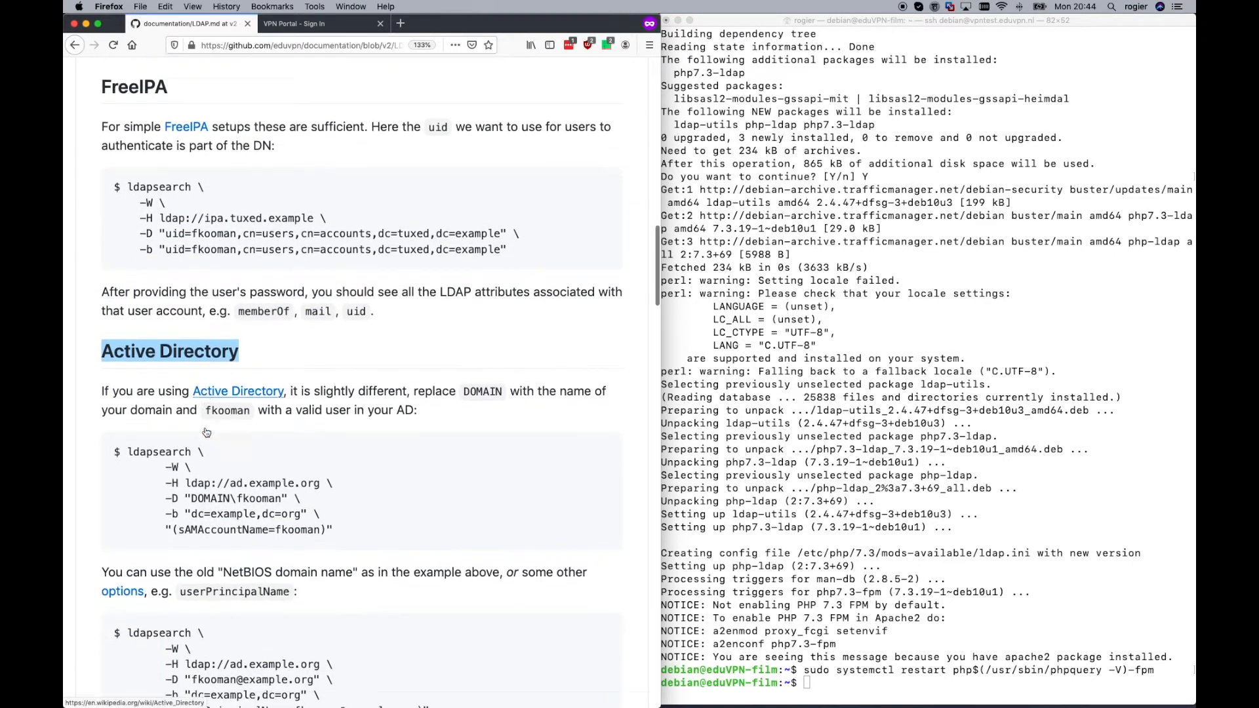
scroll("down", 3)
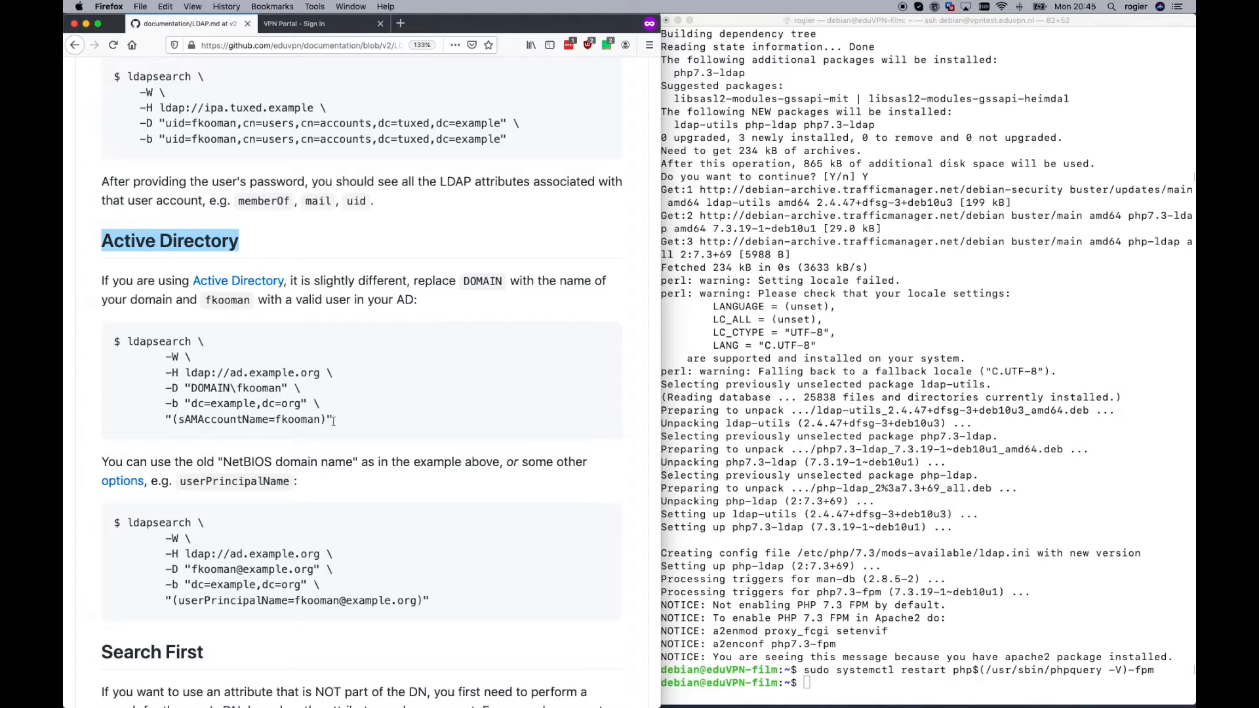
mouse_move(334, 423)
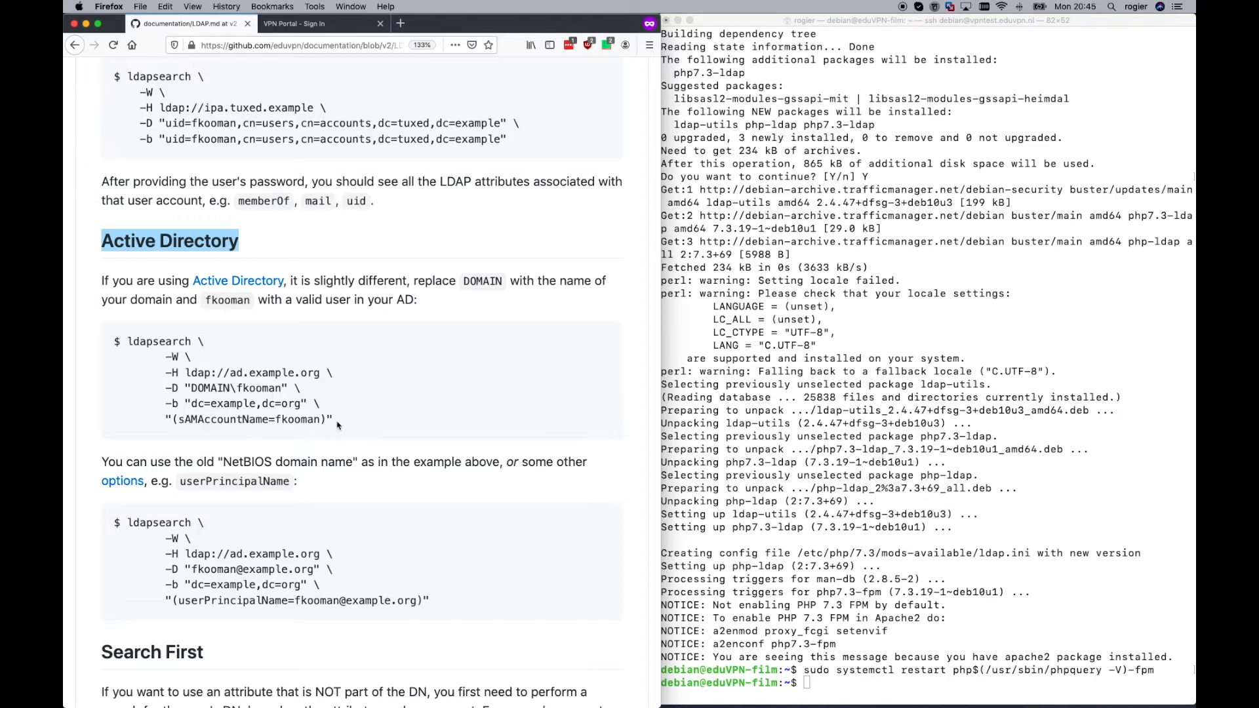
scroll("down", 3)
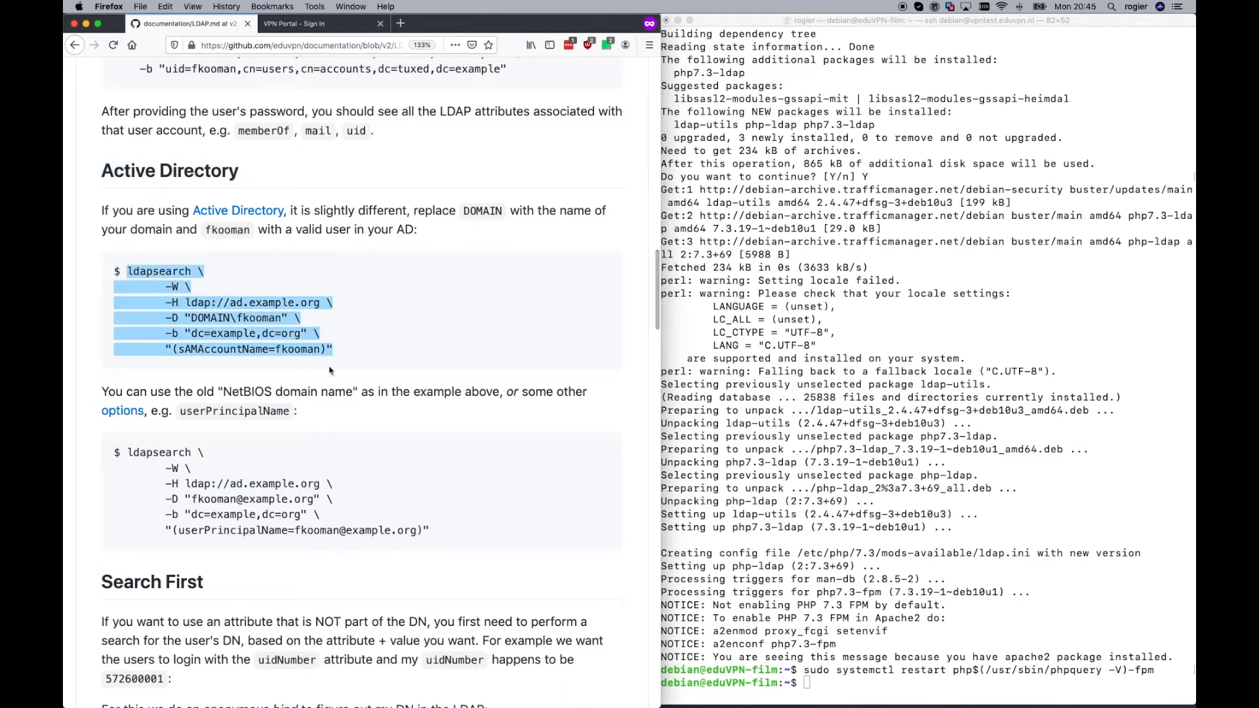
- Run ldapsearch against ldap://10.2.0.4 for sAMAccountName=jan and review jan jansen's returned entry
left_click(336, 354)
type("ldapsearch -W -H ldap://10.2.0.4 -D \"eduvpn\\jan\" -b \"dc=eduvpn,dc=nl\" \"(sAMAccountName=jan)\"")
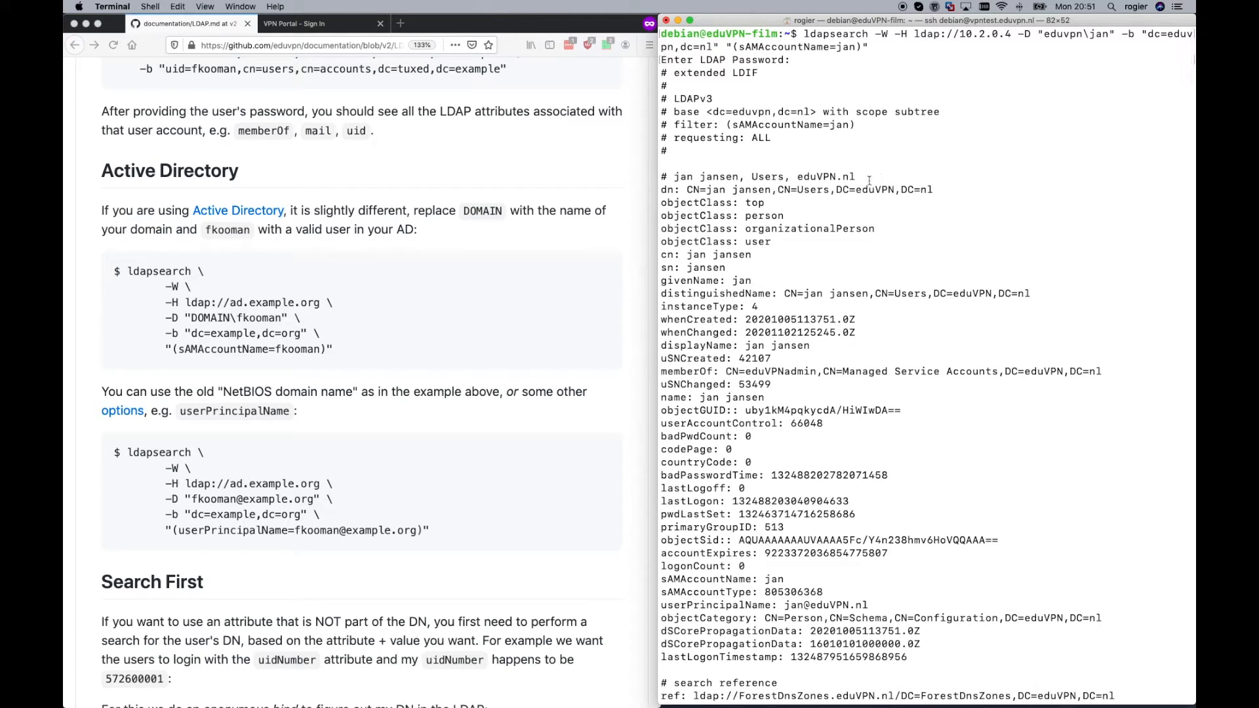
mouse_move(749, 196)
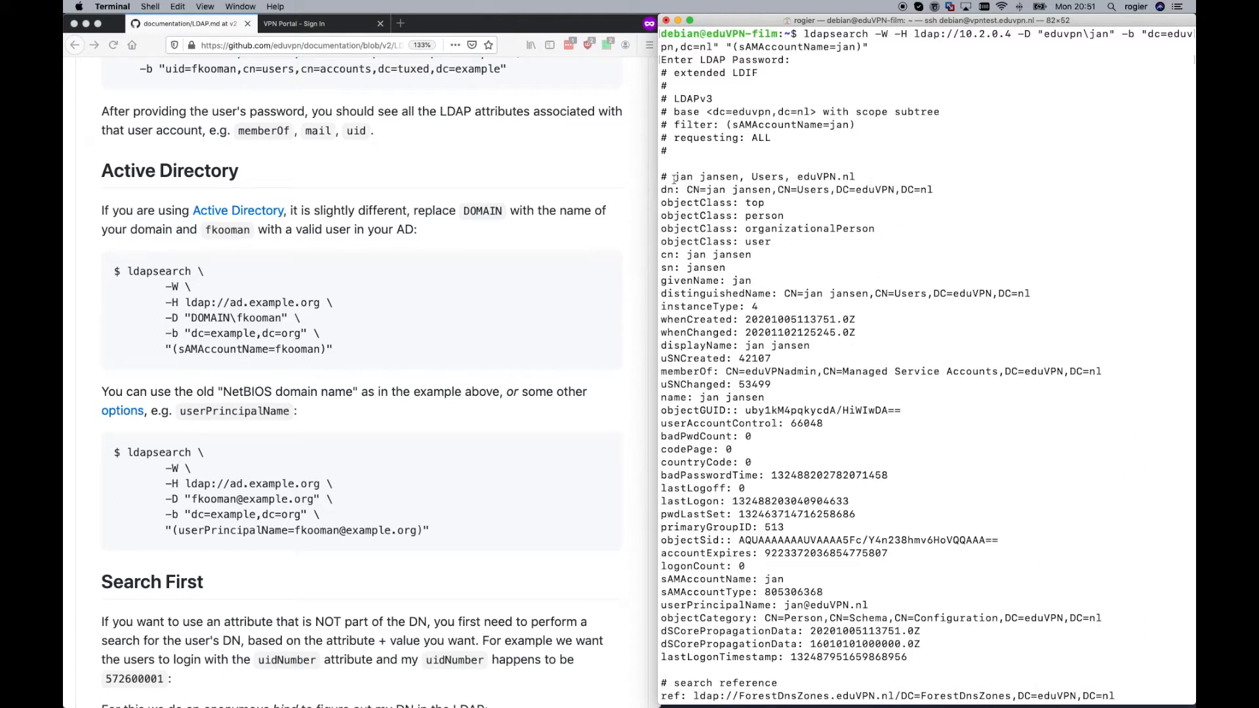
double_click(705, 176)
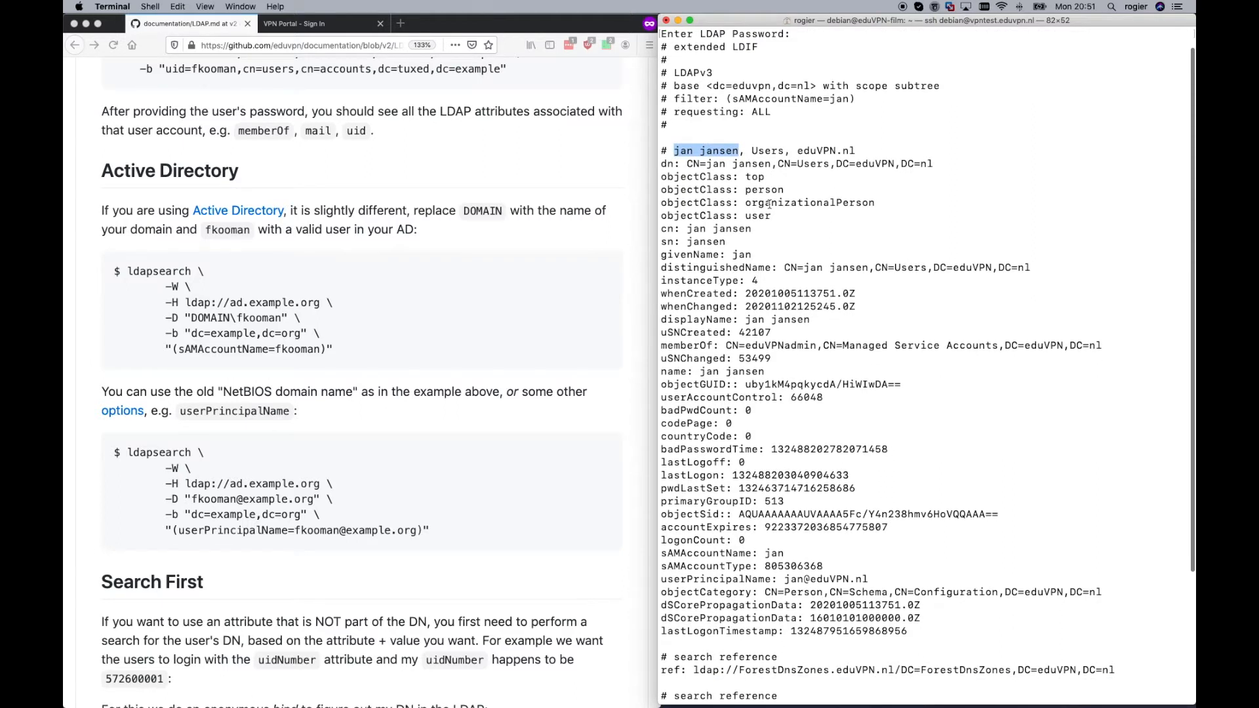
scroll("down", 3)
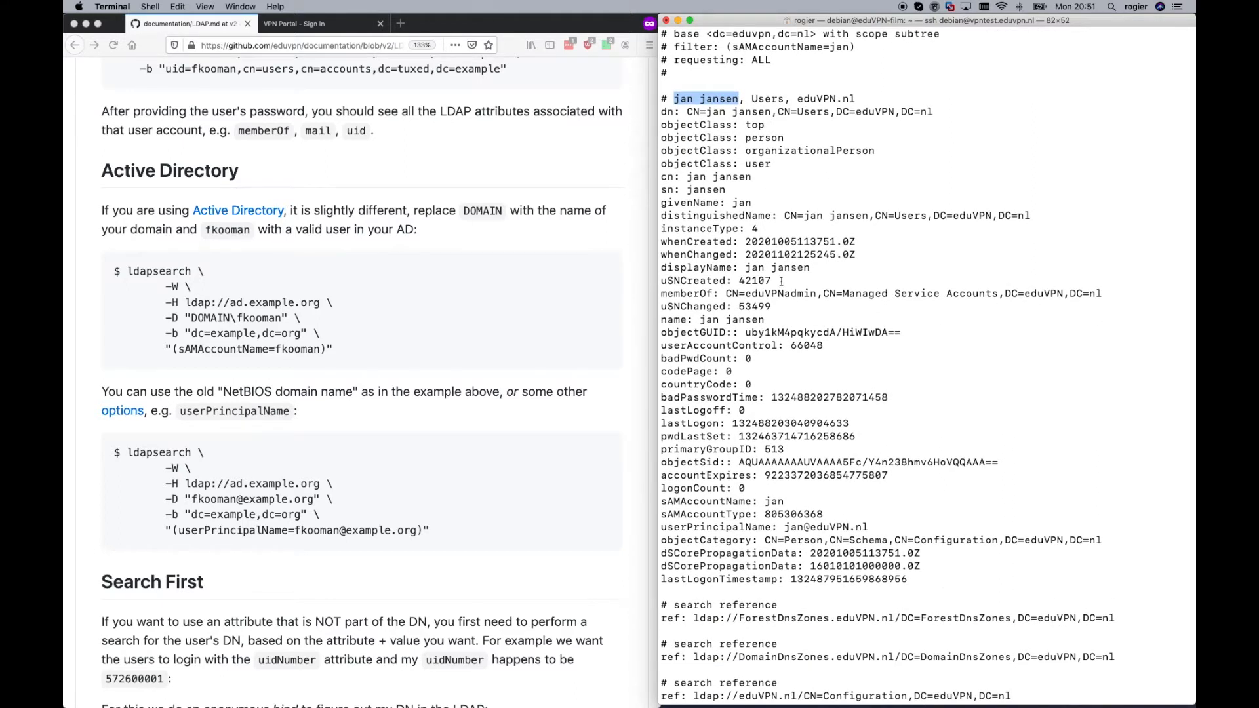
scroll("down", 3)
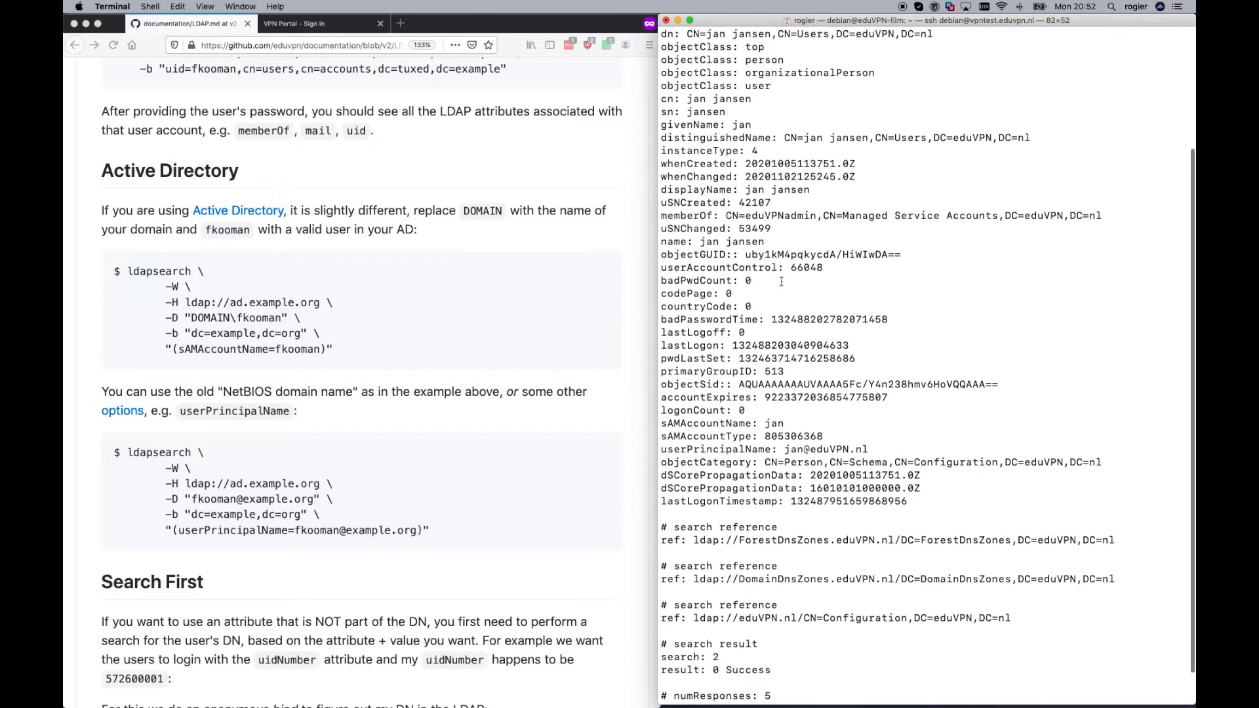
scroll("down", 3)
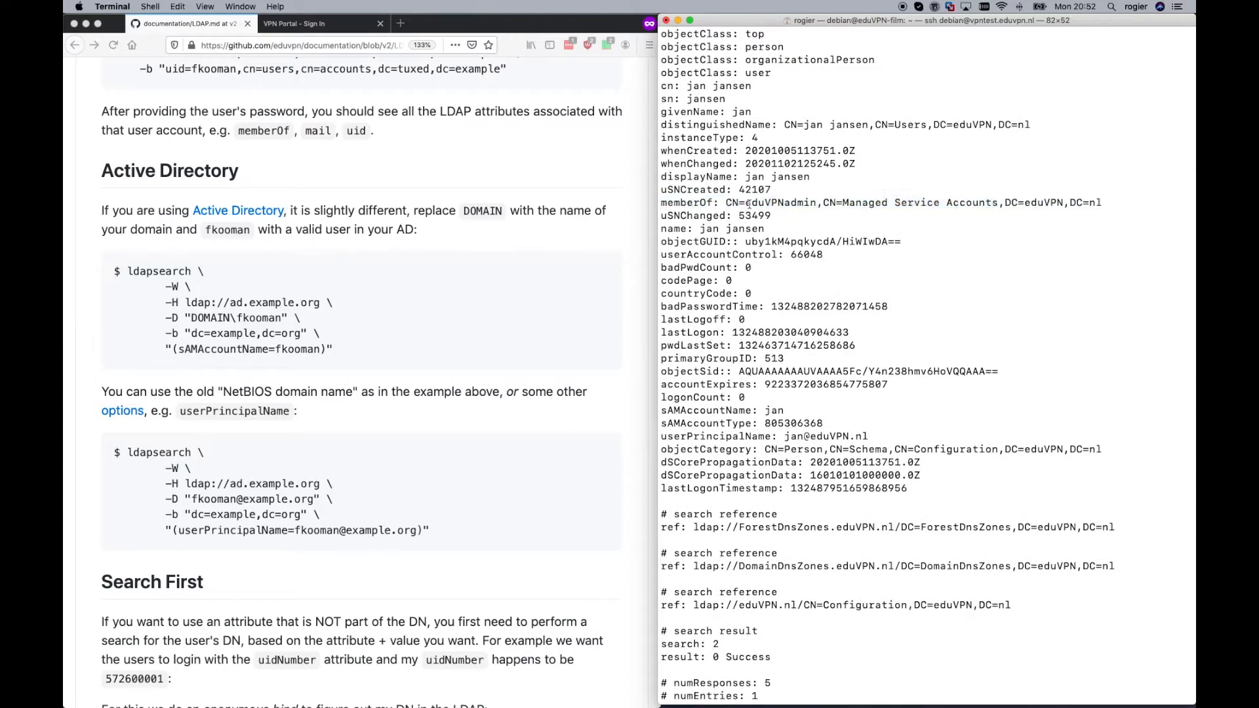
double_click(779, 202)
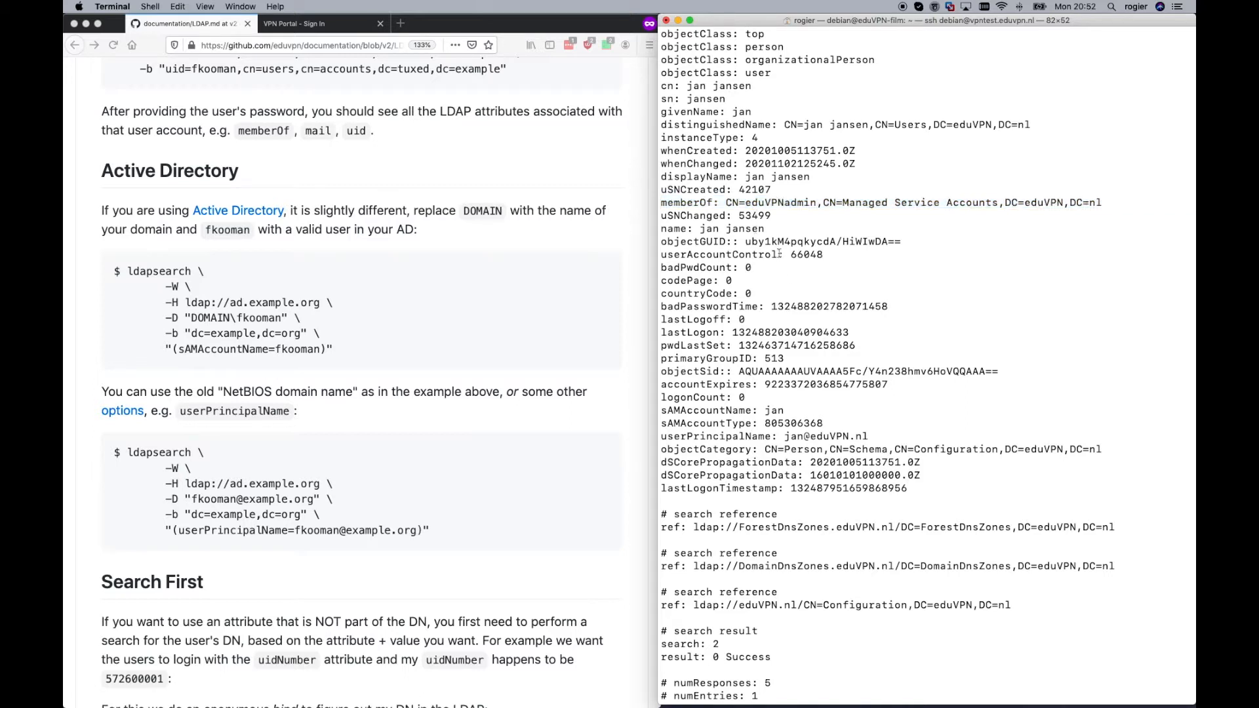
mouse_move(502, 364)
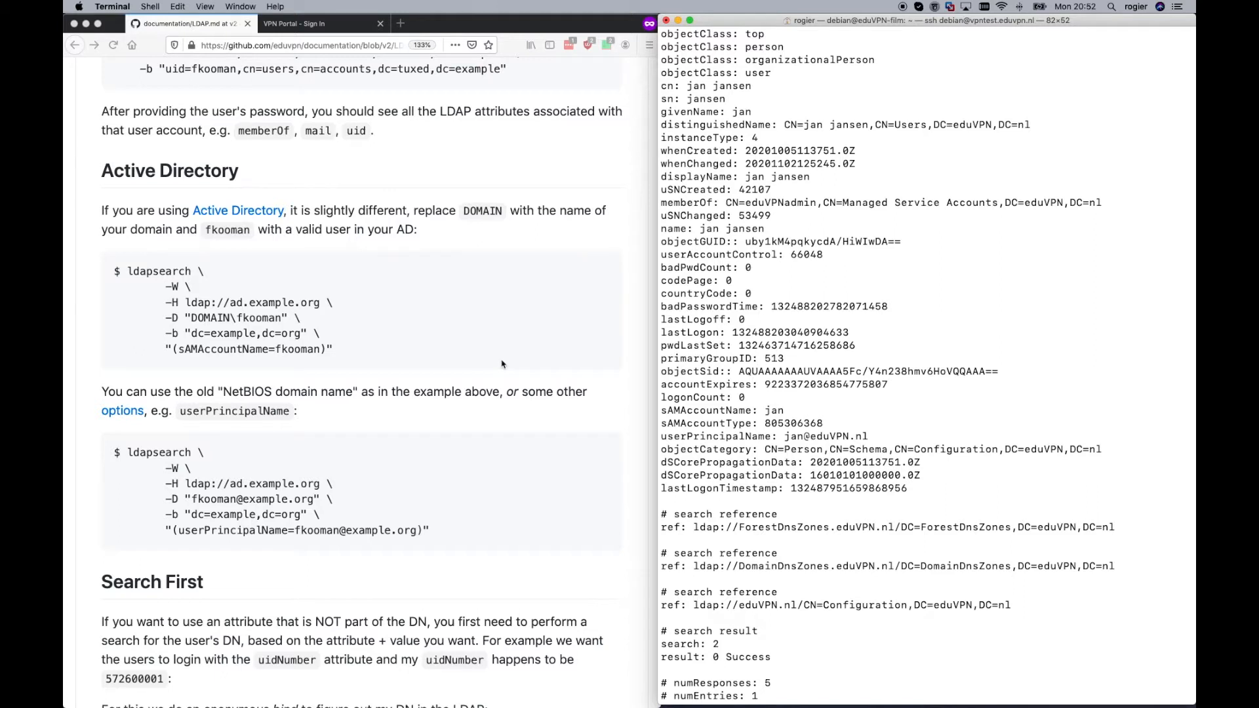
- Scroll to the Configuration section naming /etc/vpn-user-portal/config.php and return to the server session
scroll("down", 3)
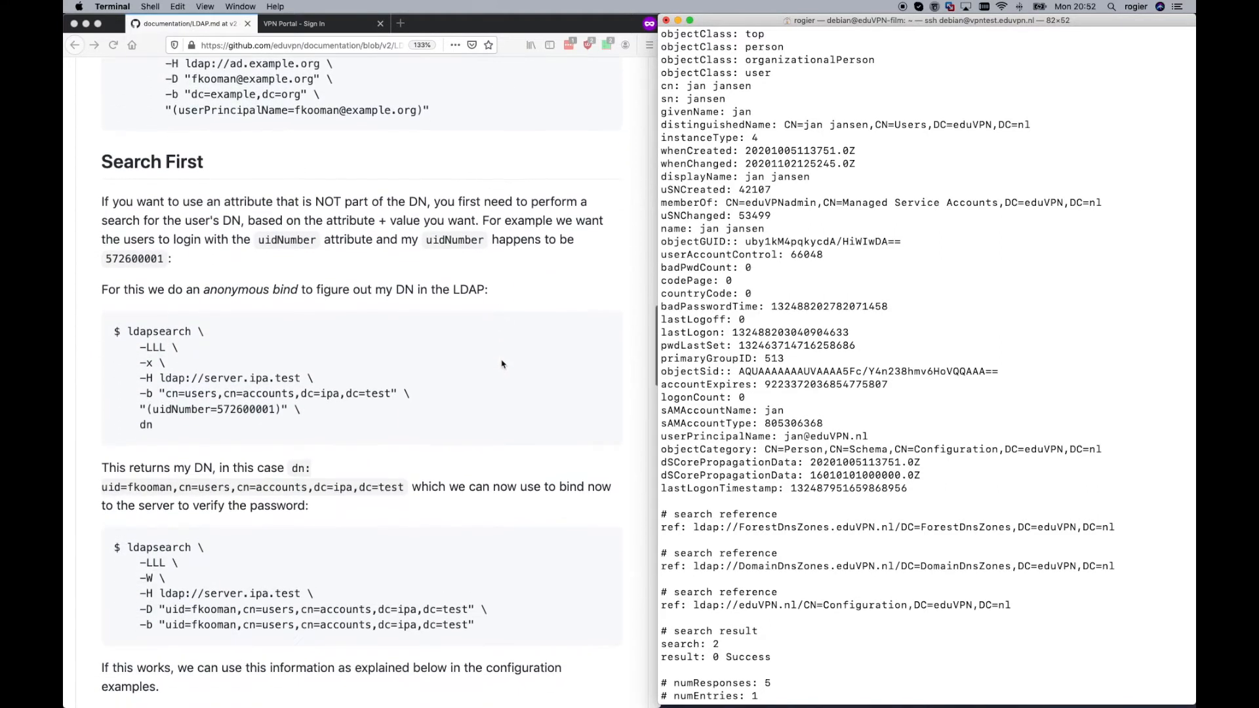
scroll("down", 3)
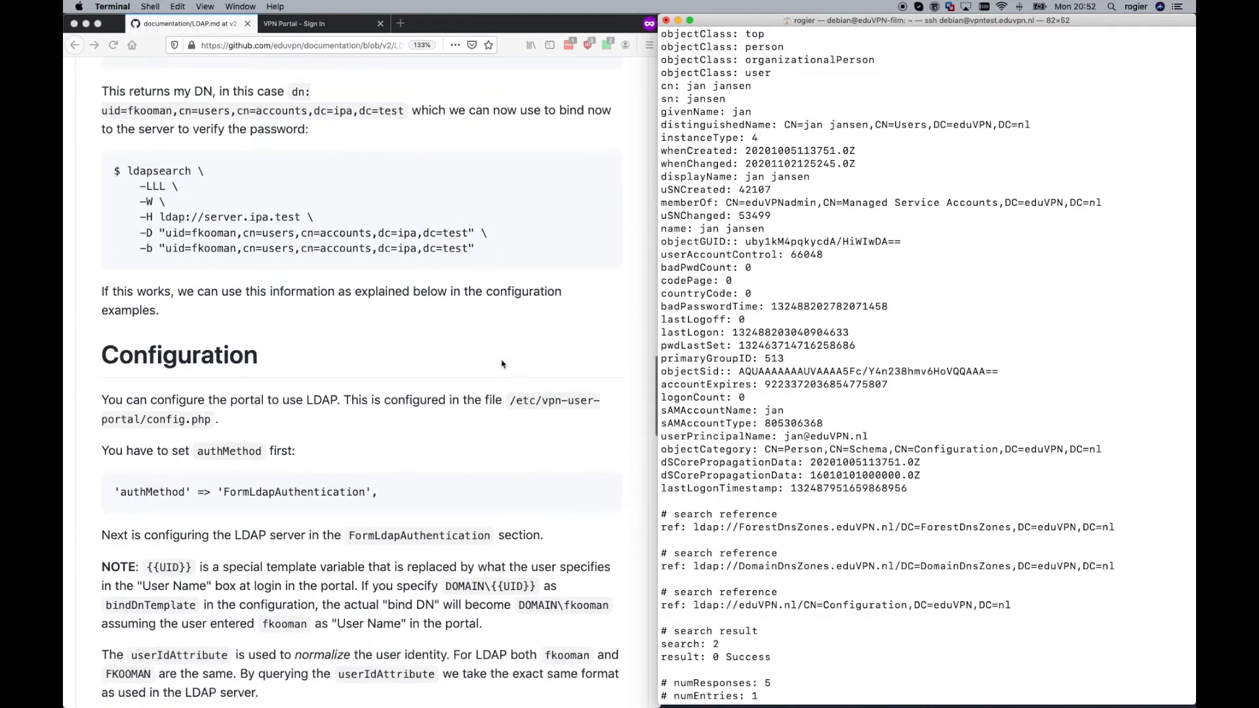
scroll("down", 3)
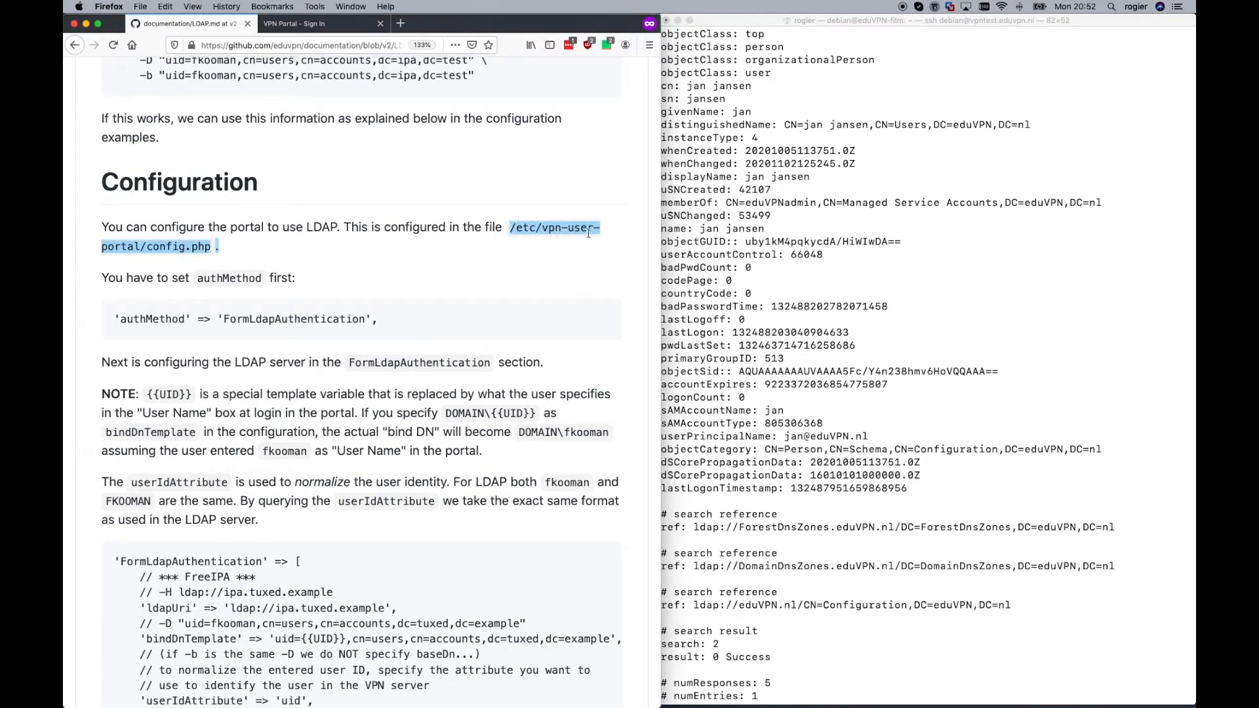
left_click(923, 545)
type("cd /etc")
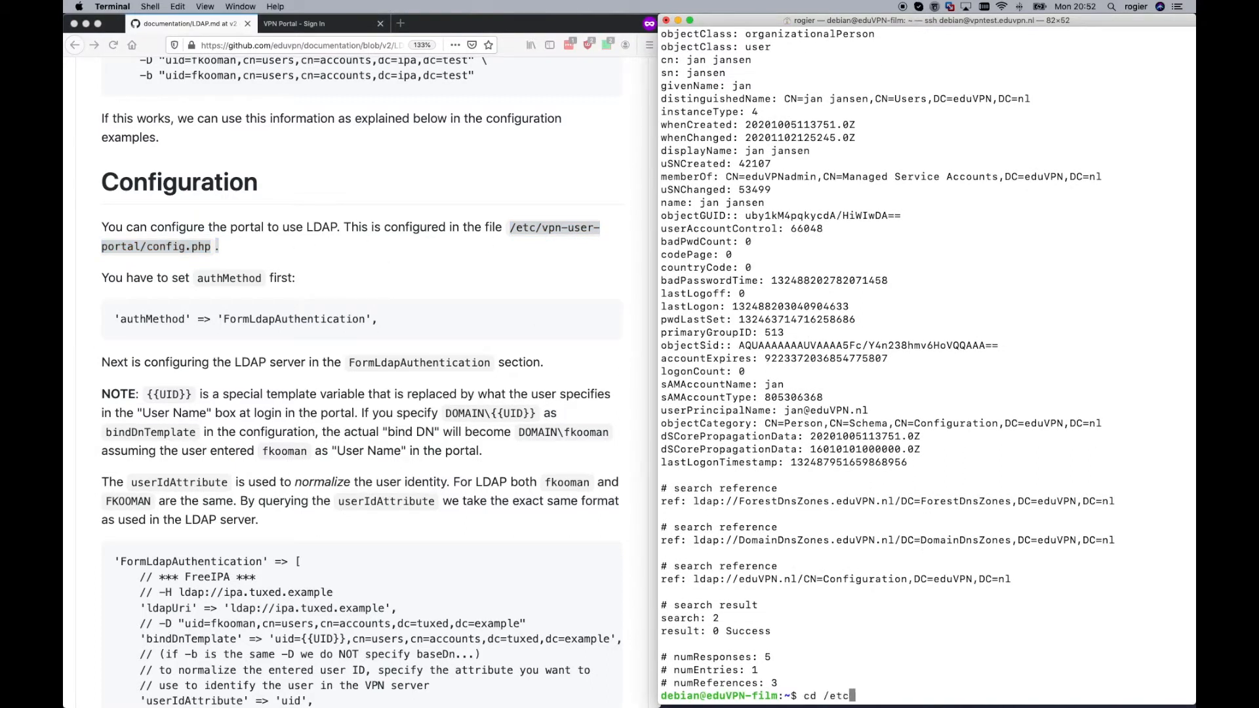
- As root, cd into /etc/vpn-user-portal/ and copy config.php to config.php.orig
type("v")
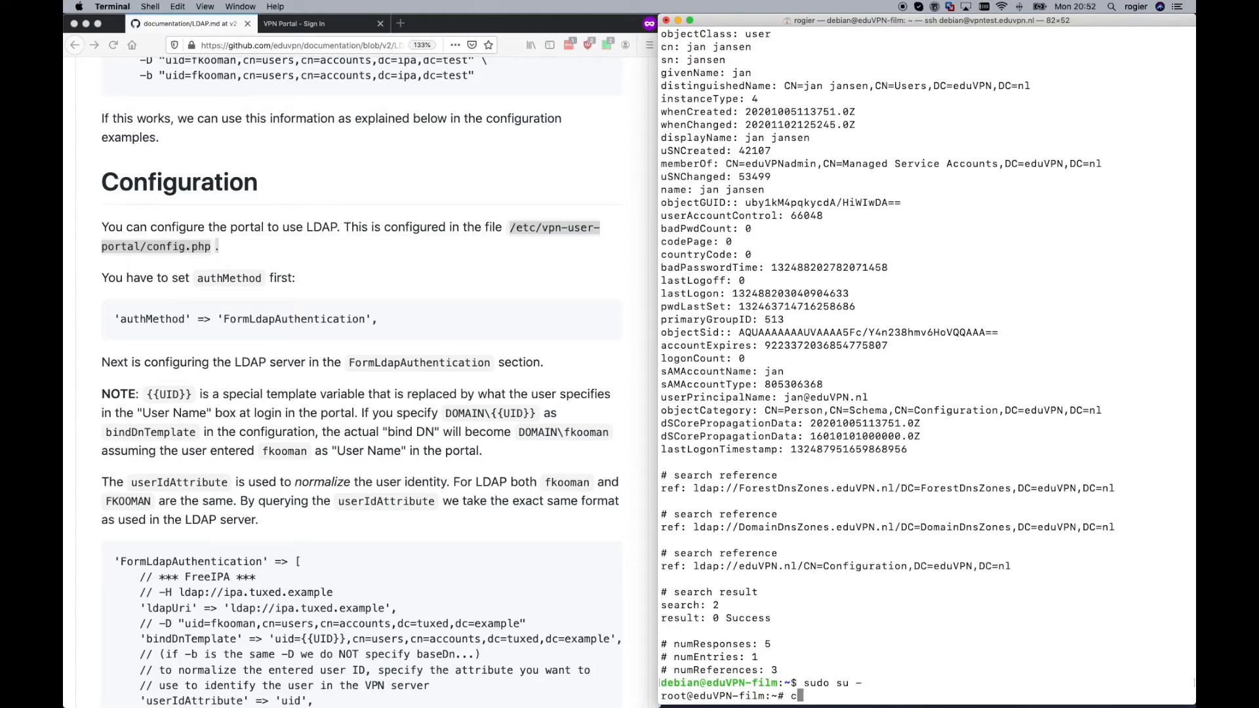
type("d /etc/vpn")
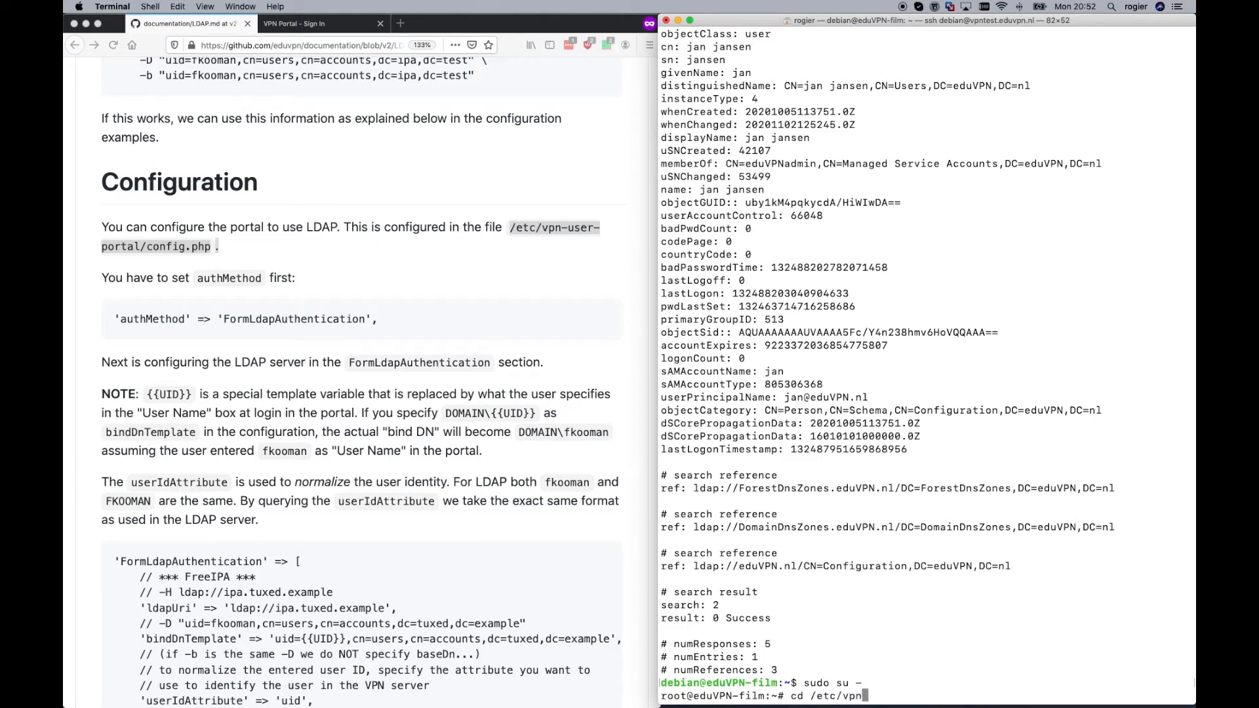
type("-user-portal/")
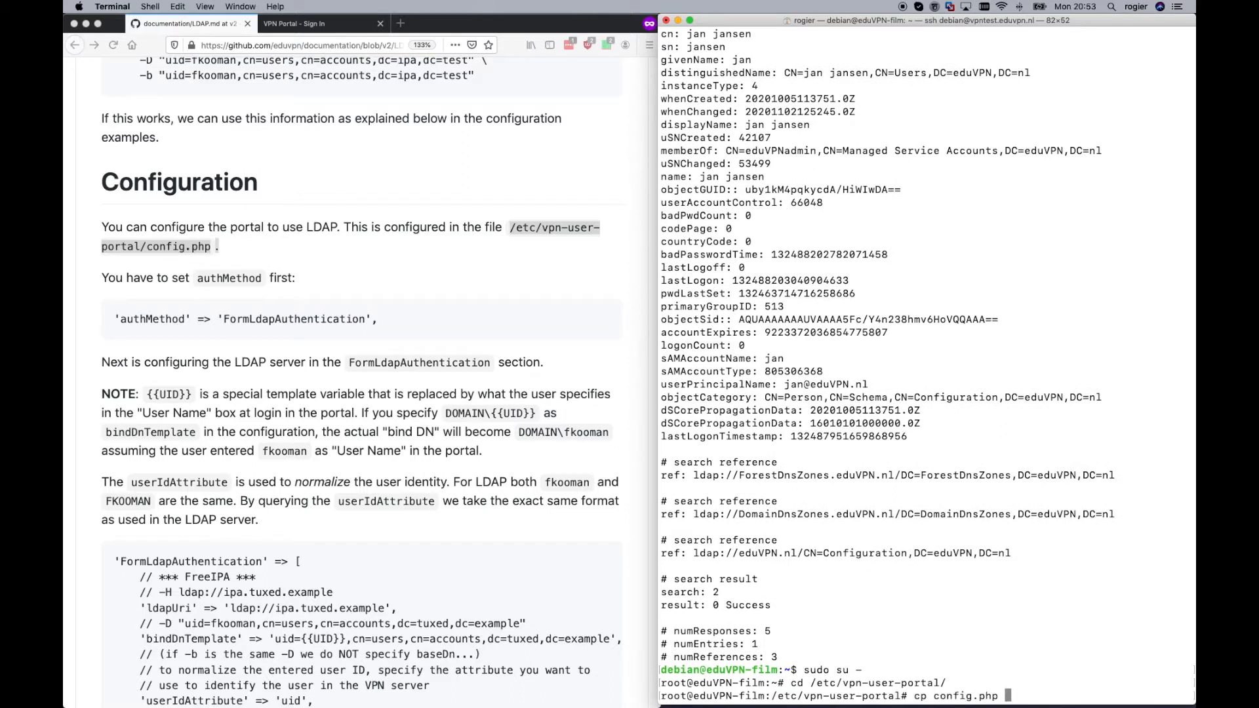
type("config.php.o")
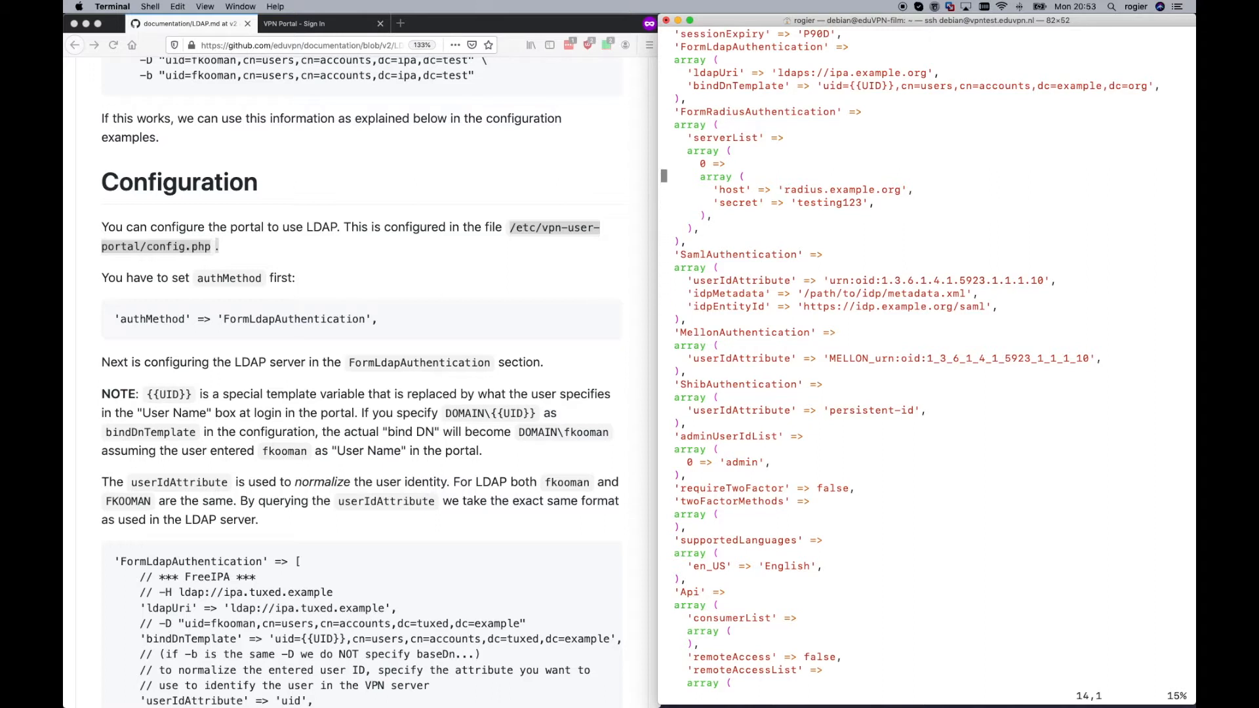
- Edit config.php in vim and change authMethod to FormLdapAuthentication
scroll("up", 3)
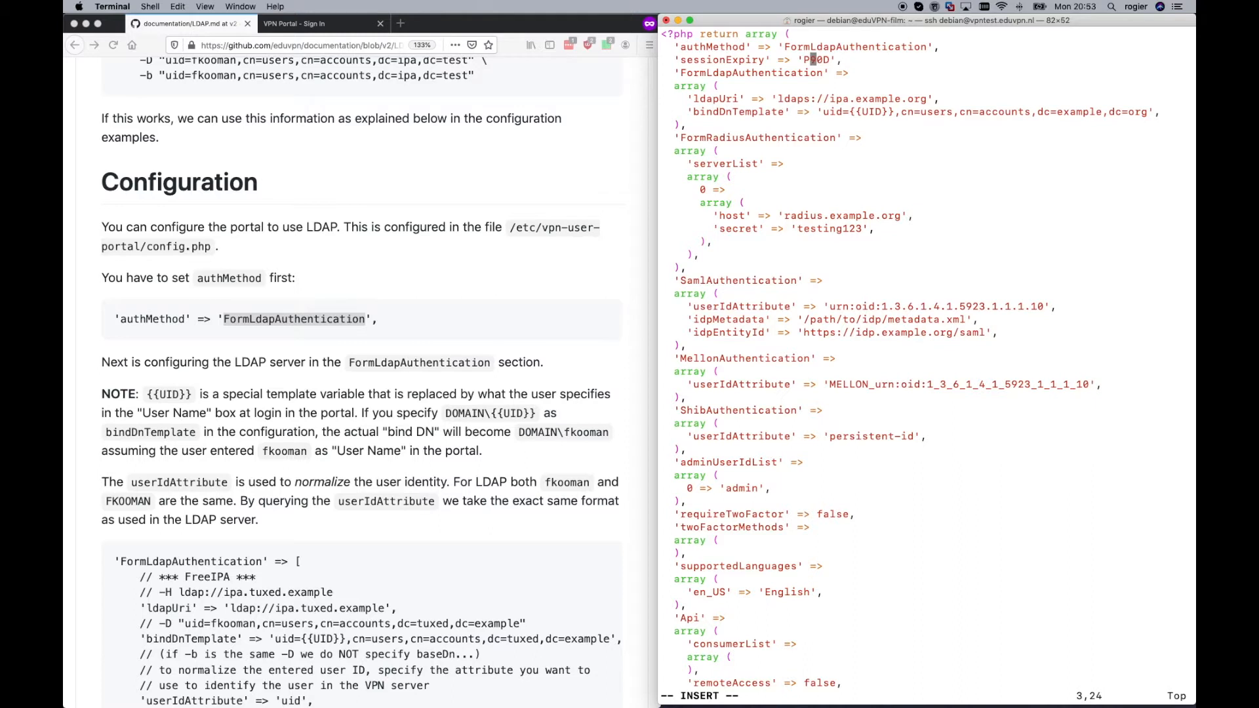
key("Left")
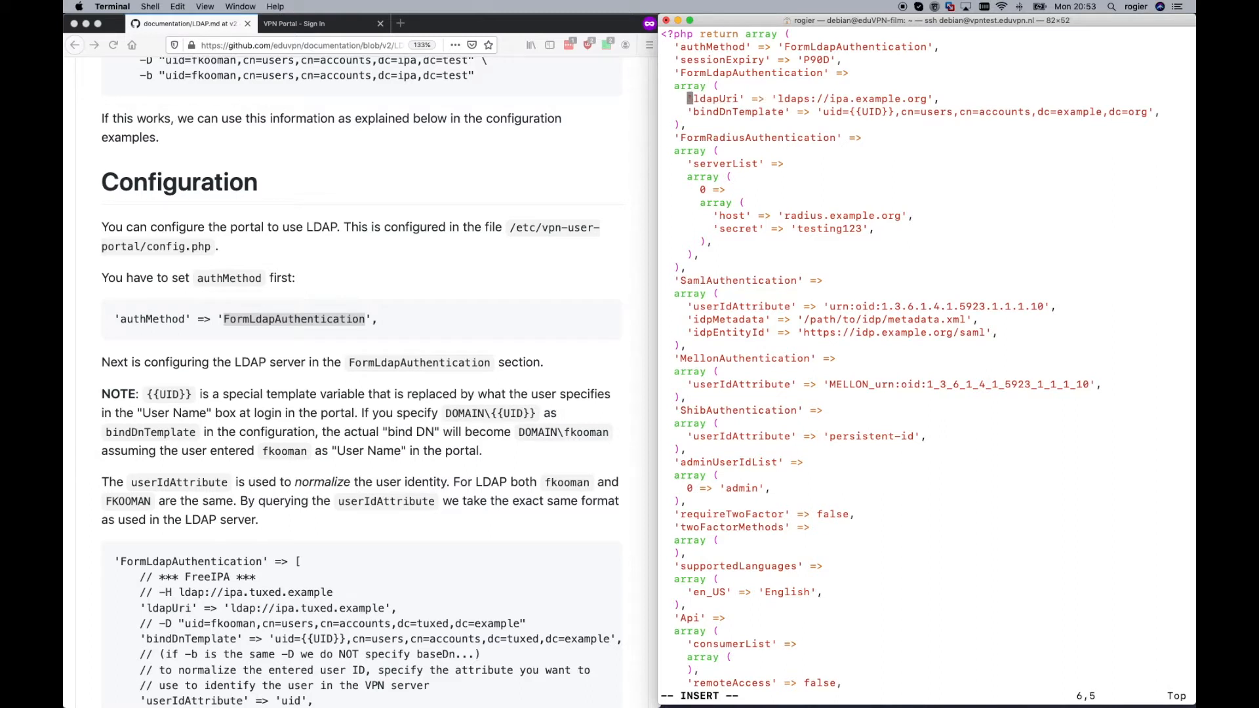
- Delete the example ldapUri/bindDnTemplate lines and insert AD settings: ldap://10.2.0.4, eduVPN bind, dc=eduvpn,dc=nl, memberOf
type("dd")
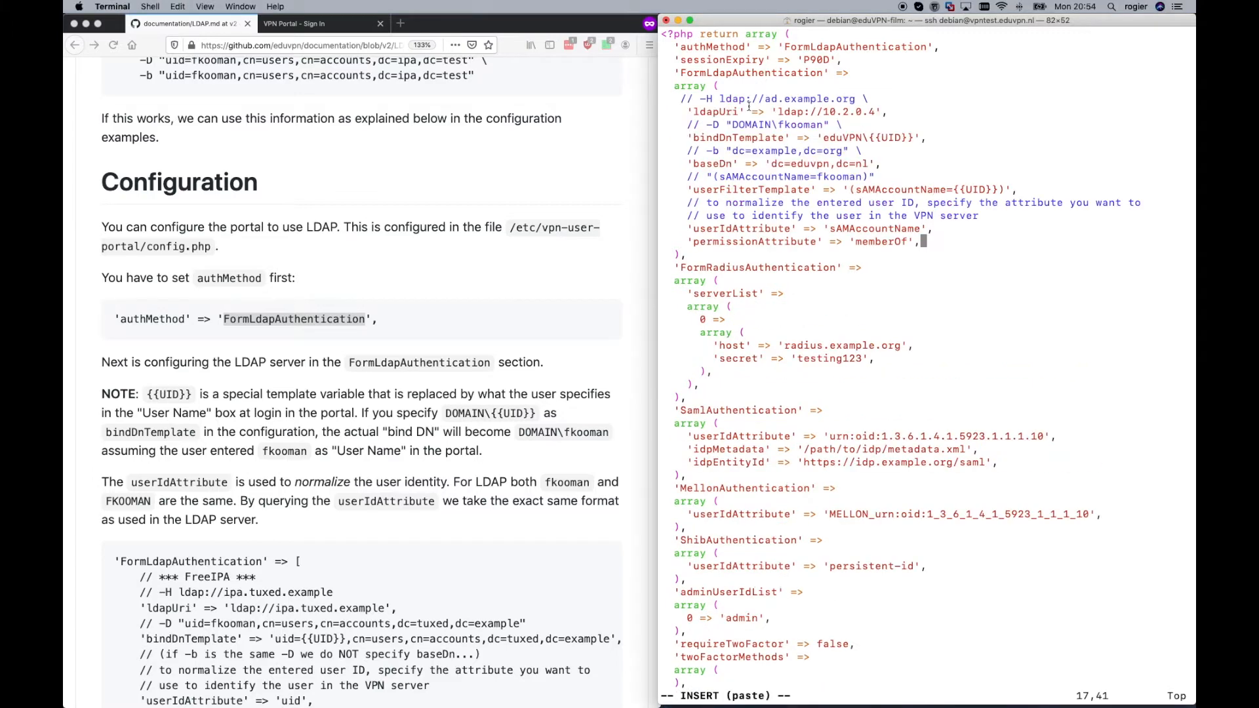
key("Escape")
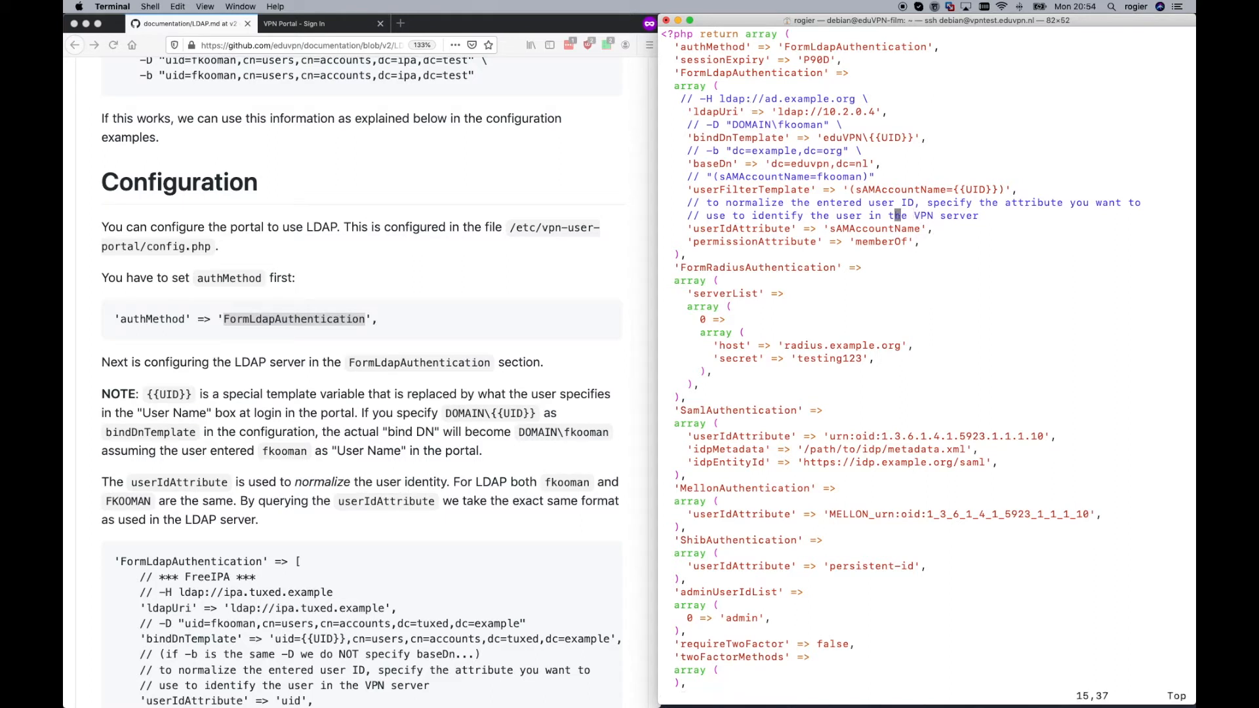
mouse_move(813, 150)
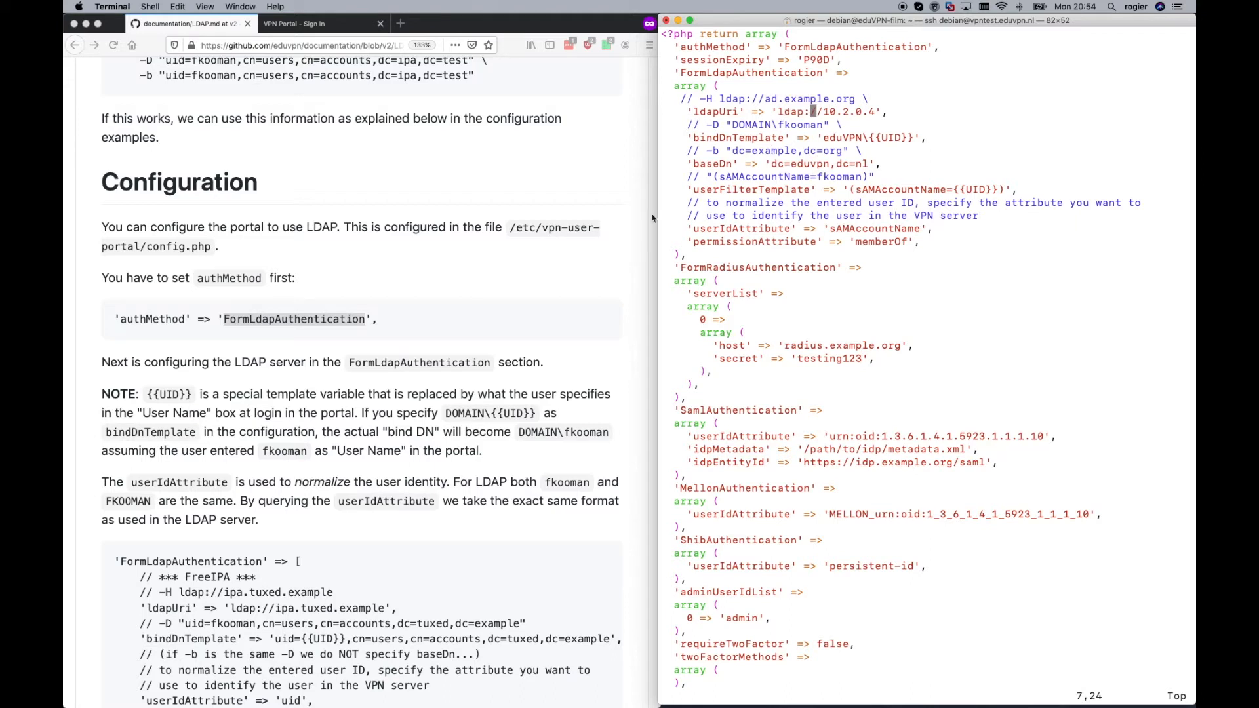
mouse_move(488, 305)
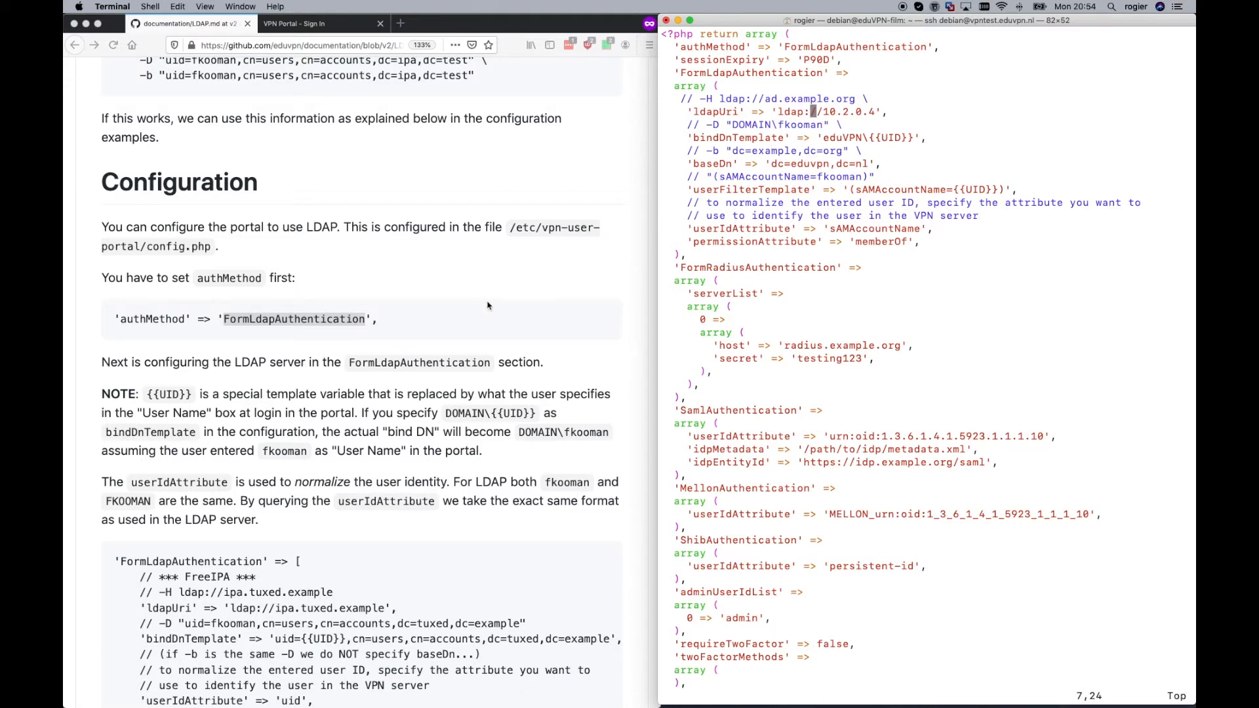
- Scroll the guide to the Active Directory (NetBIOS domain name) FormLdapAuthentication example
scroll("down", 3)
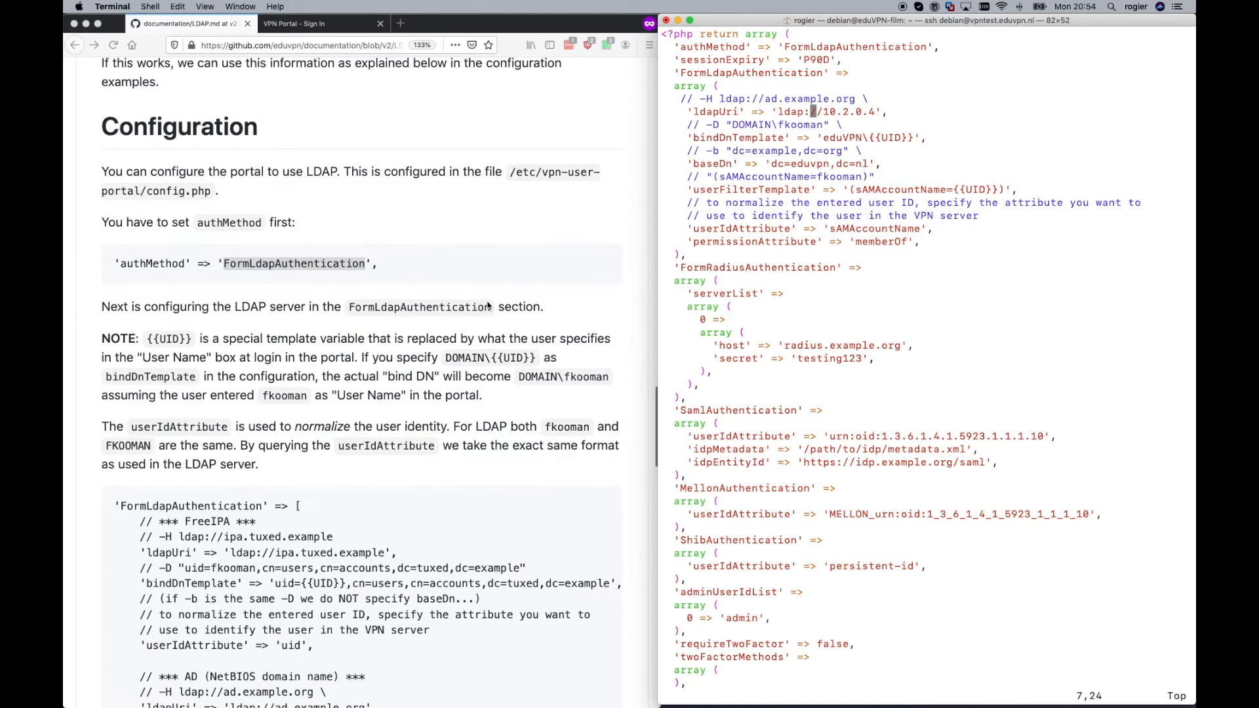
scroll("down", 3)
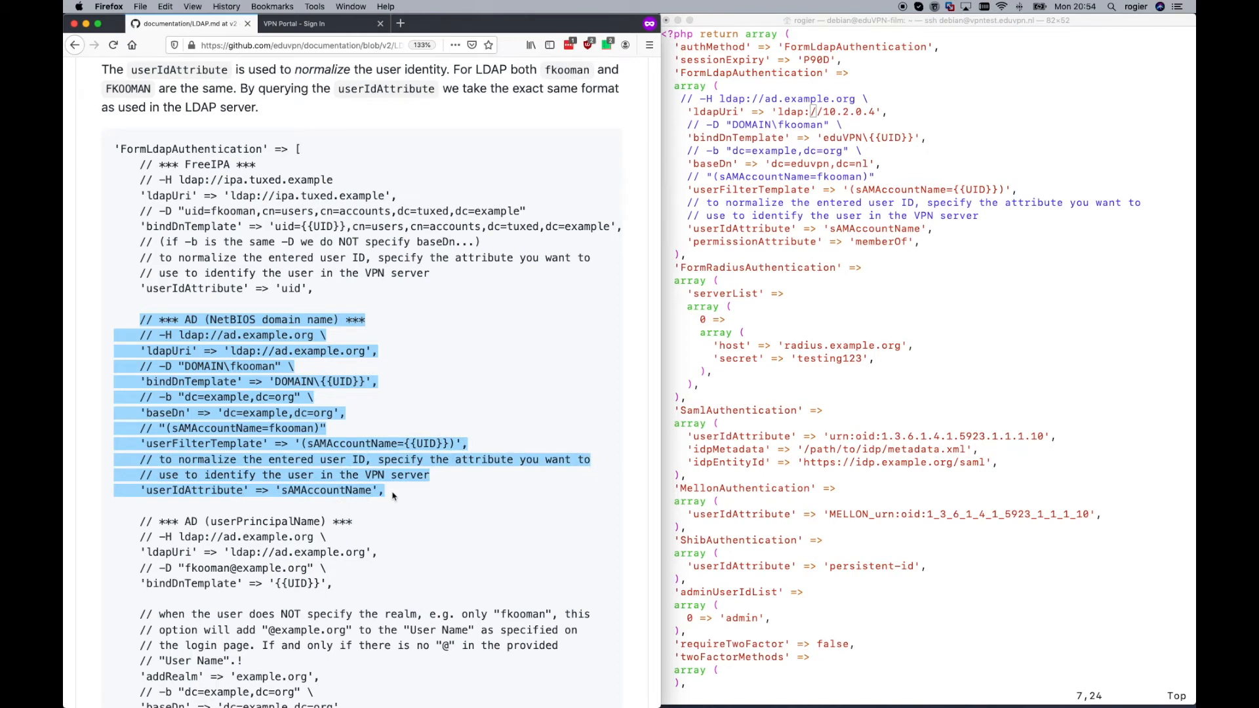
mouse_move(824, 351)
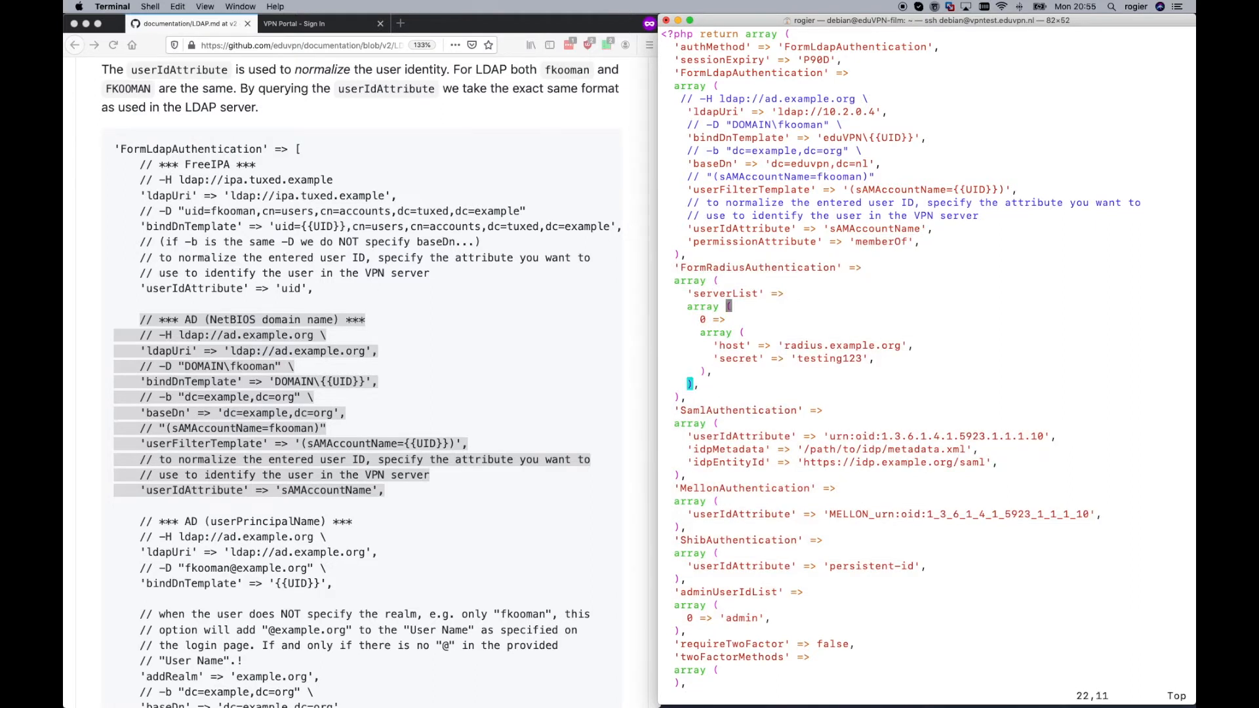
- Insert 'adminPermissionList' => ['CN=eduVPNadmin,CN=Managed Service Accounts,DC=eduVPN,DC=nl'] below adminUserIdList and save with :w
left_click(839, 487)
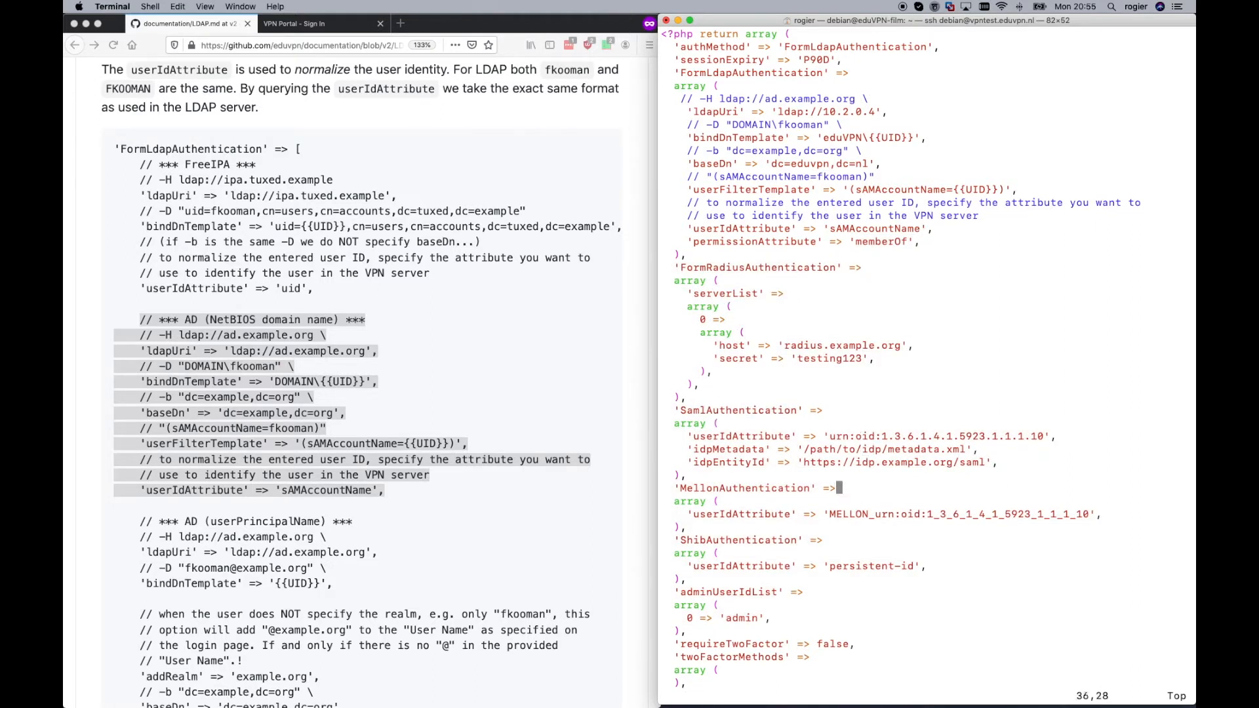
scroll("down", 3)
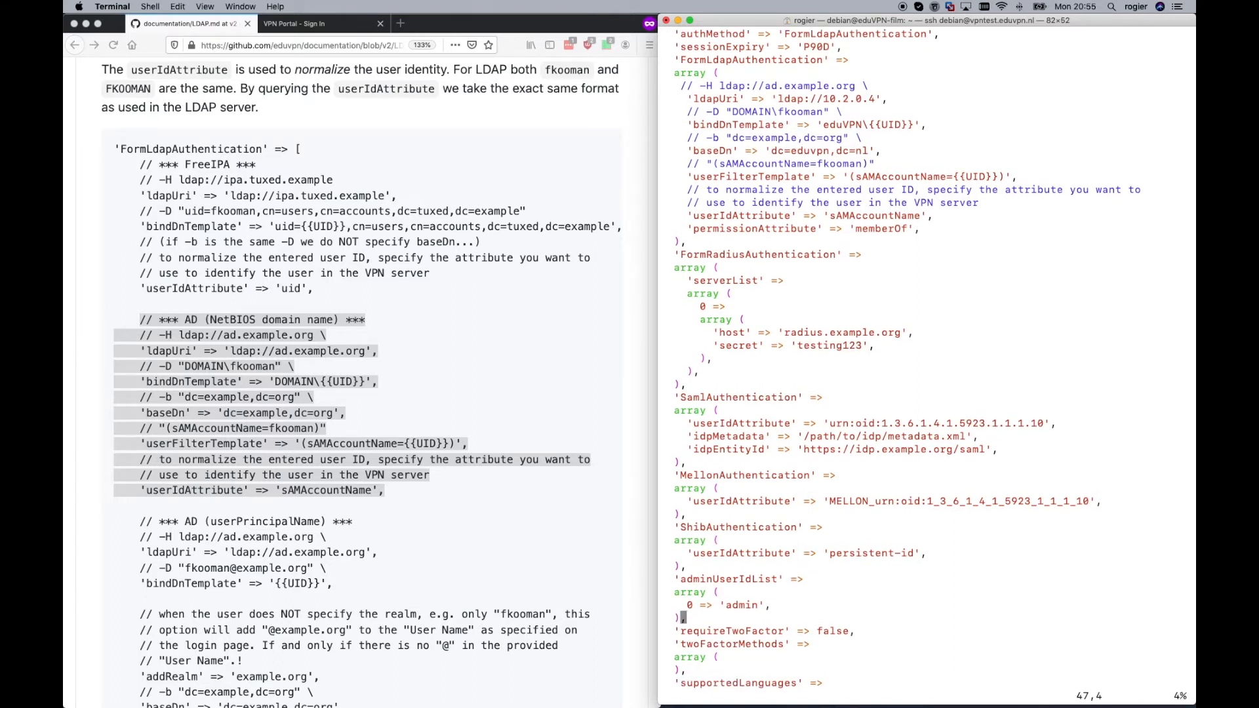
scroll("down", 3)
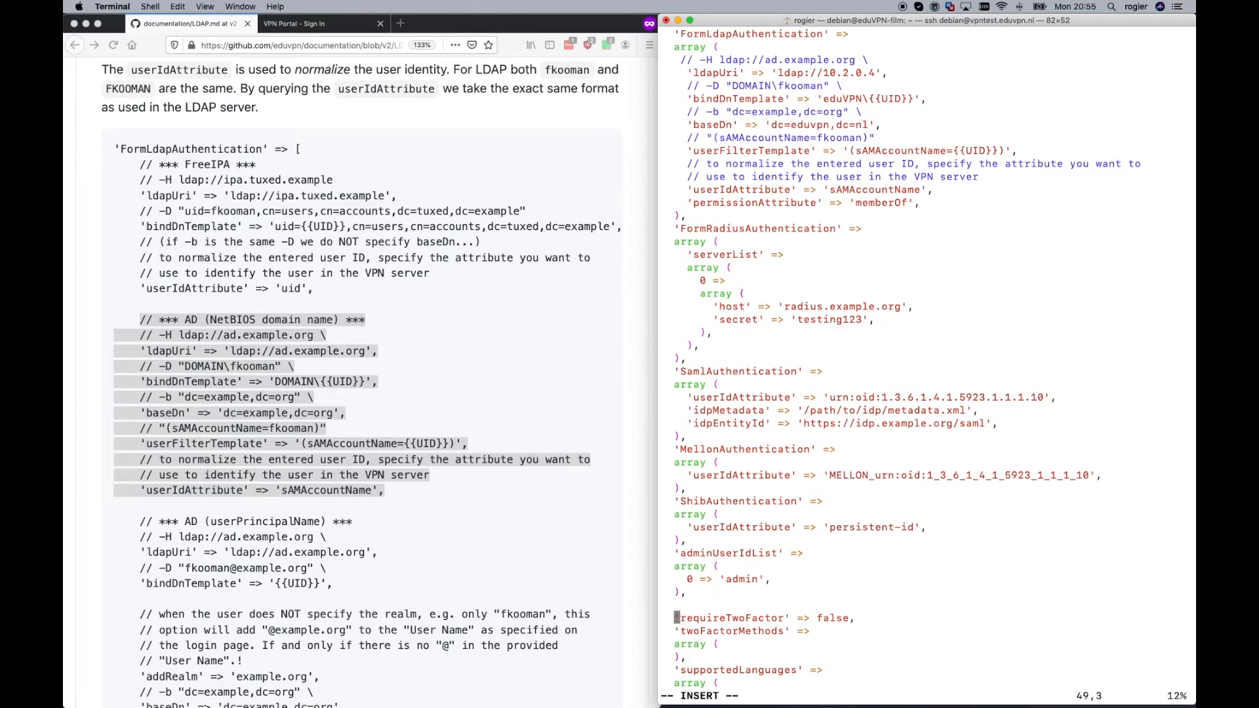
key("Up")
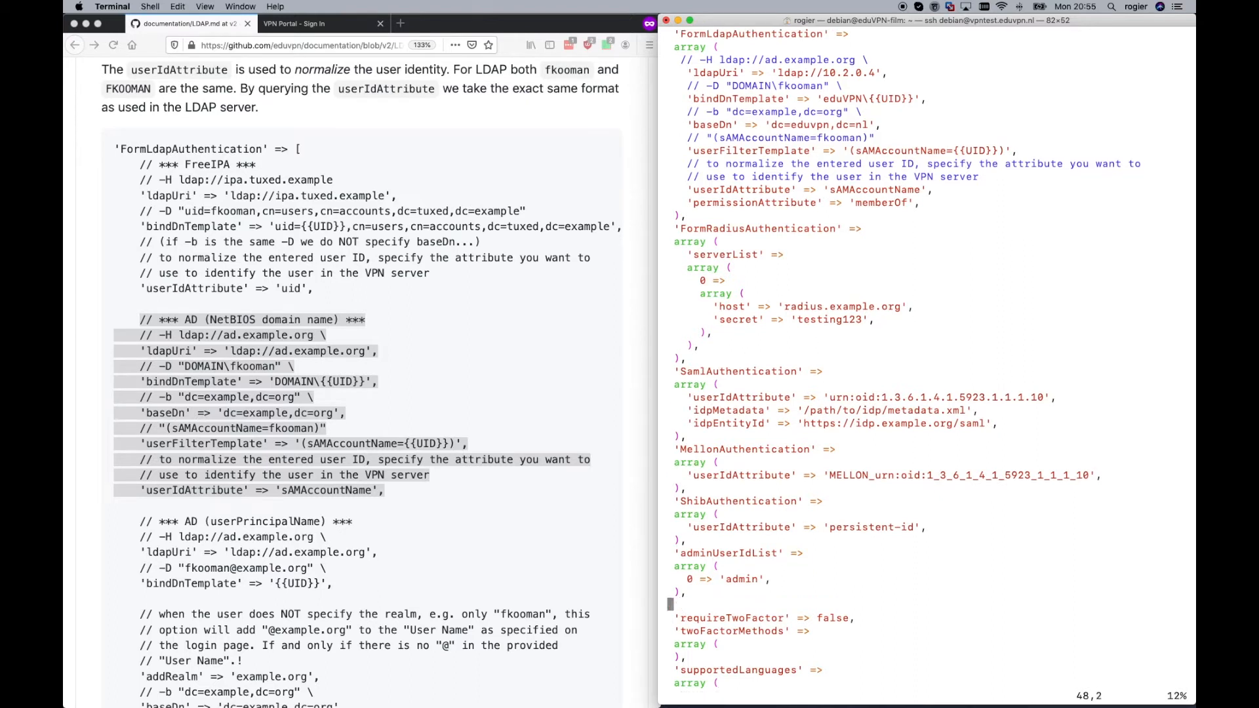
key("i")
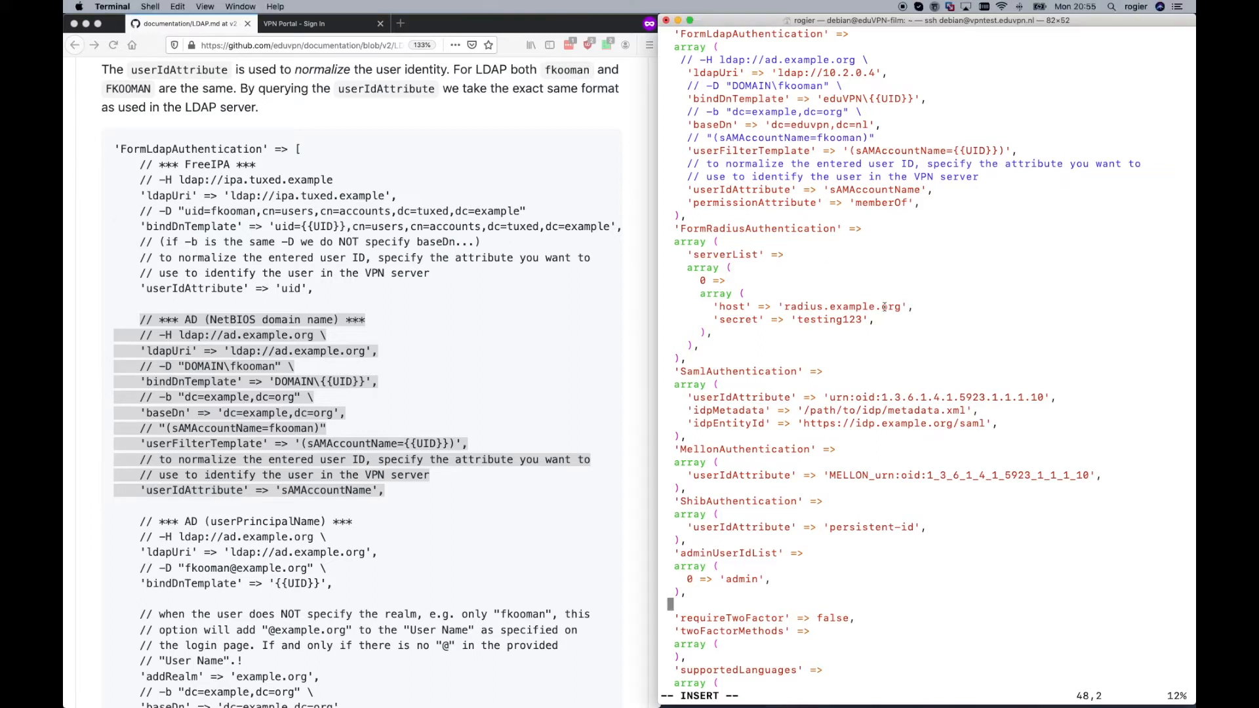
key("cmd+v")
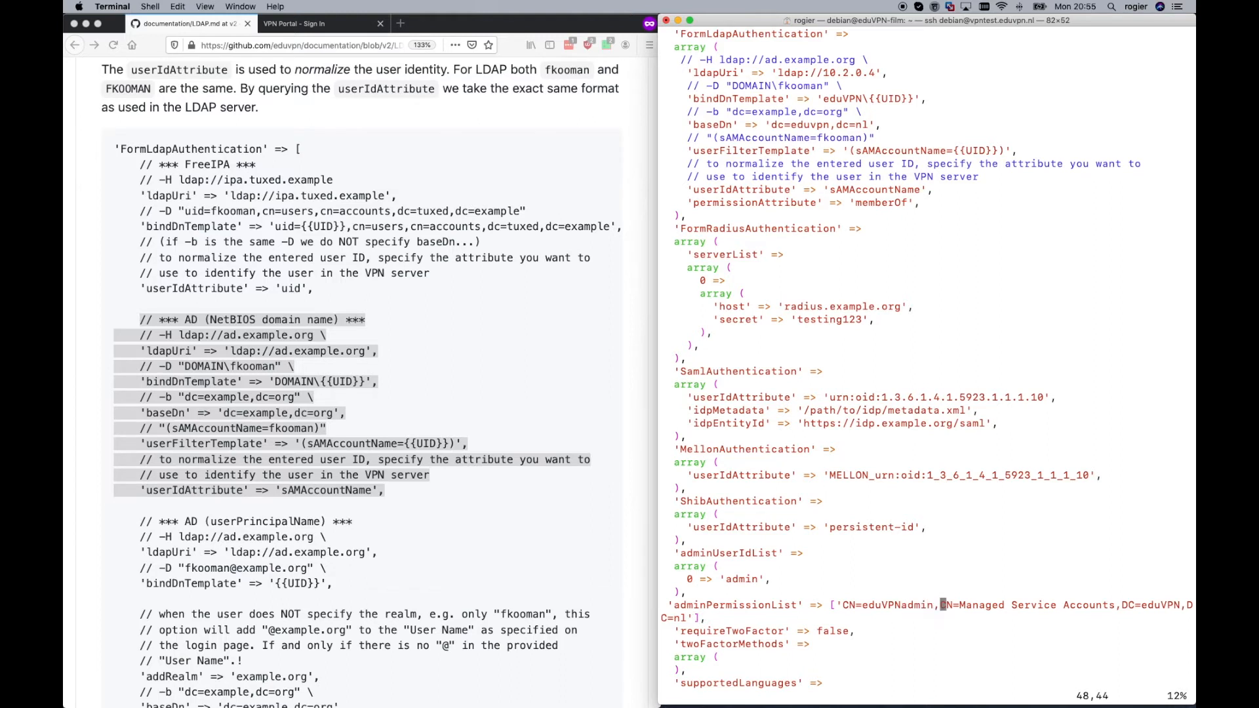
type(":w")
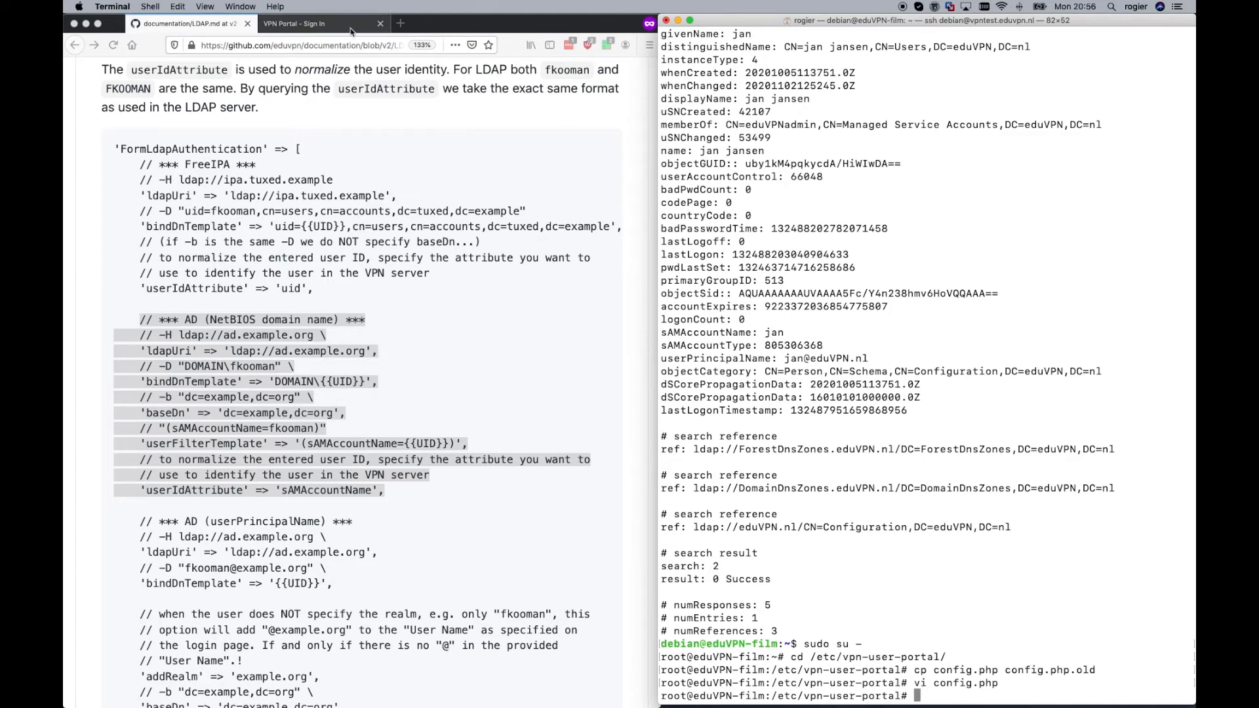
- Enter username 'jan' on the vpntest.eduvpn.nl portal sign-in page and move to the password field
left_click(306, 24)
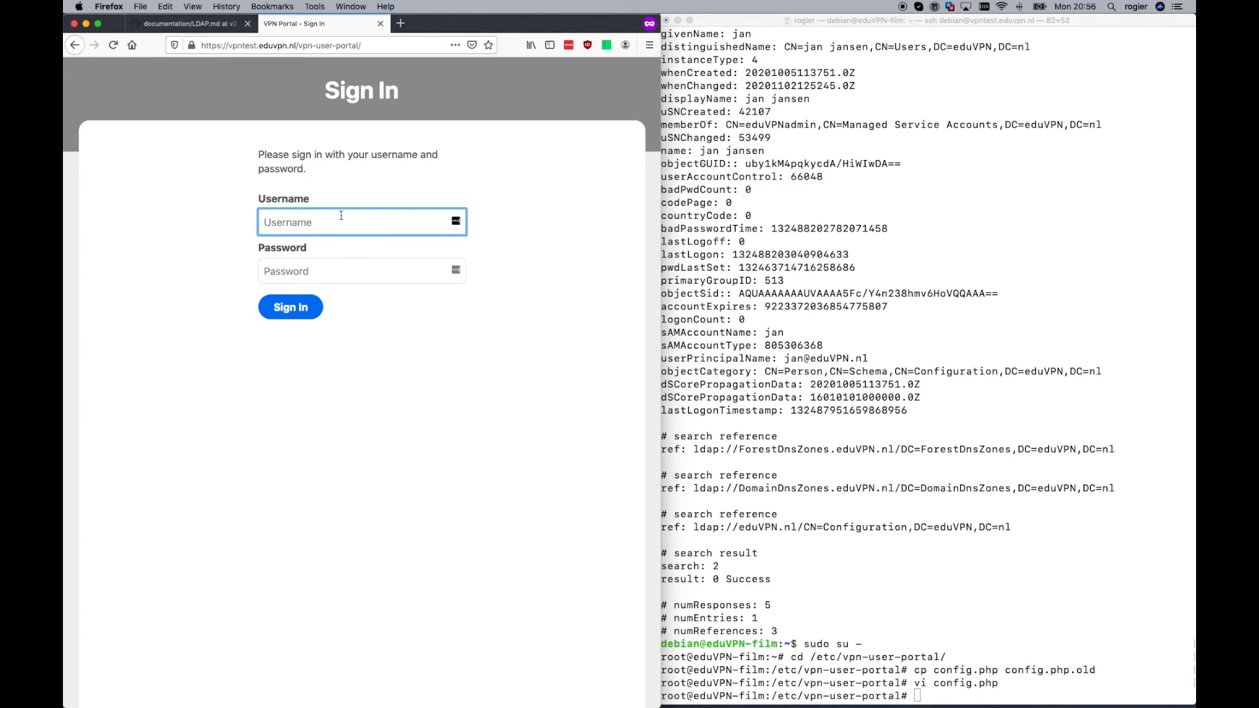
type("jan")
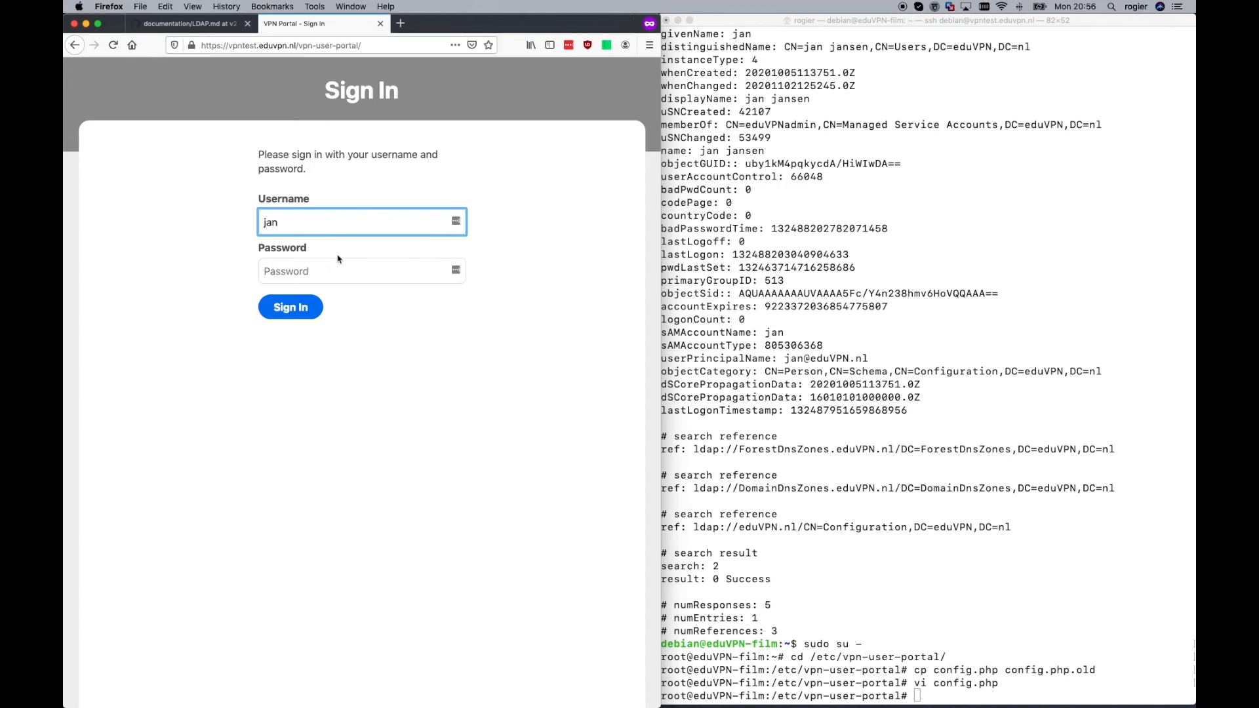
left_click(361, 270)
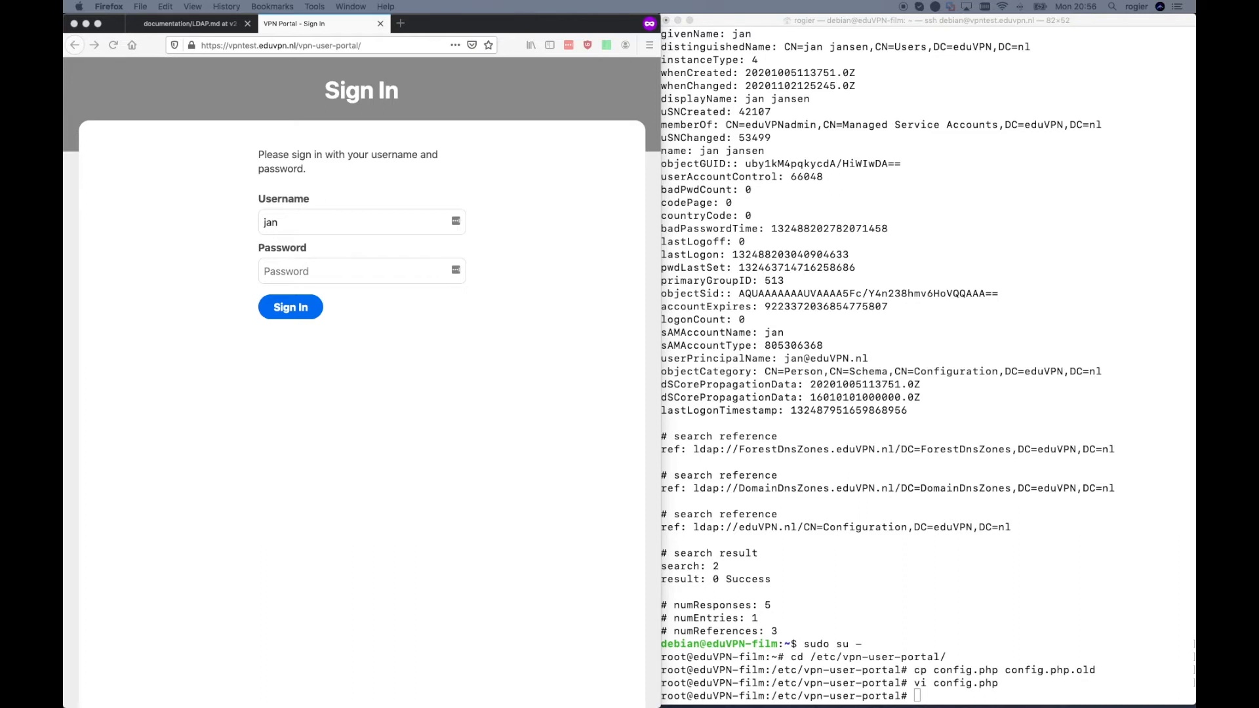
mouse_move(410, 303)
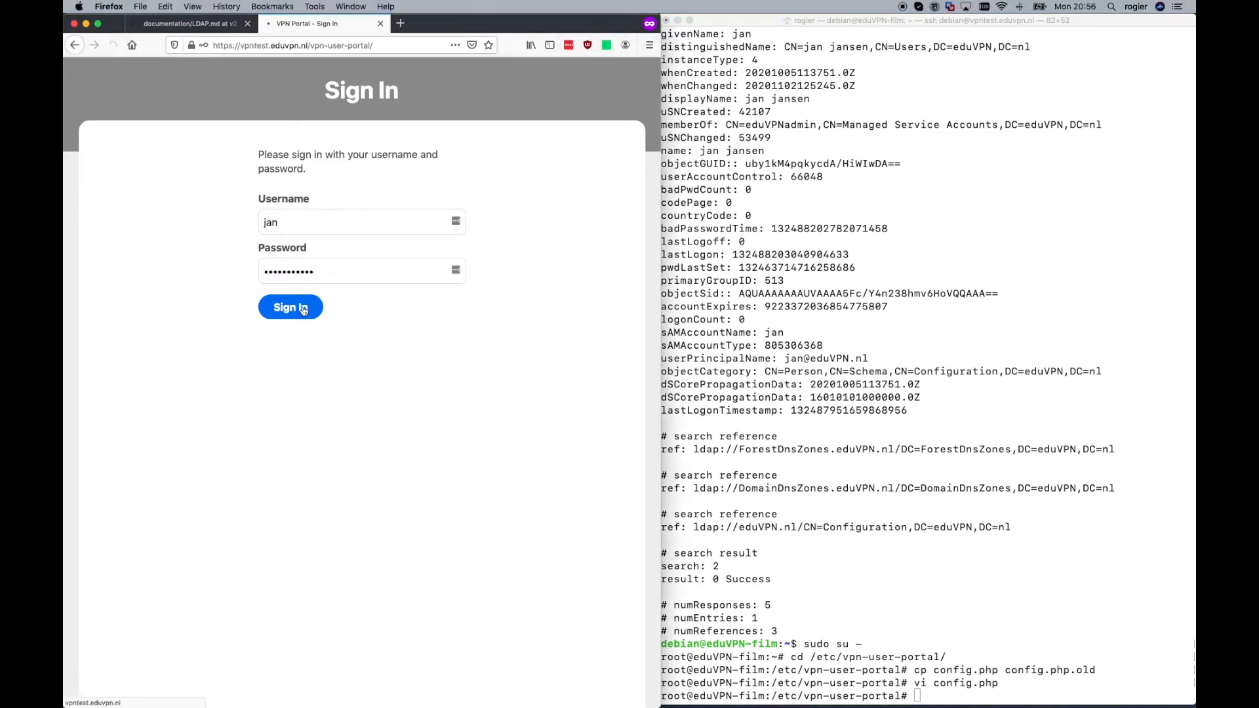
- Sign in to the VPN portal as jan, declining the LastPass save-login prompt
left_click(290, 307)
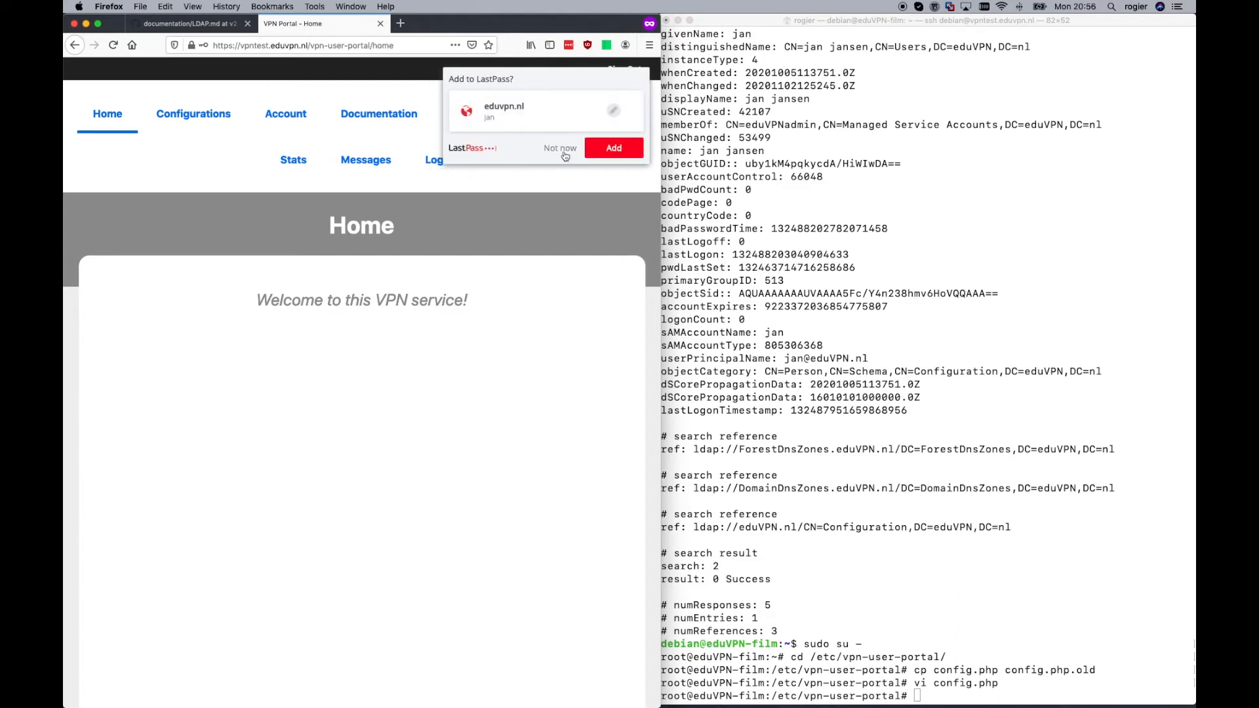
left_click(559, 149)
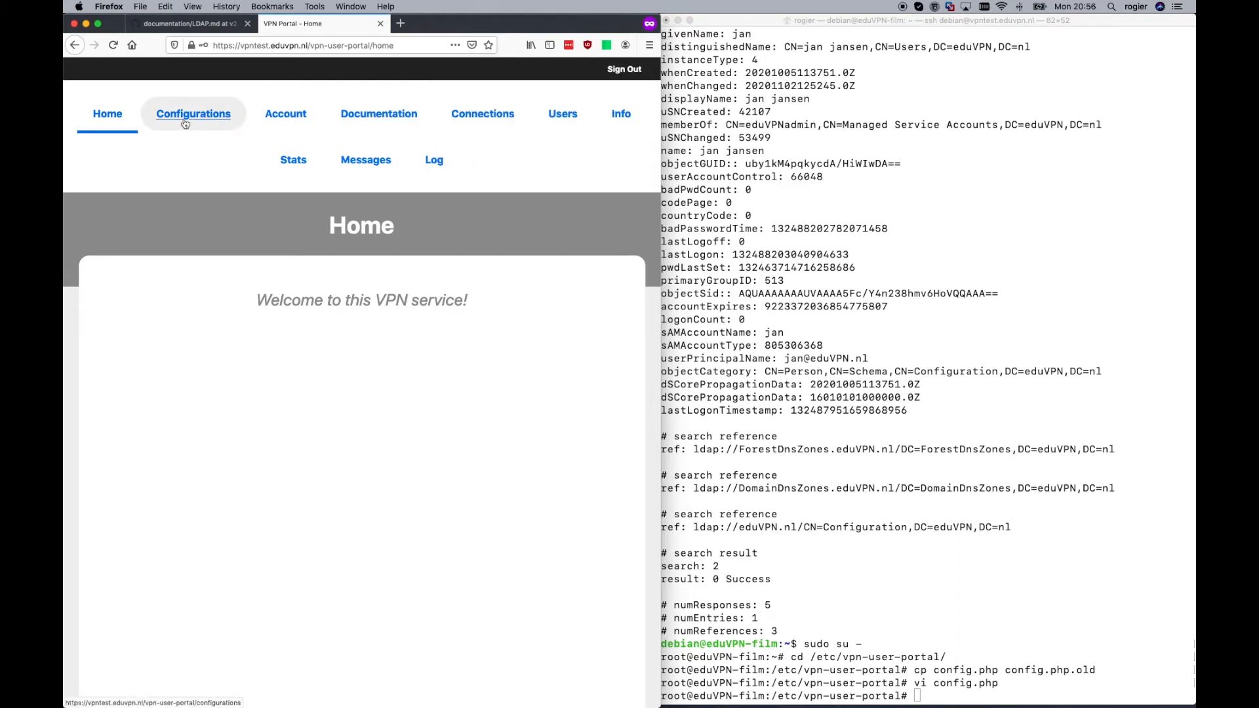
mouse_move(207, 120)
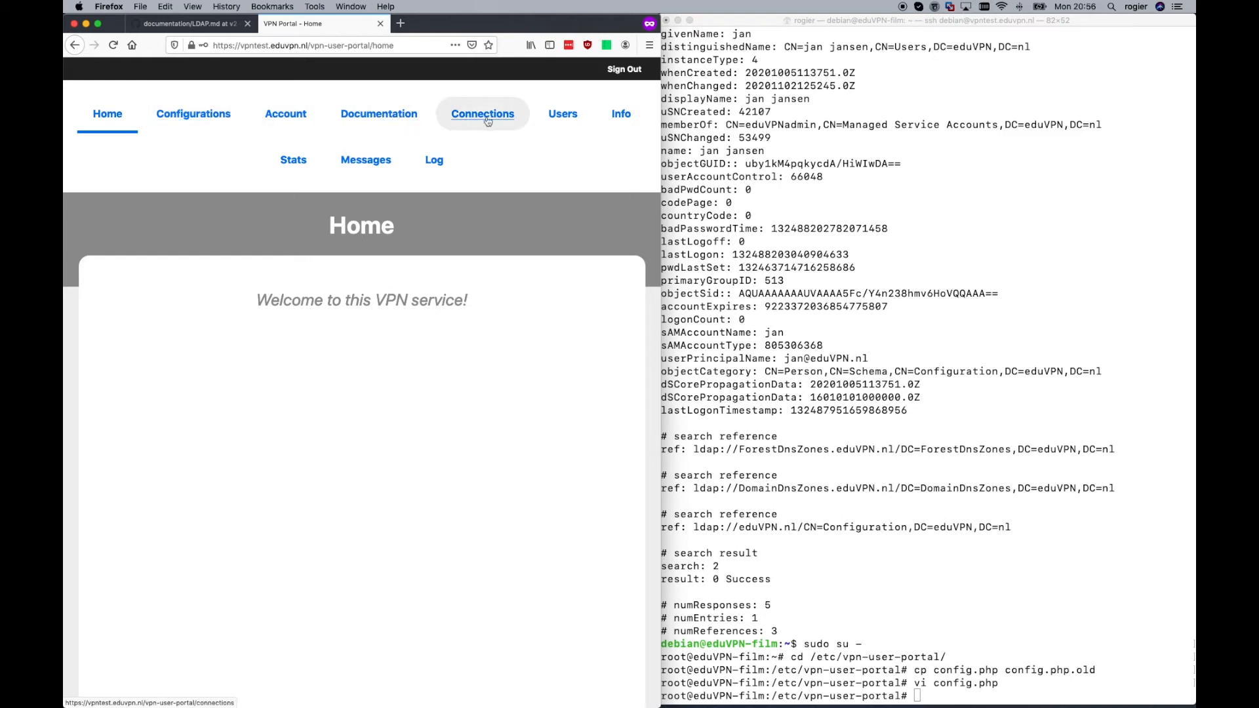
- Review the portal's Connections, Users and Info admin pages, ending on Connections
left_click(483, 112)
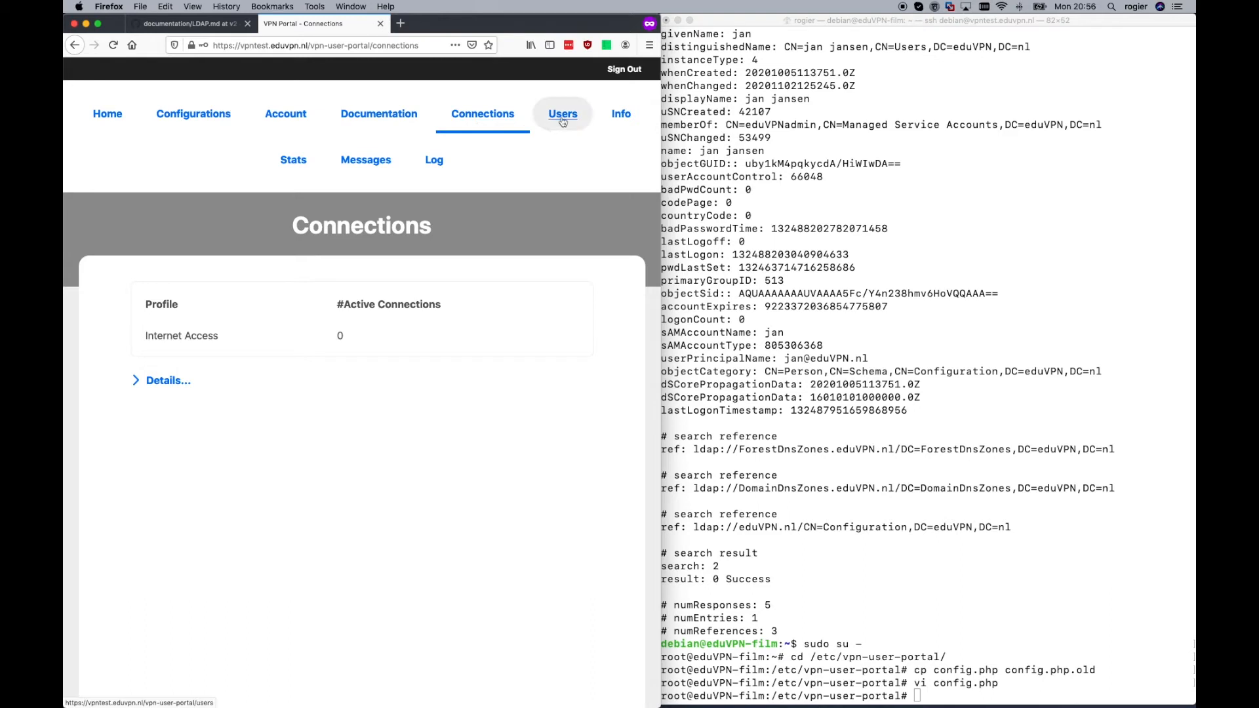
left_click(562, 113)
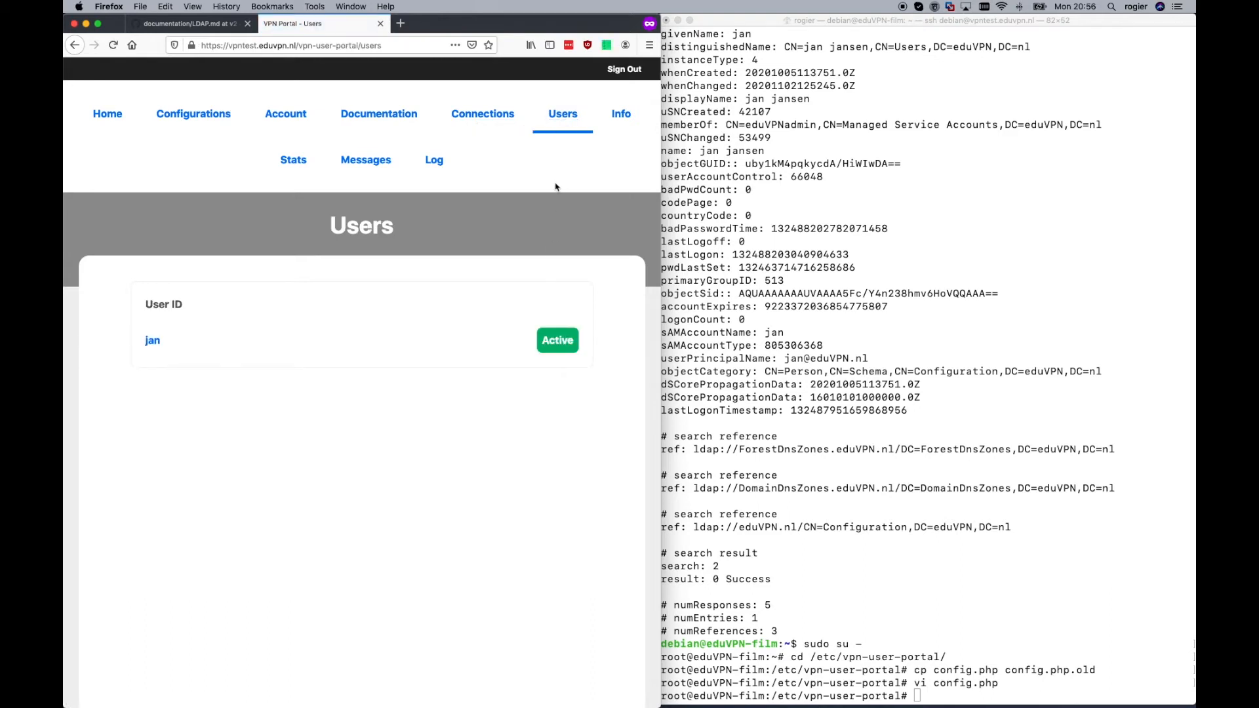
left_click(620, 113)
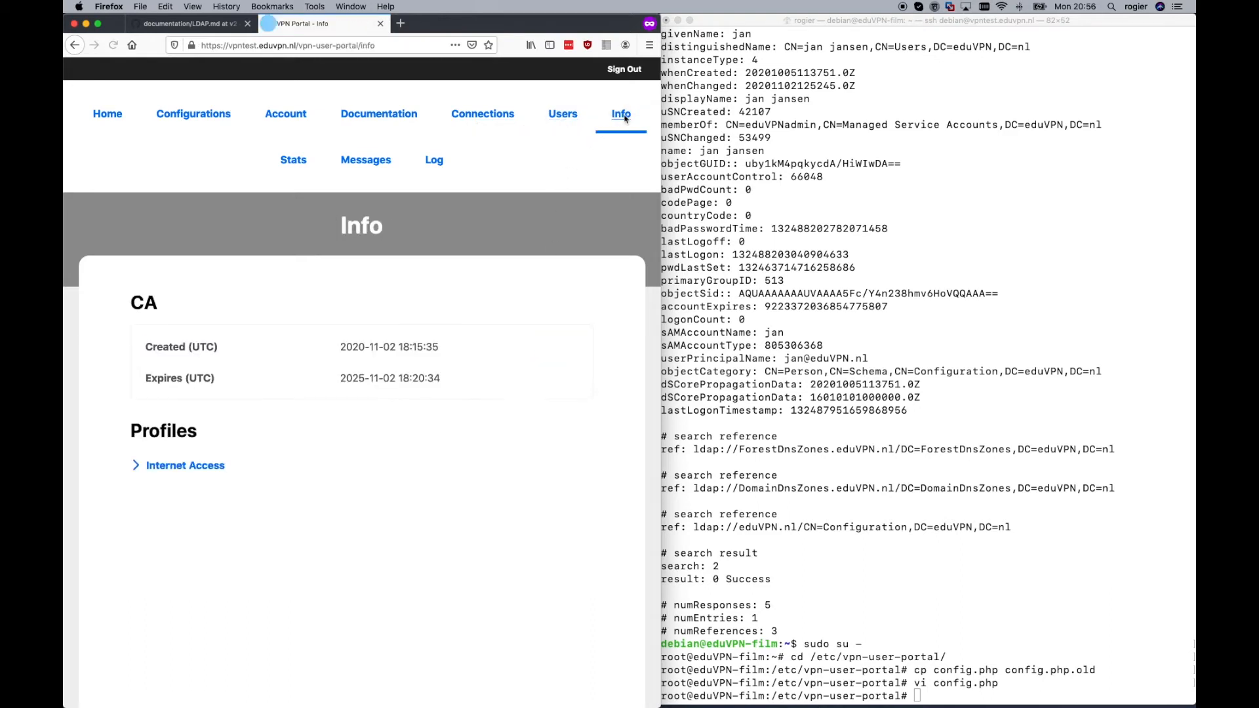
mouse_move(482, 113)
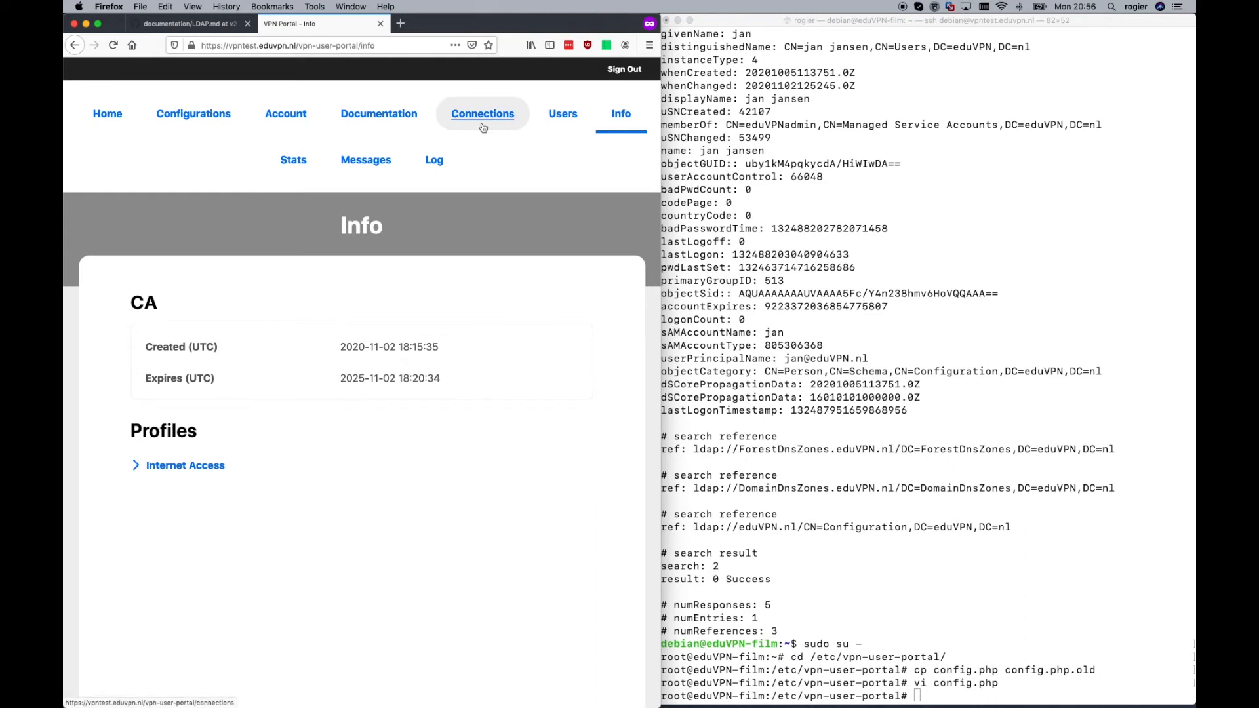
left_click(482, 113)
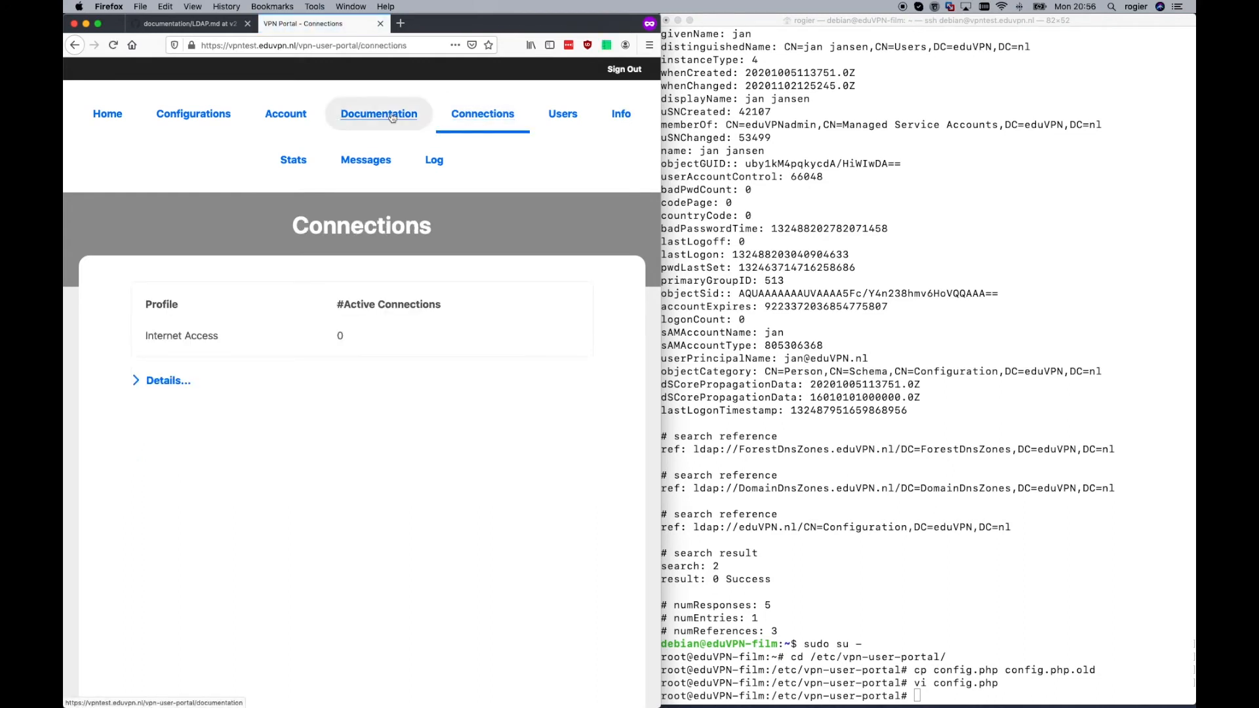
mouse_move(200, 97)
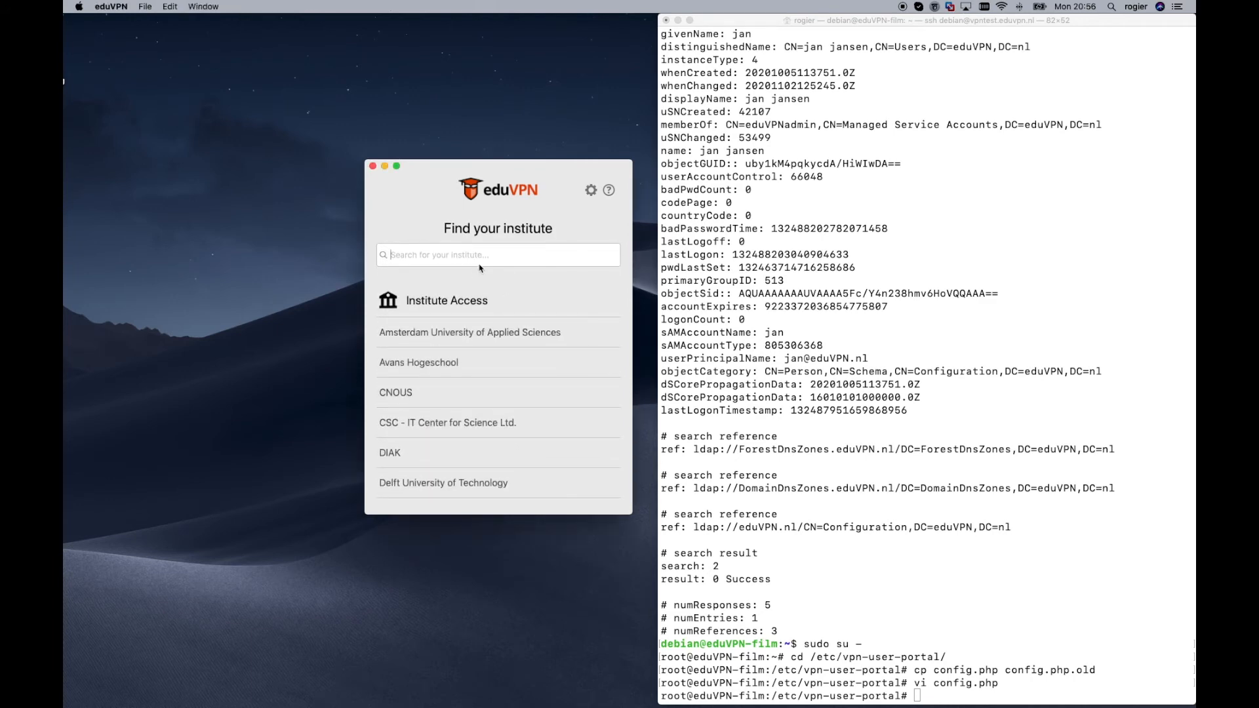
mouse_move(482, 337)
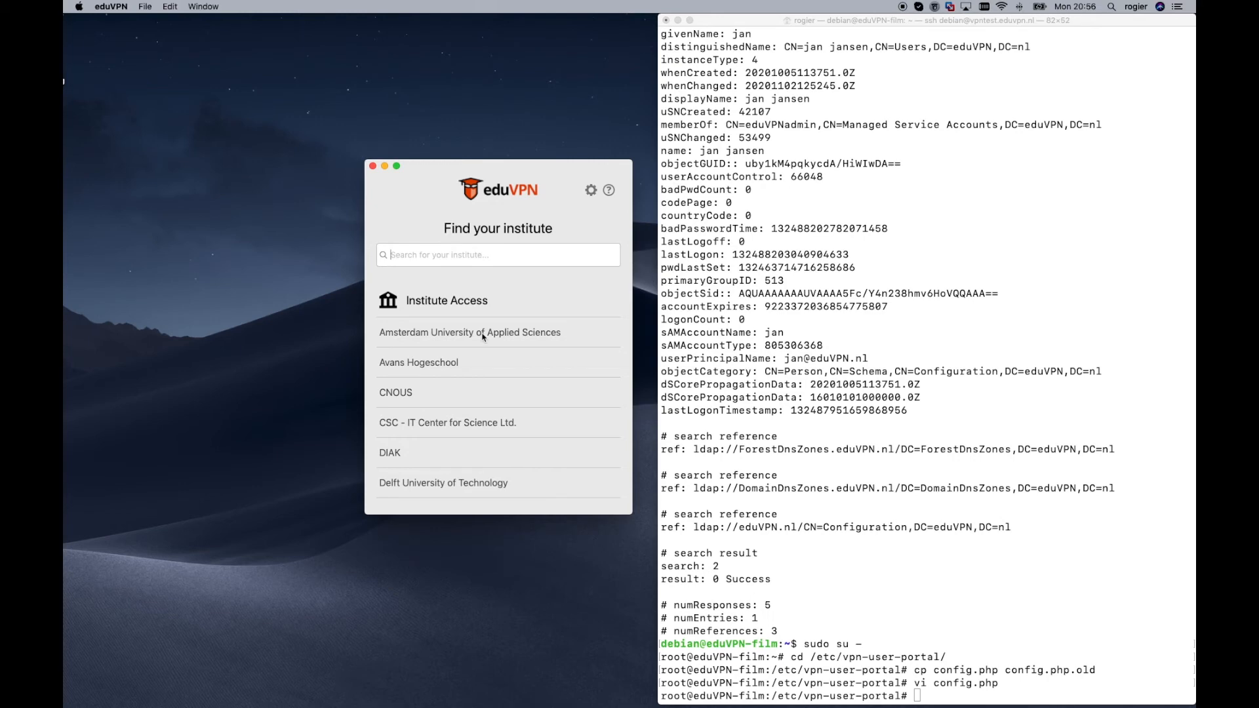
mouse_move(481, 428)
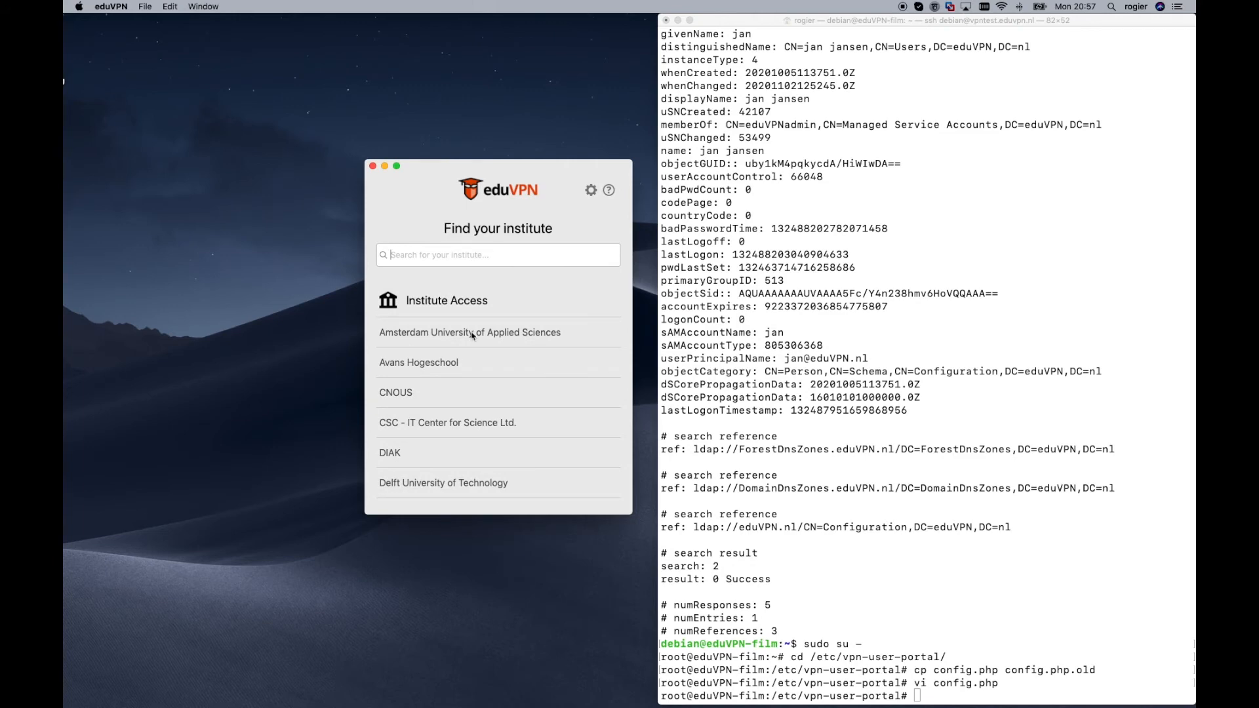
mouse_move(467, 340)
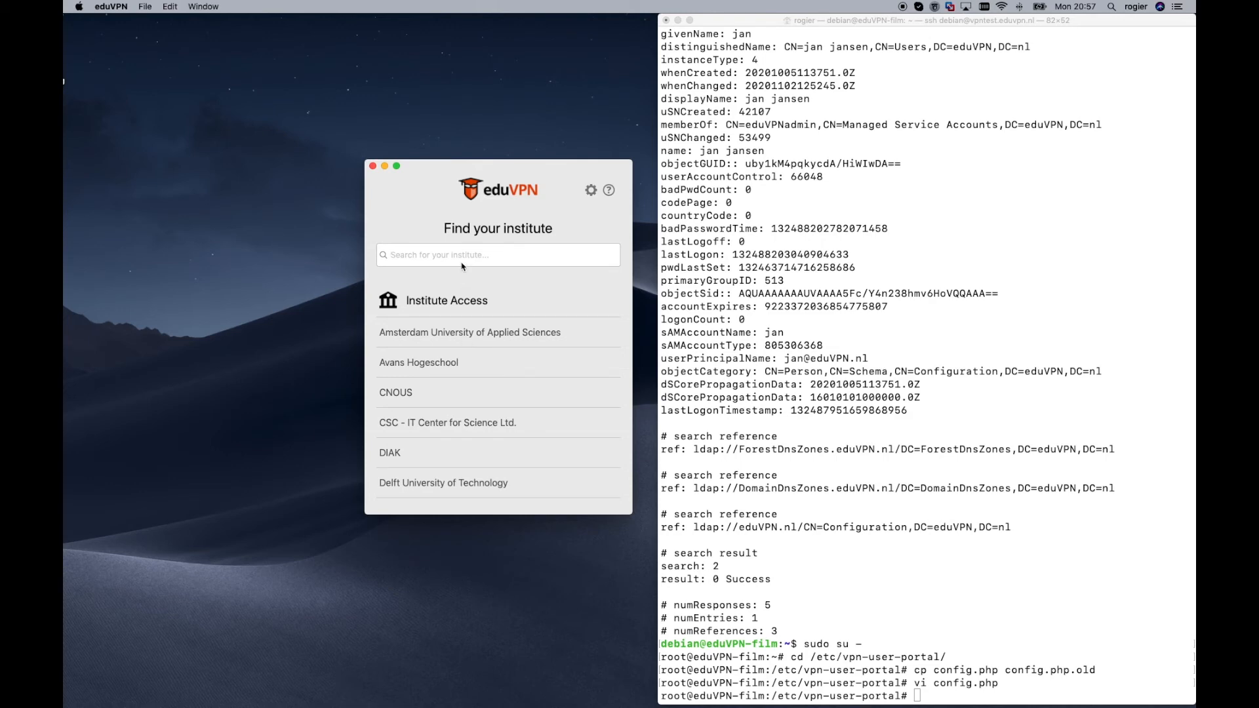
- Enter vpntest.eduvpn.nl as the institute so its OAuth sign-in page opens in Firefox
type("vpntest.eduvp")
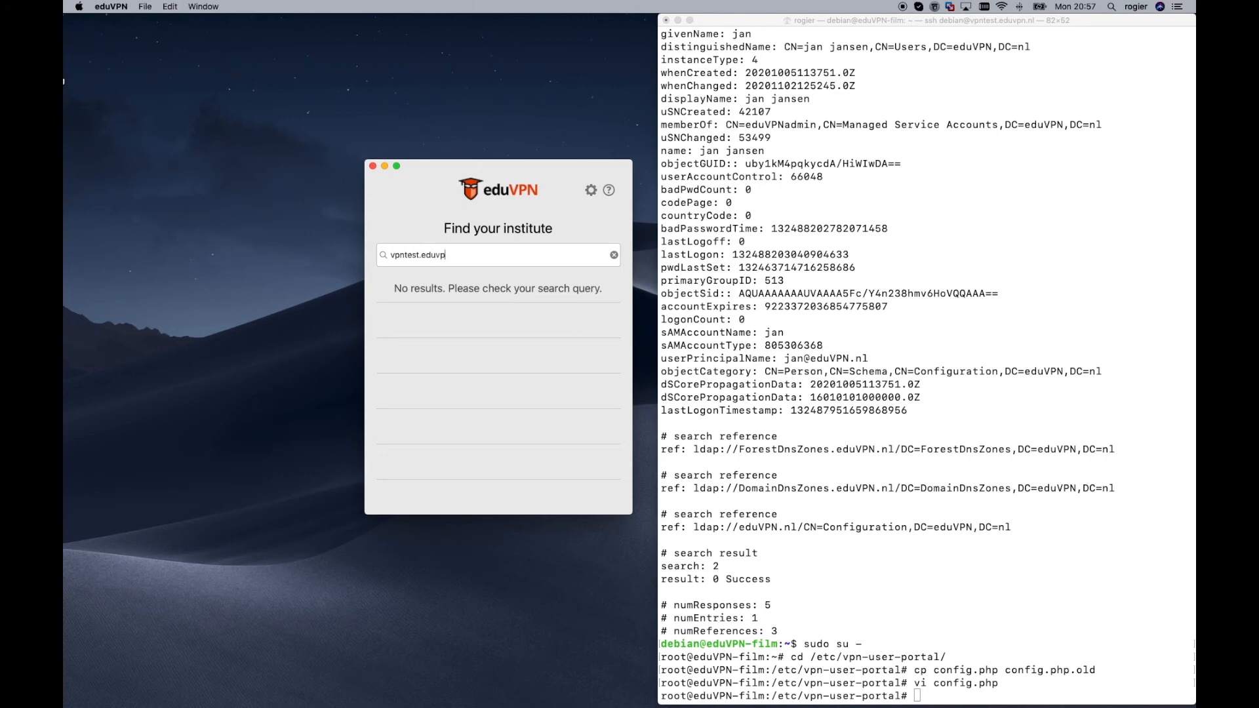
type("n.nl")
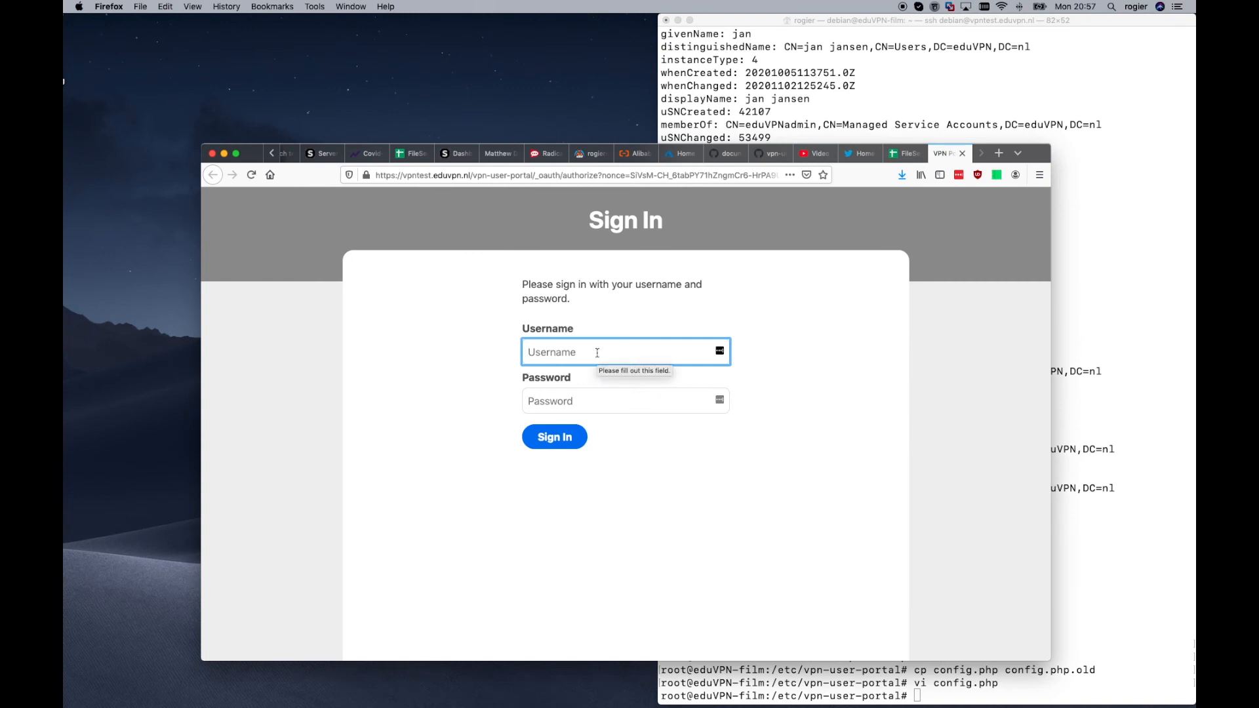
- Sign in as AD user 'rogier', decline LastPass, and approve eduVPN for macOS
type("rogier")
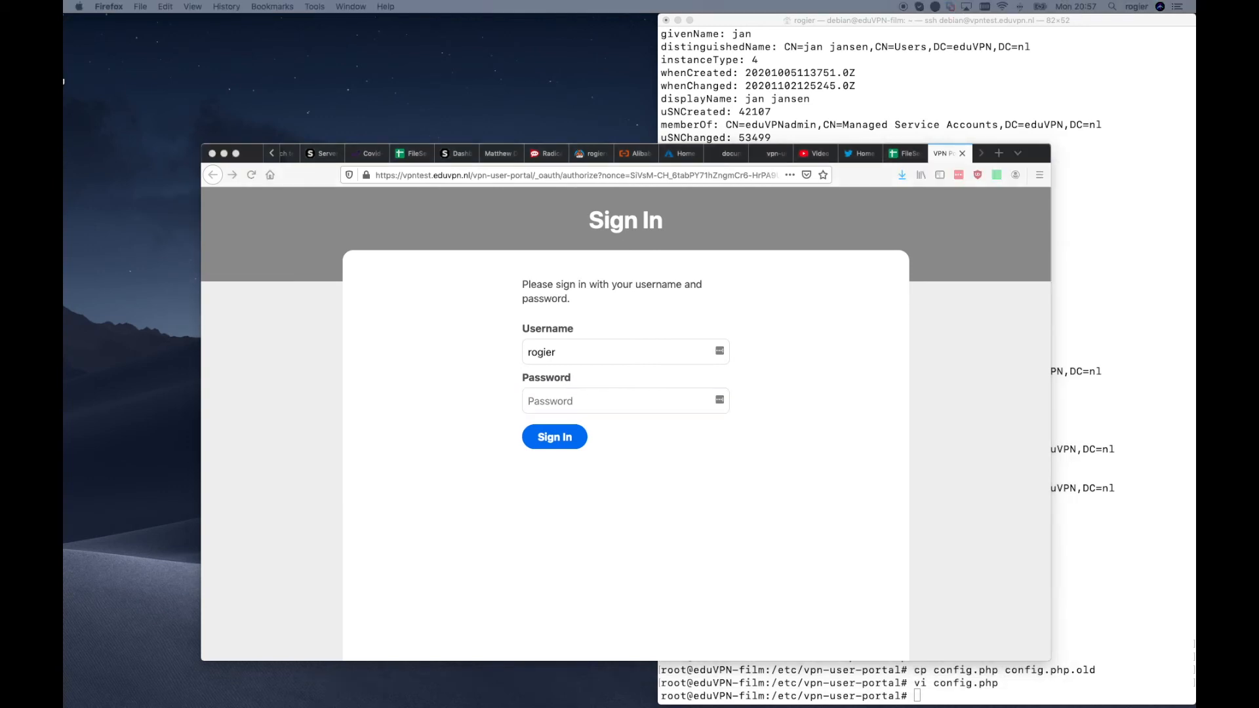
mouse_move(570, 420)
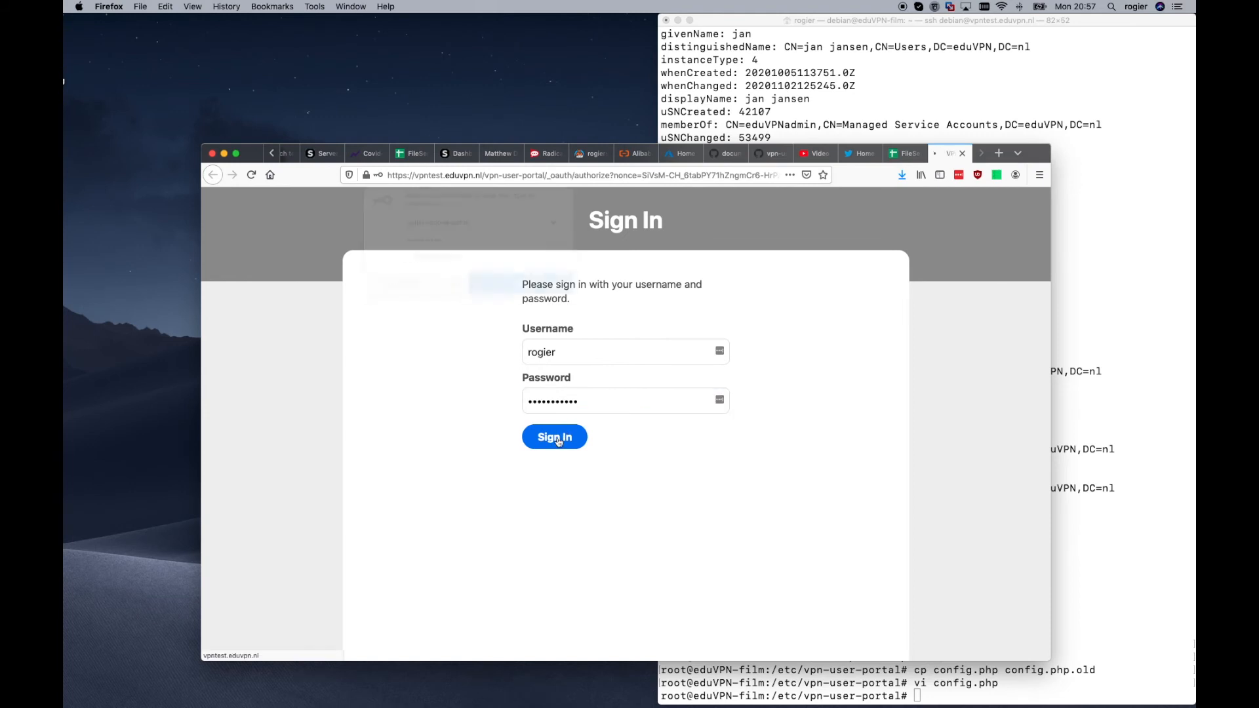
left_click(553, 436)
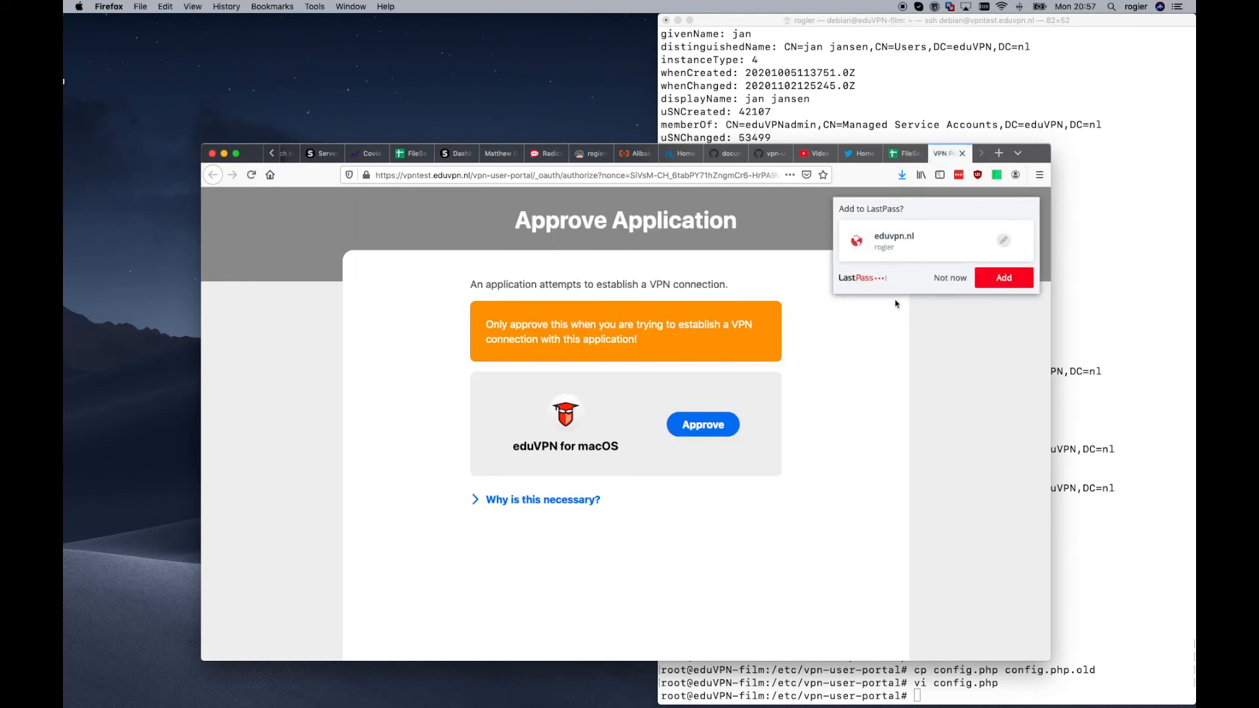
left_click(949, 276)
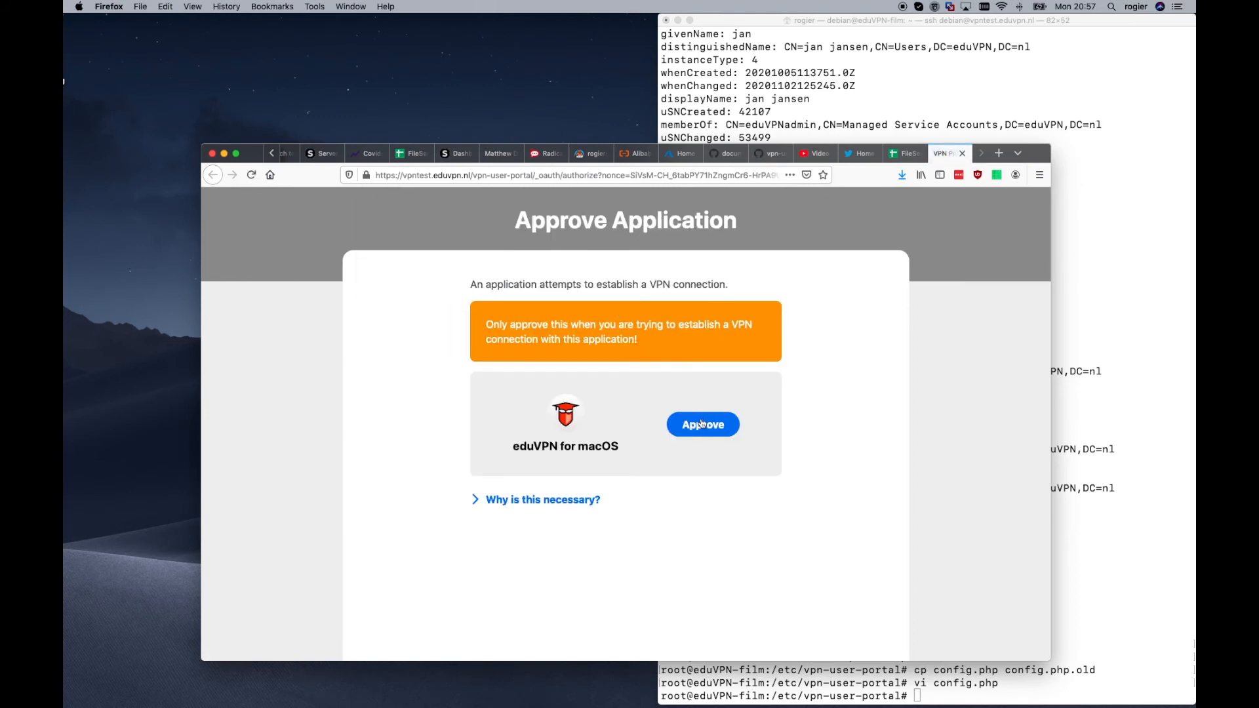
left_click(701, 424)
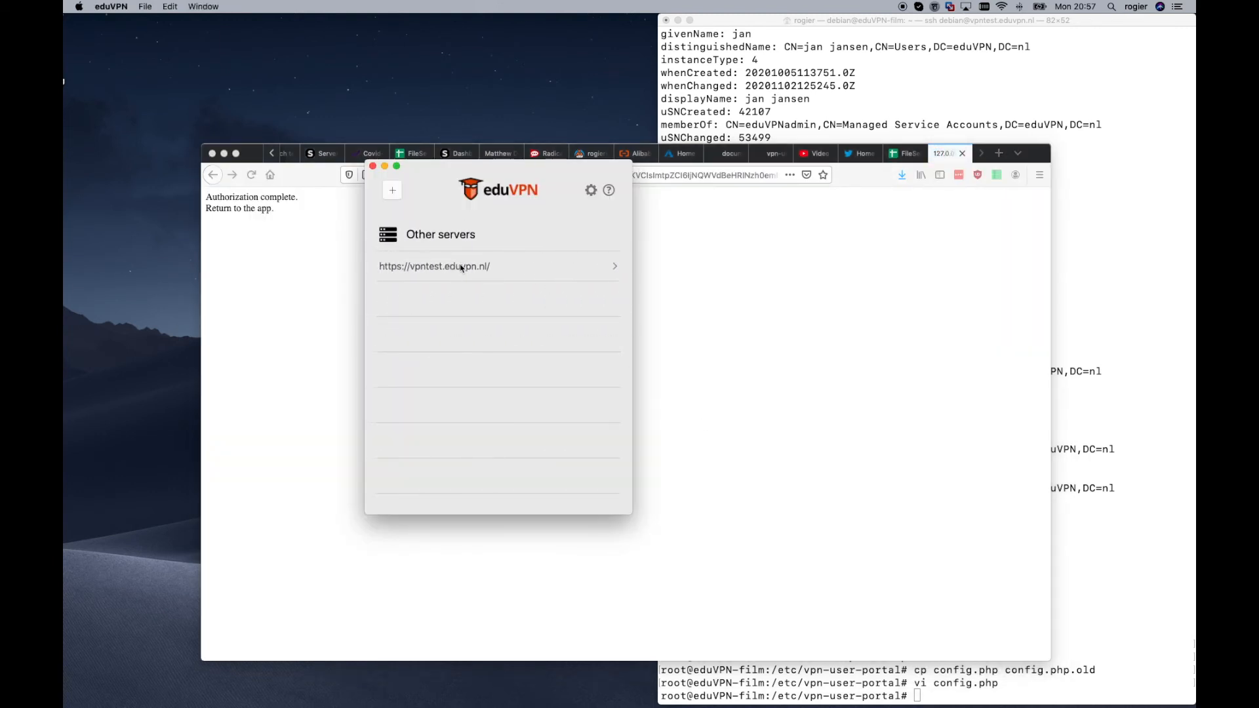
- Connect to vpntest.eduvpn.nl under Other servers, then toggle the connection back to Not connected
left_click(434, 266)
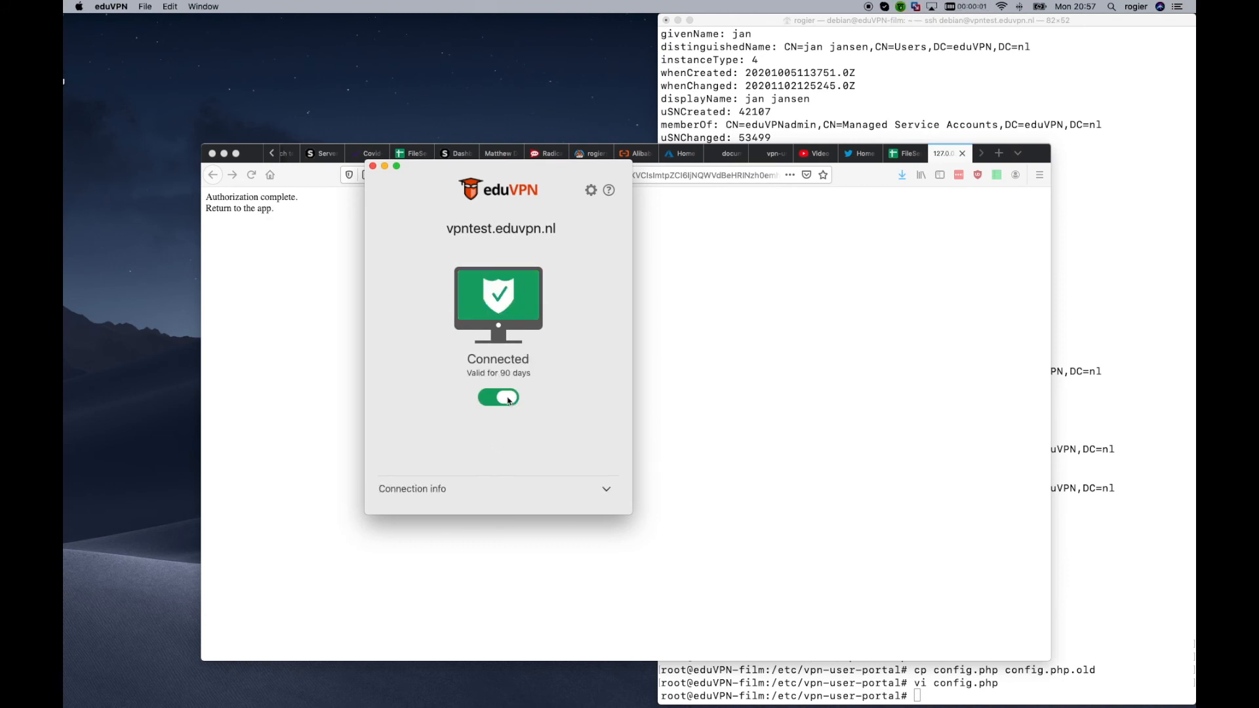
left_click(499, 396)
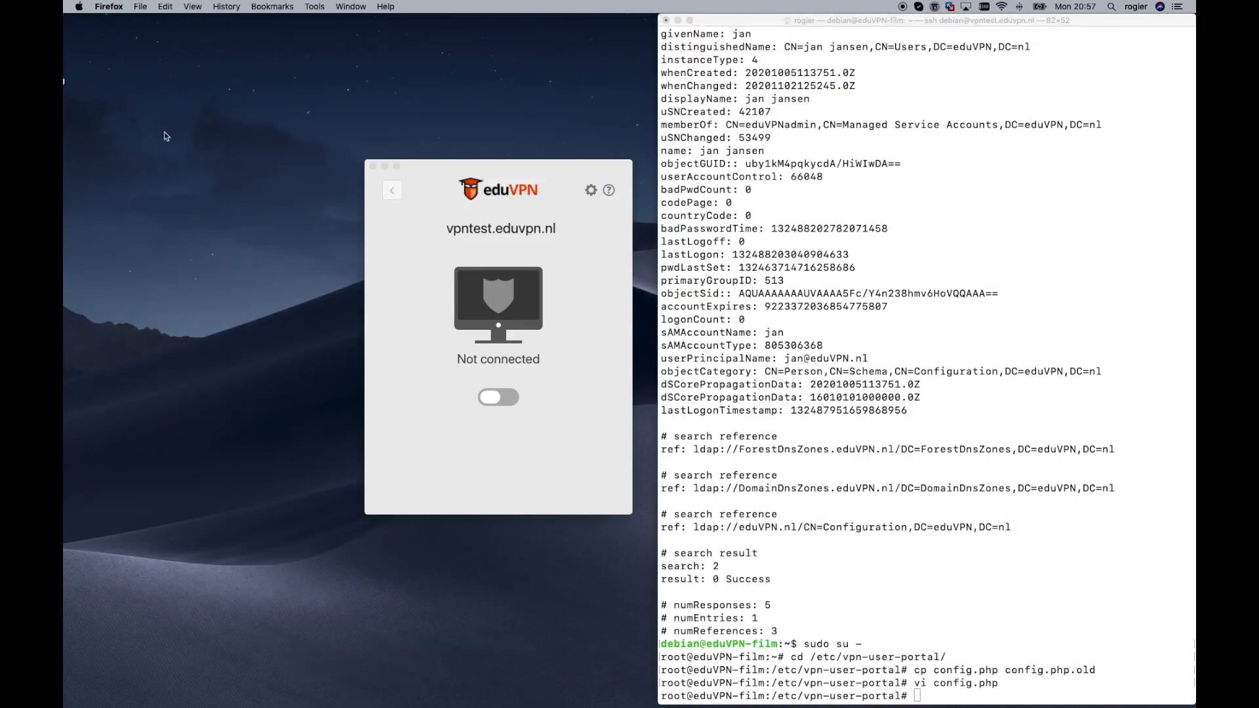
left_click(350, 7)
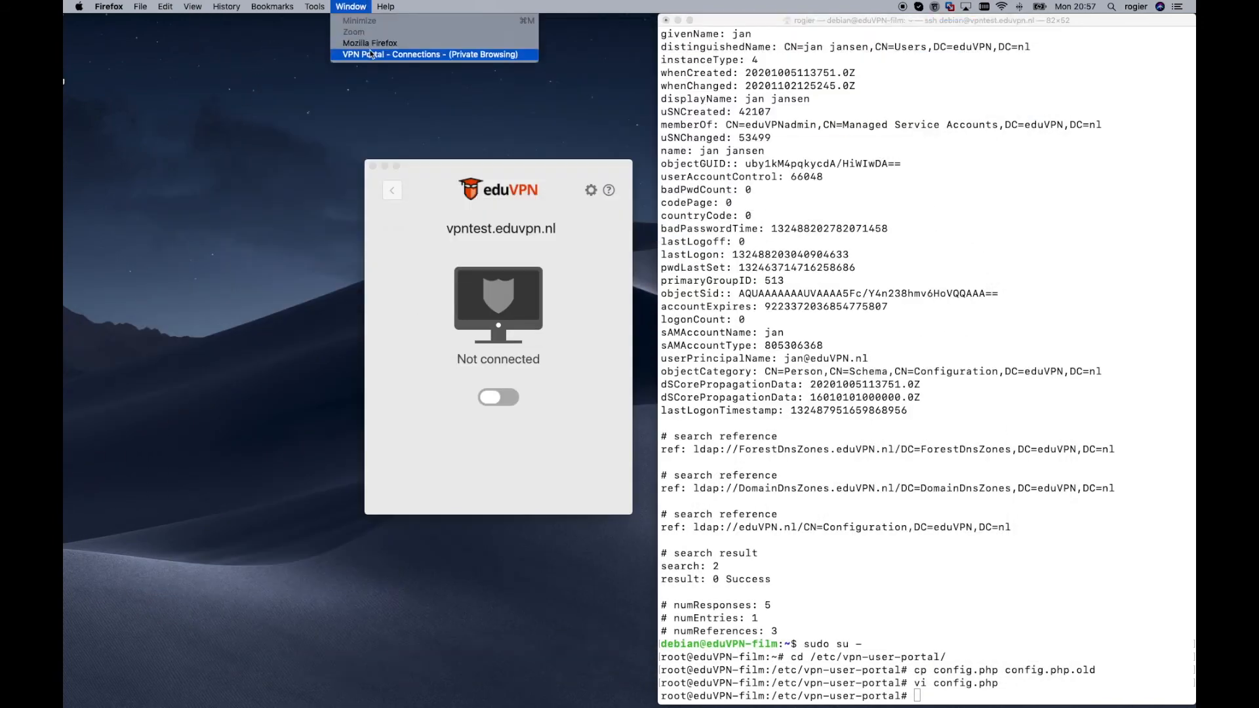
- Bring the VPN Portal browser window forward, go back and follow the LDAP documentation link
left_click(430, 54)
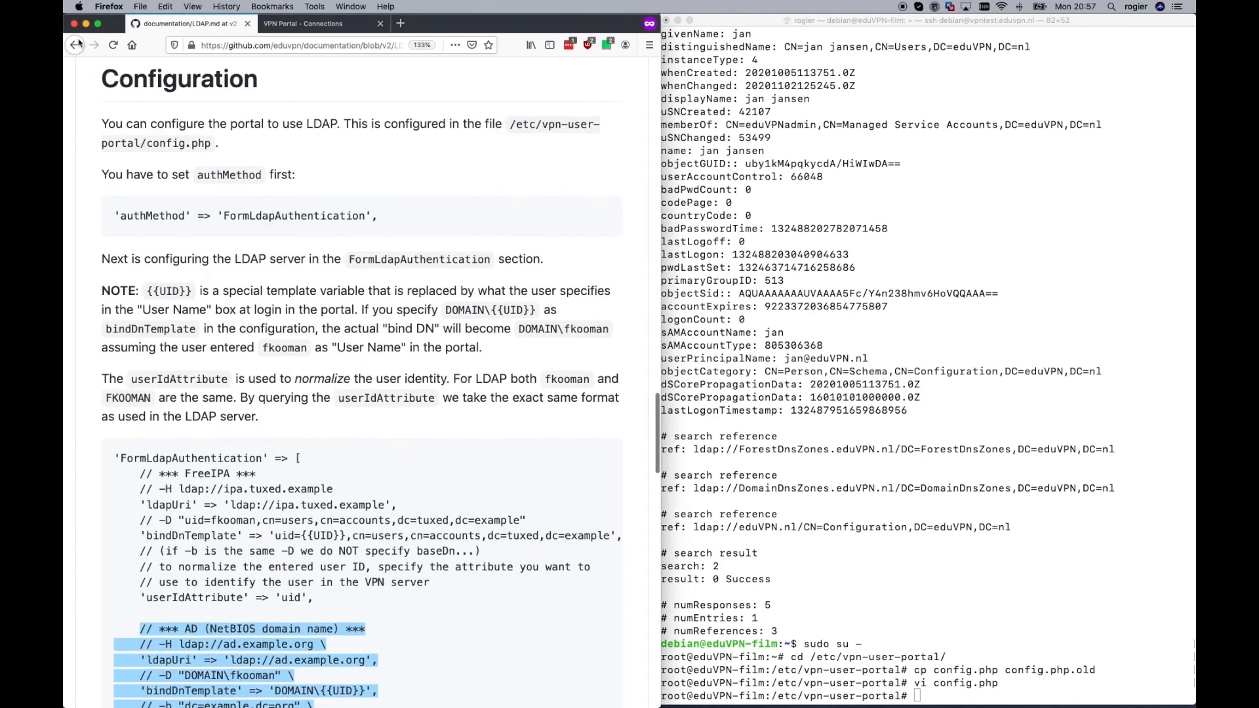
left_click(73, 45)
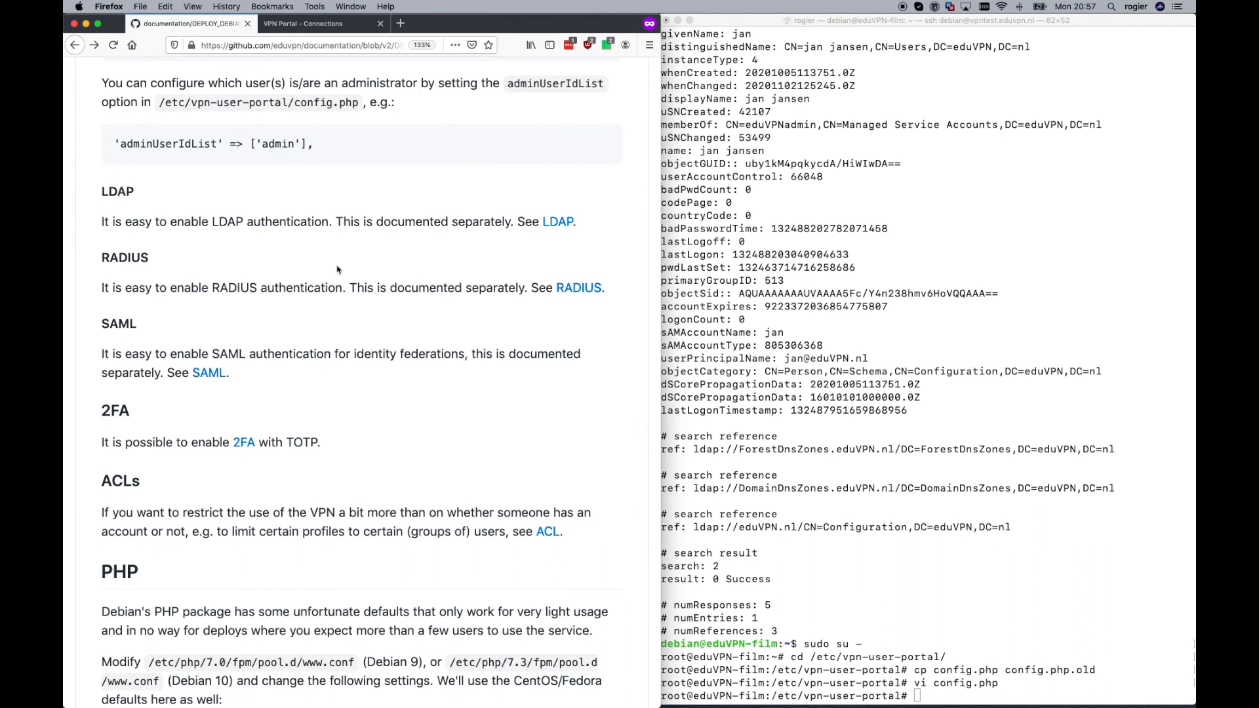
mouse_move(418, 283)
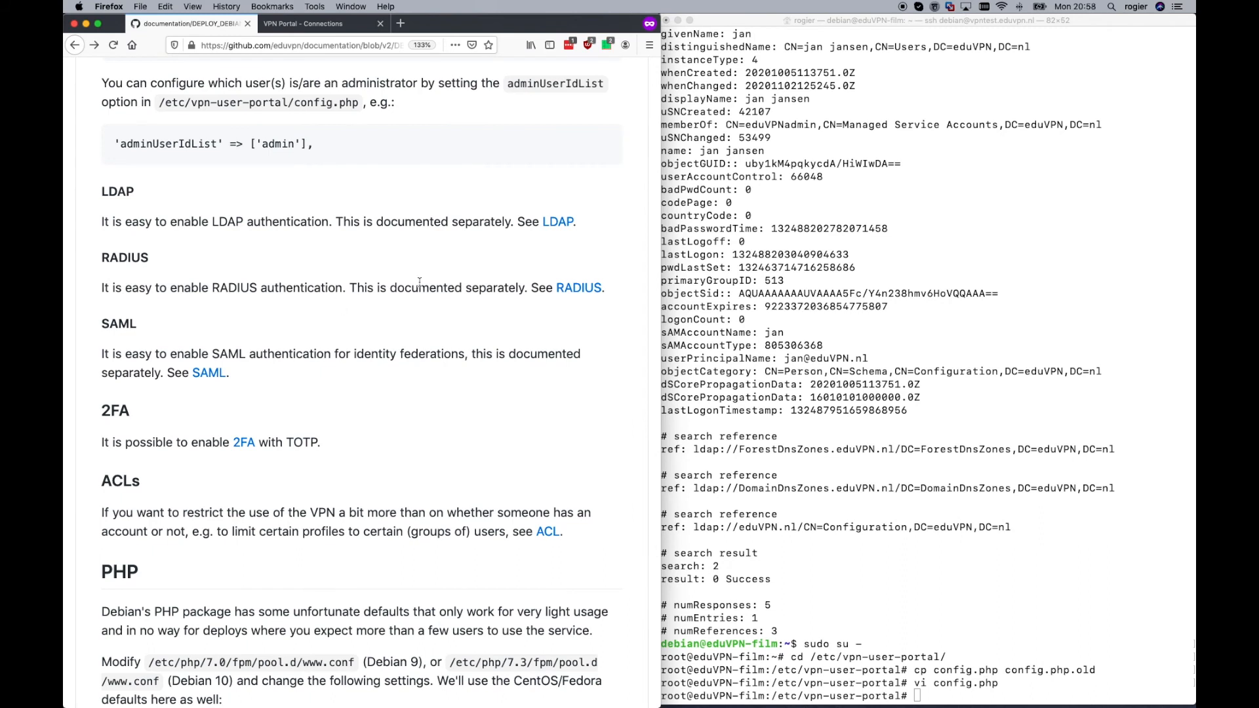
left_click(557, 222)
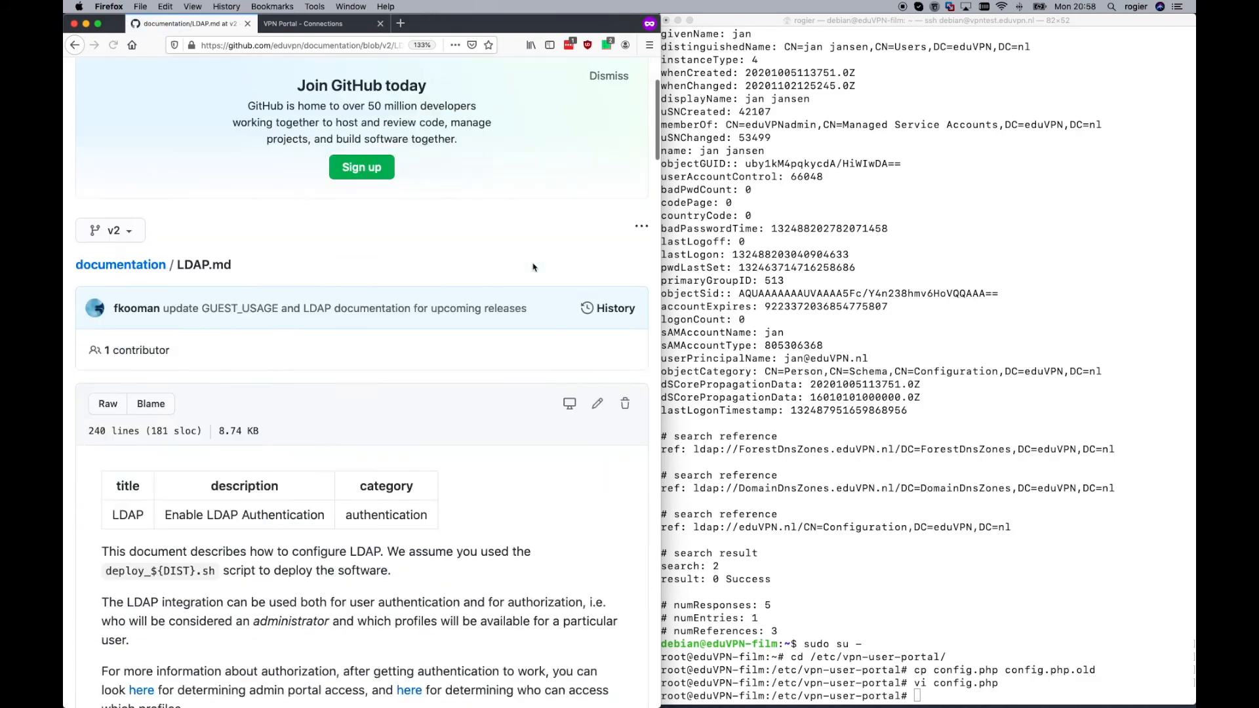
- Scroll the LDAP.md guide through Configuration and the self-signed CA certificate section
scroll("down", 3)
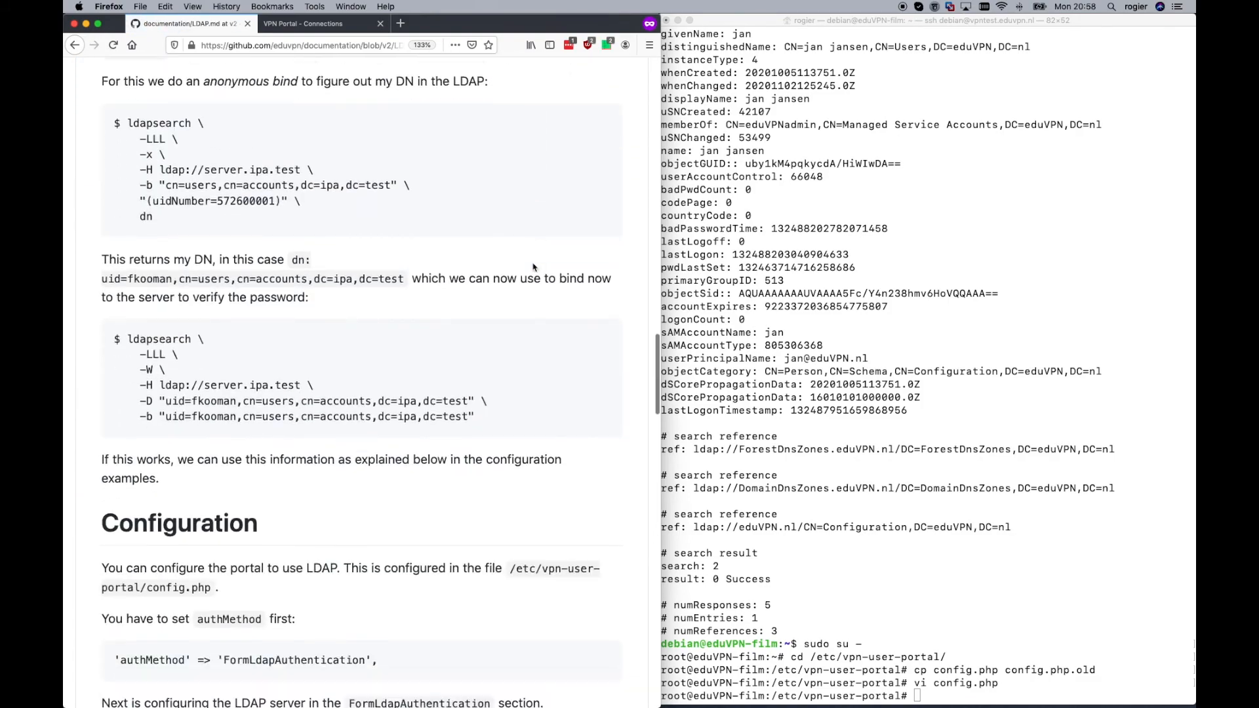
scroll("down", 3)
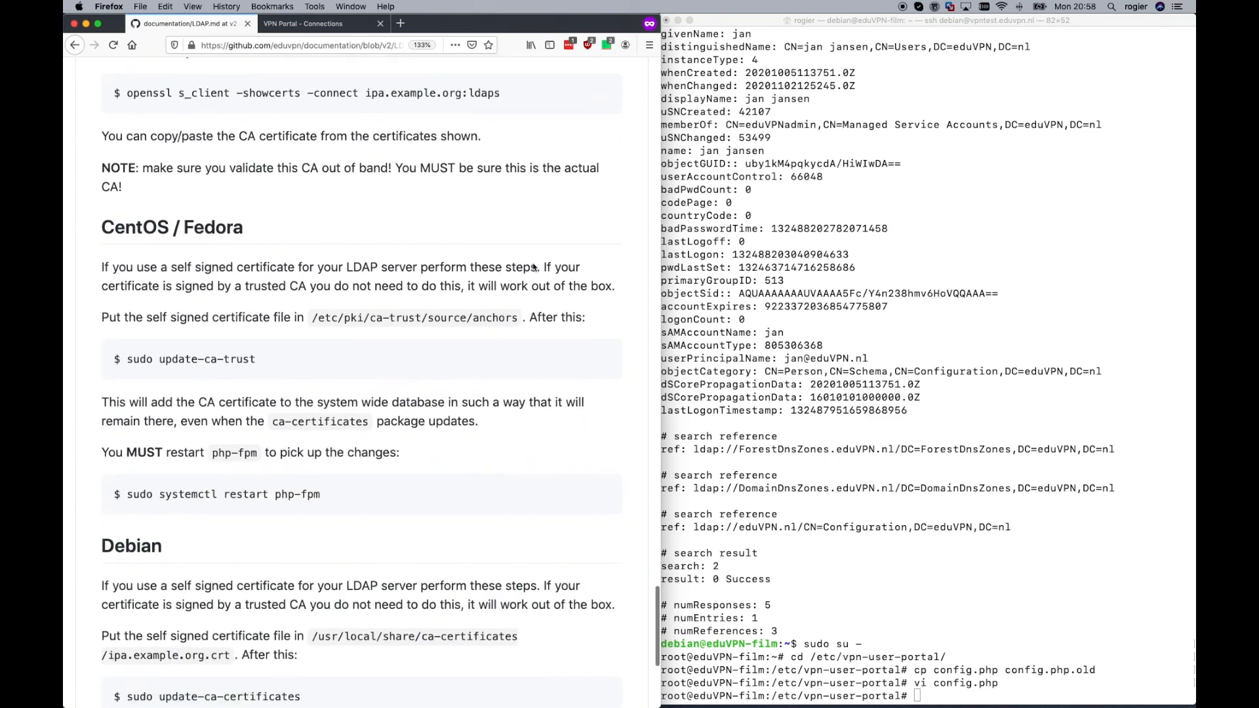
scroll("up", 3)
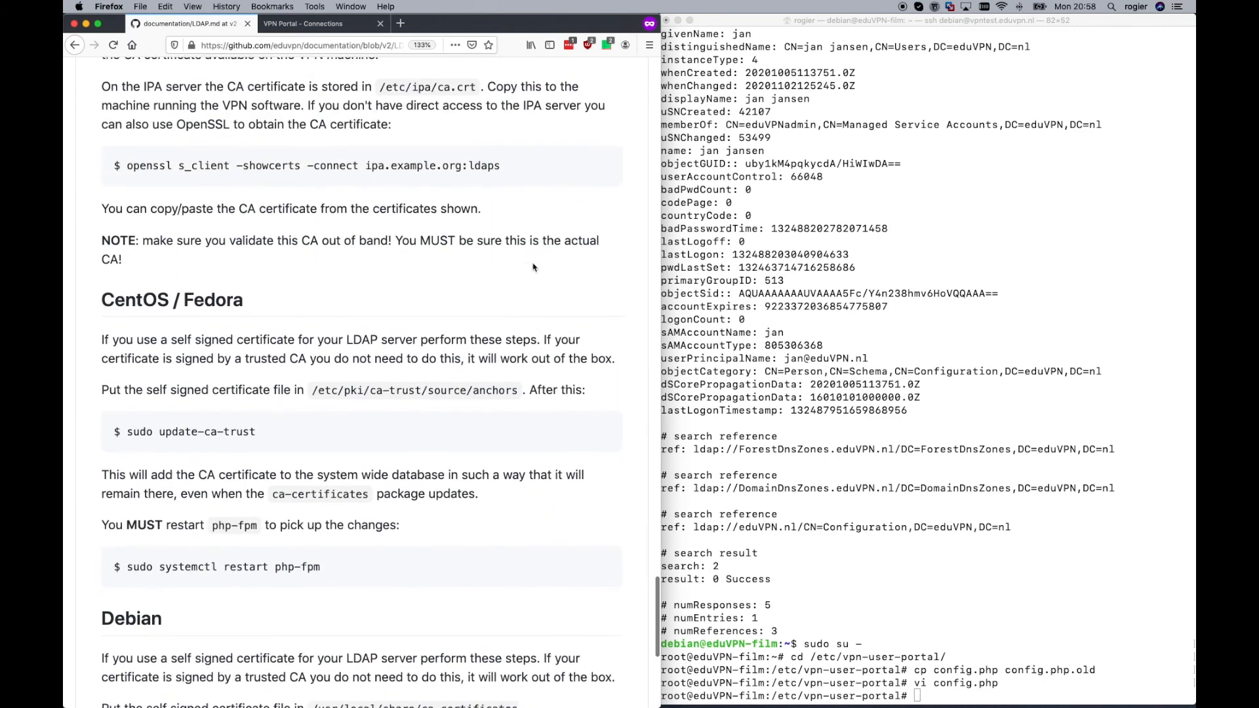
scroll("up", 3)
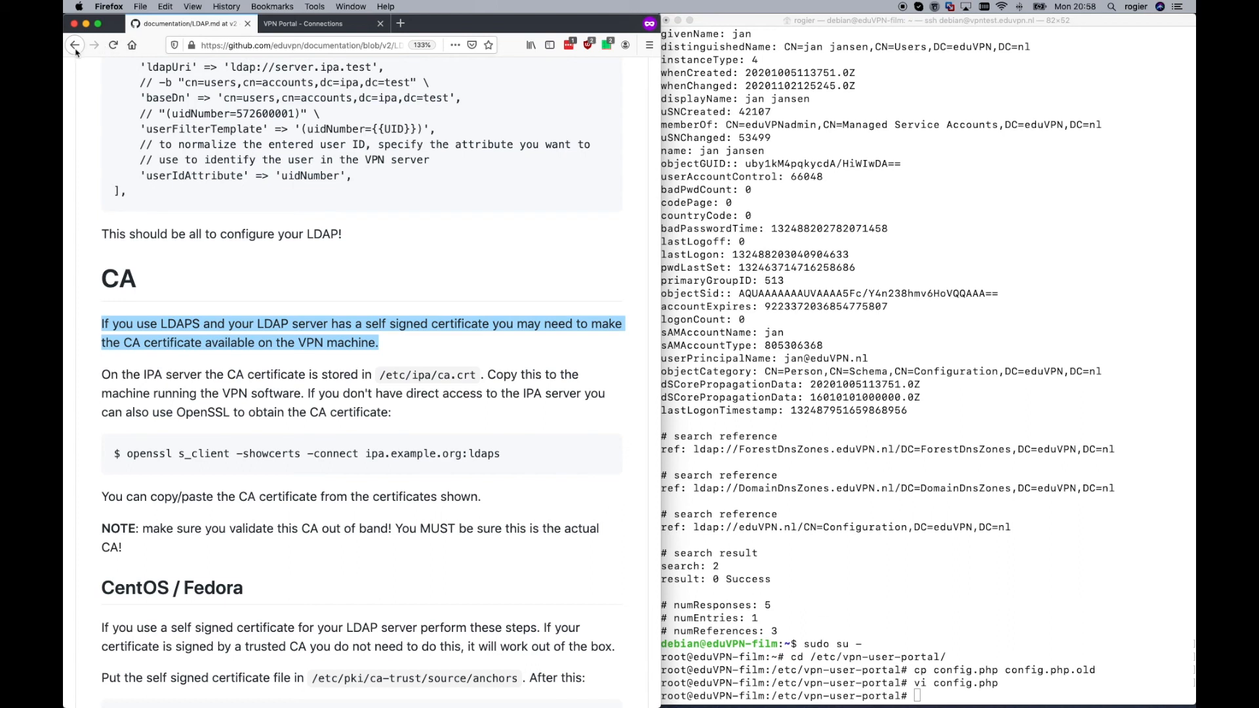
mouse_move(76, 45)
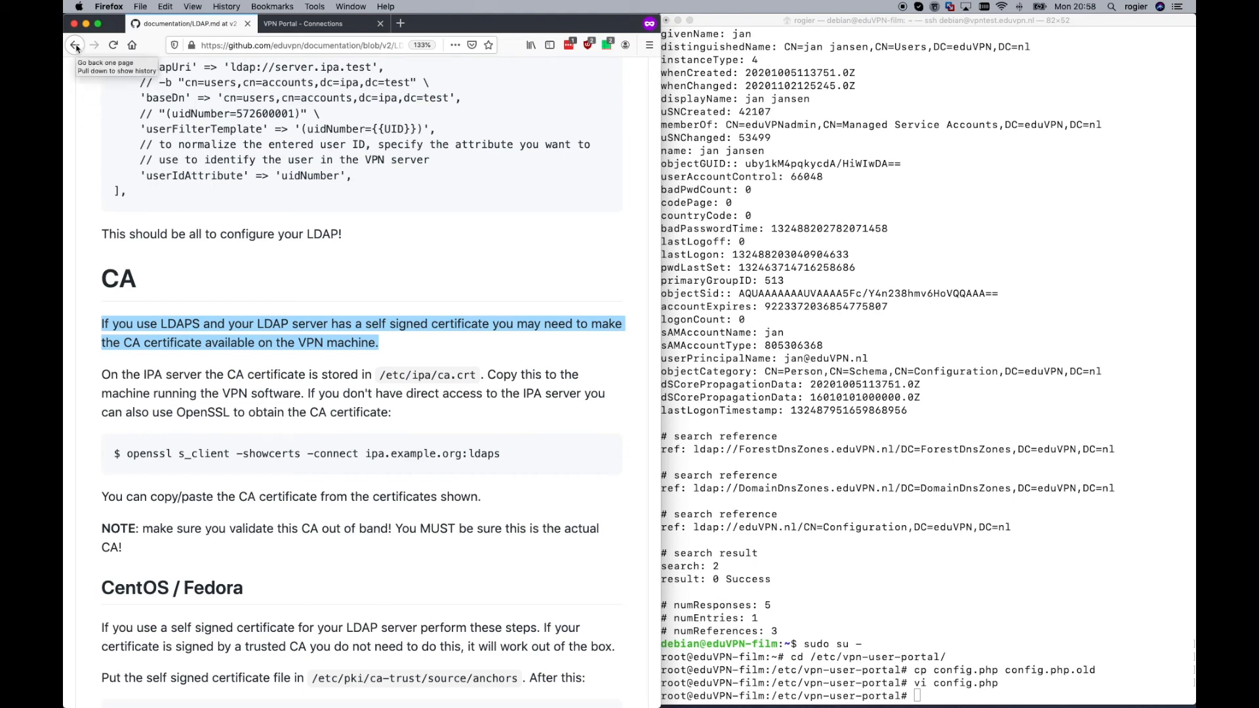
- Return to the Debian deploy guide and follow its PROFILE_CONFIG link
left_click(75, 44)
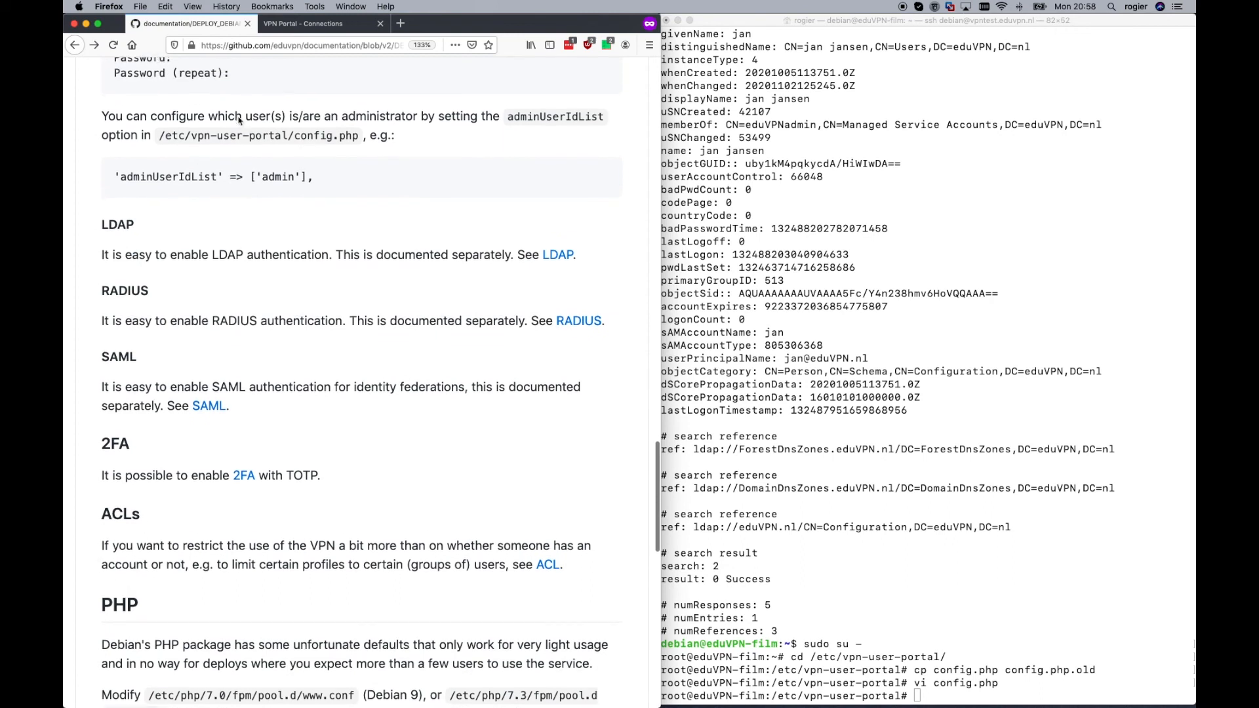
scroll("up", 3)
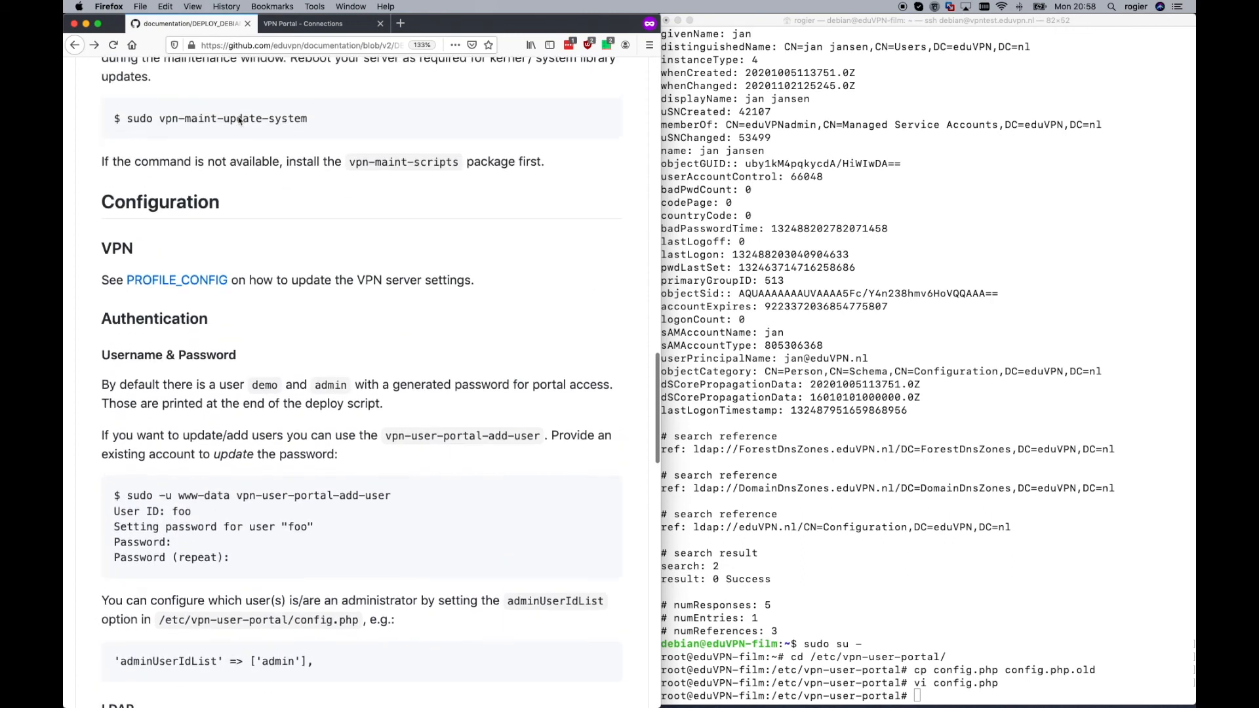
scroll("up", 3)
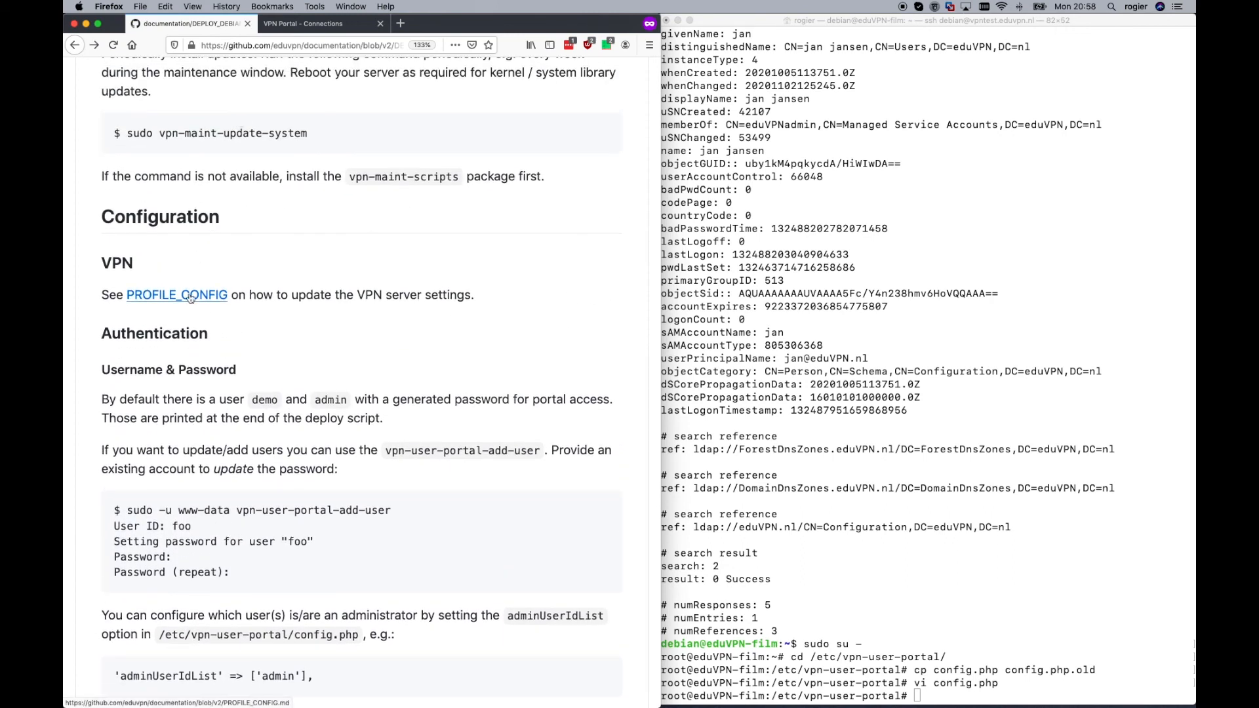
left_click(176, 295)
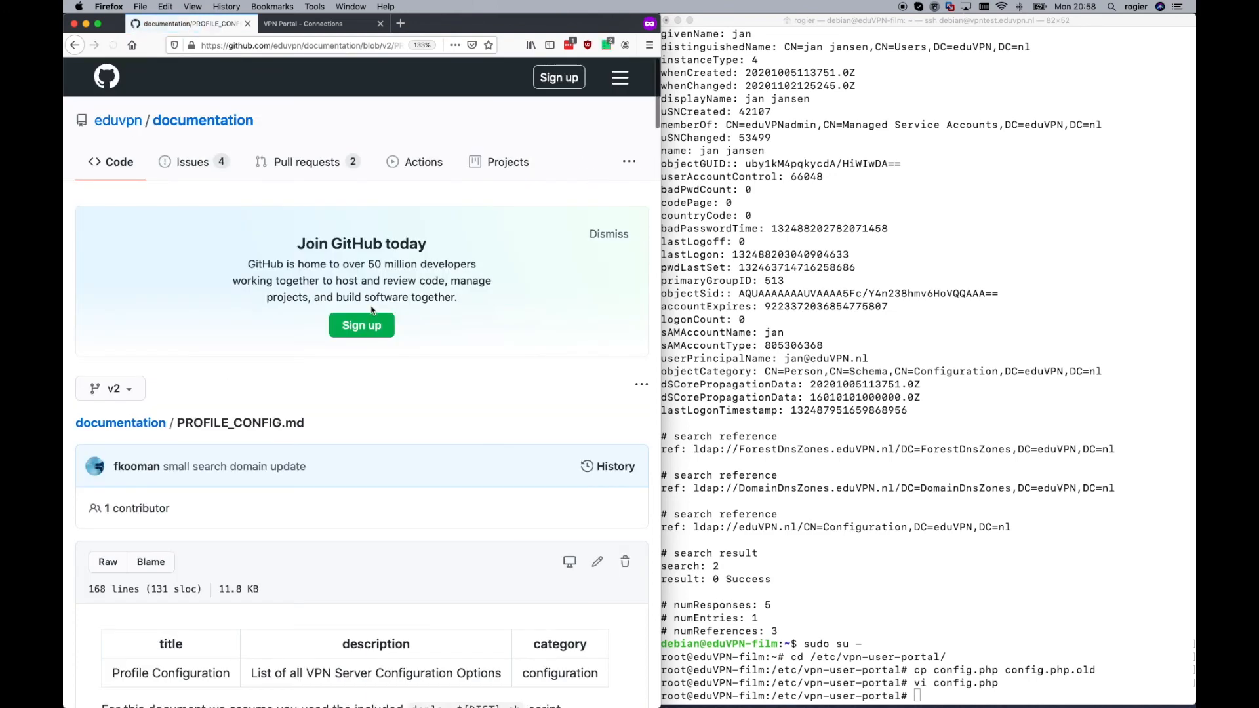
- Scroll through the profile Options table, marking the range option, then return to the top
scroll("down", 3)
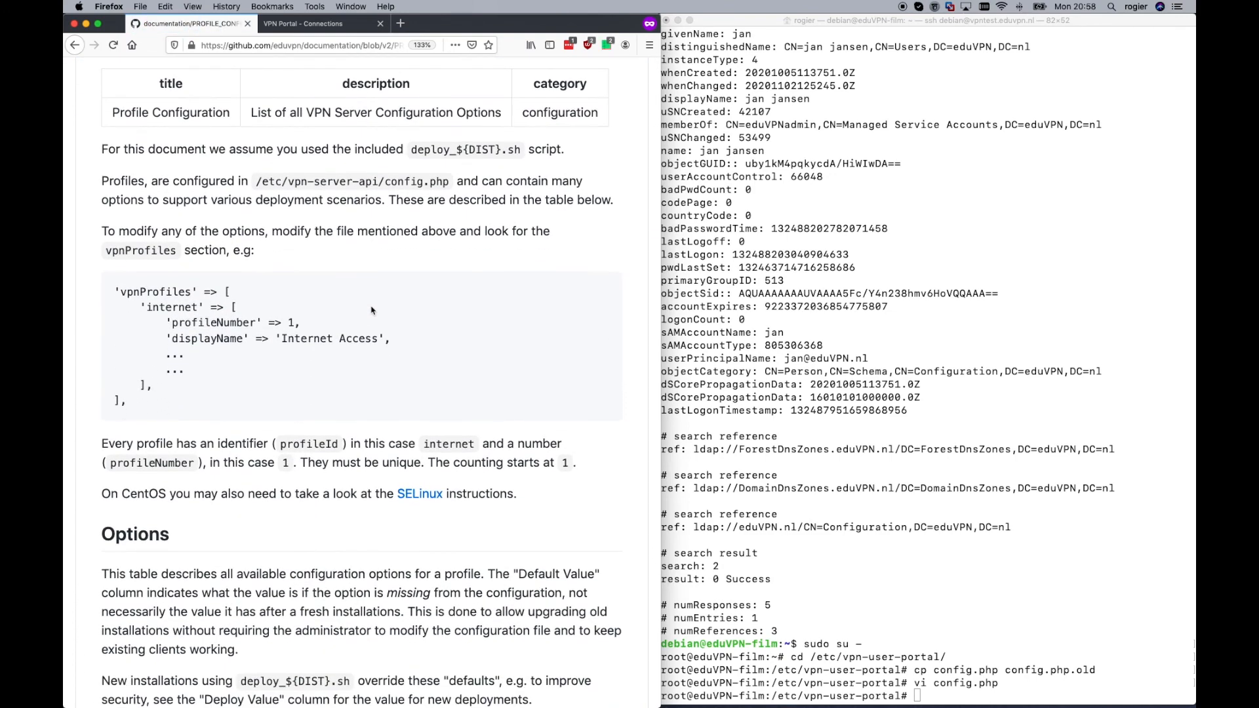
scroll("down", 3)
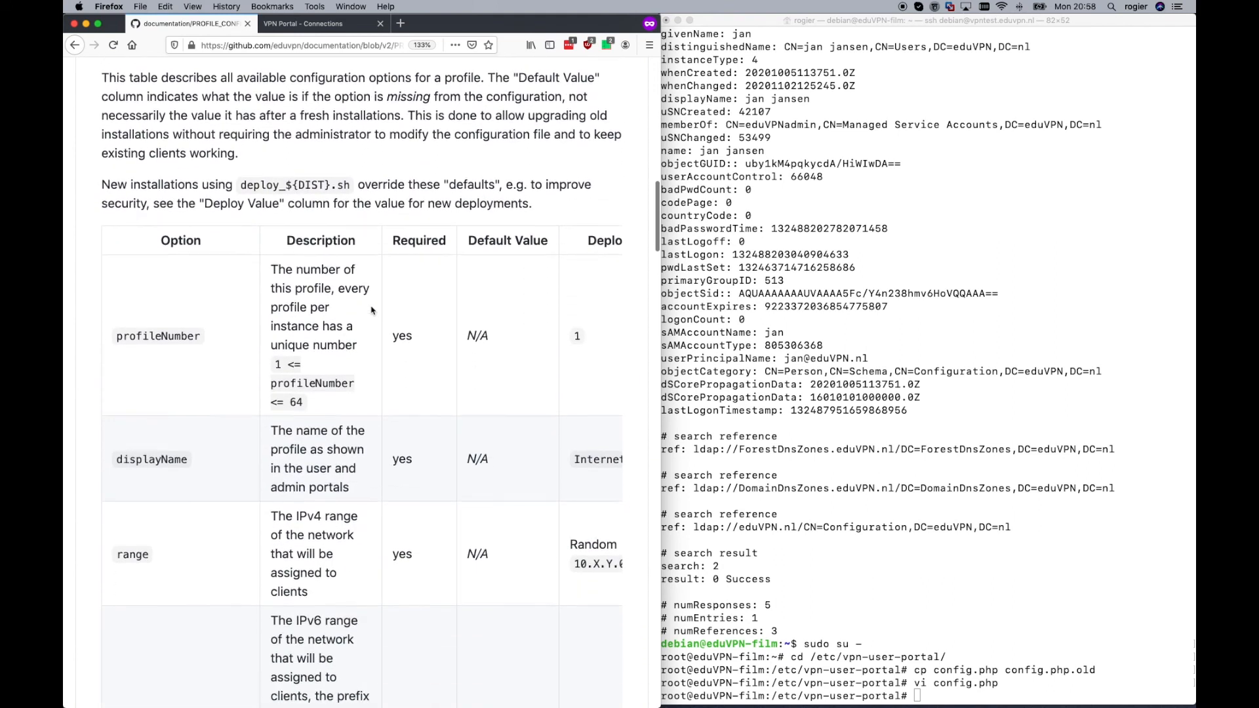
scroll("down", 3)
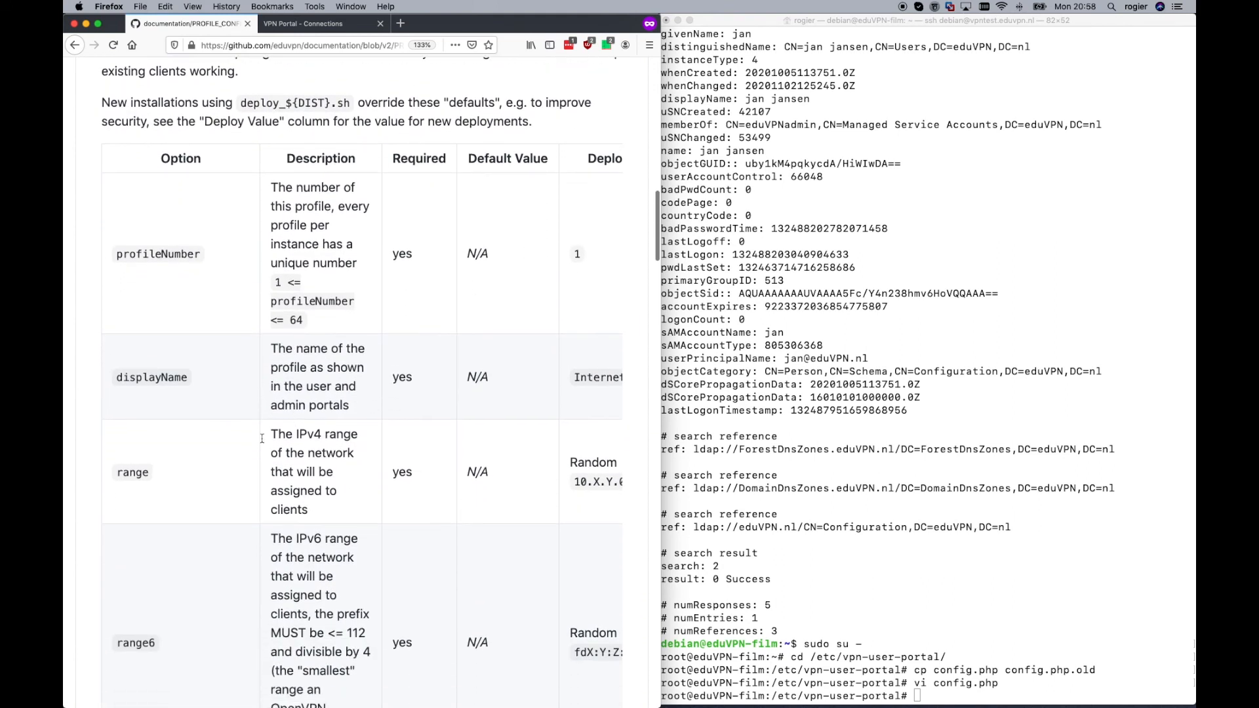
double_click(131, 472)
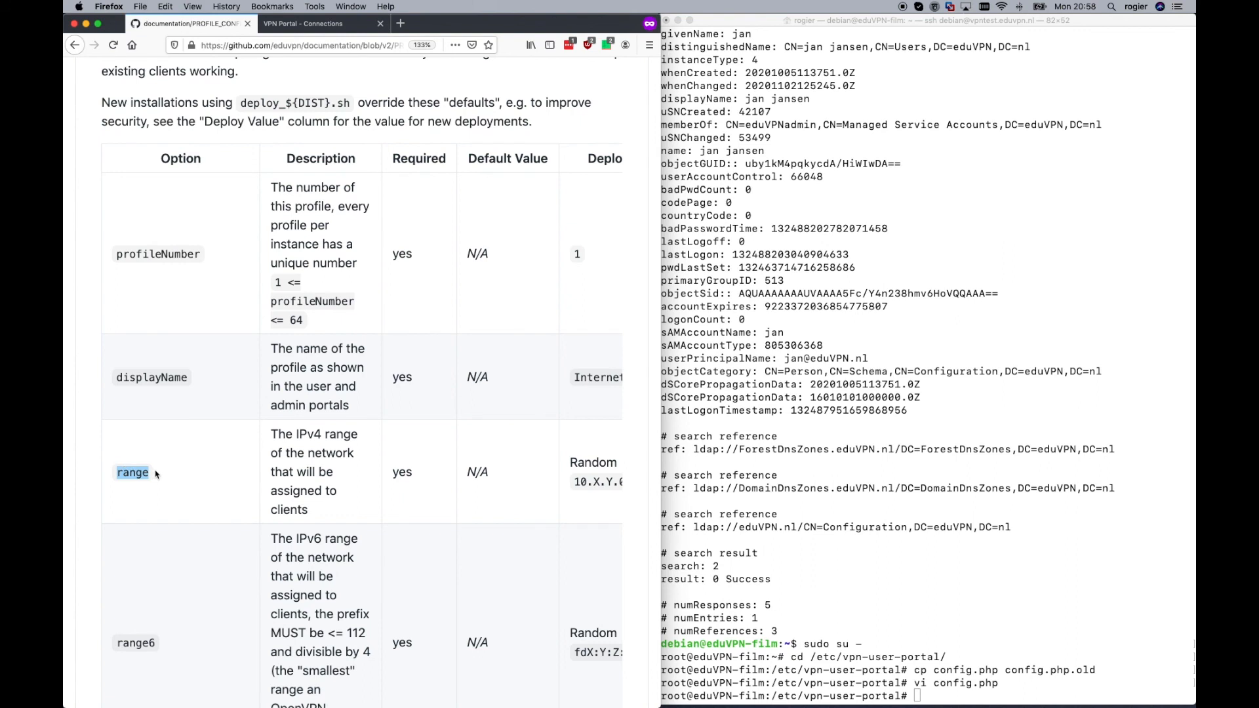
scroll("down", 3)
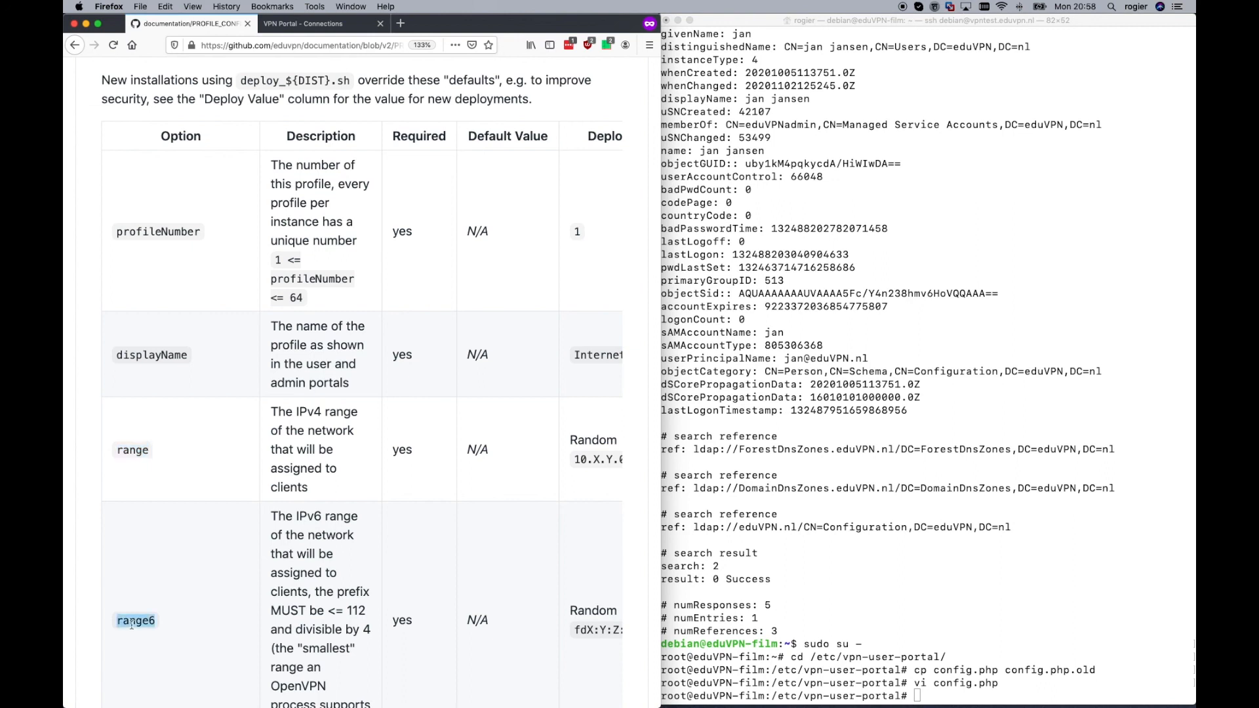
scroll("down", 3)
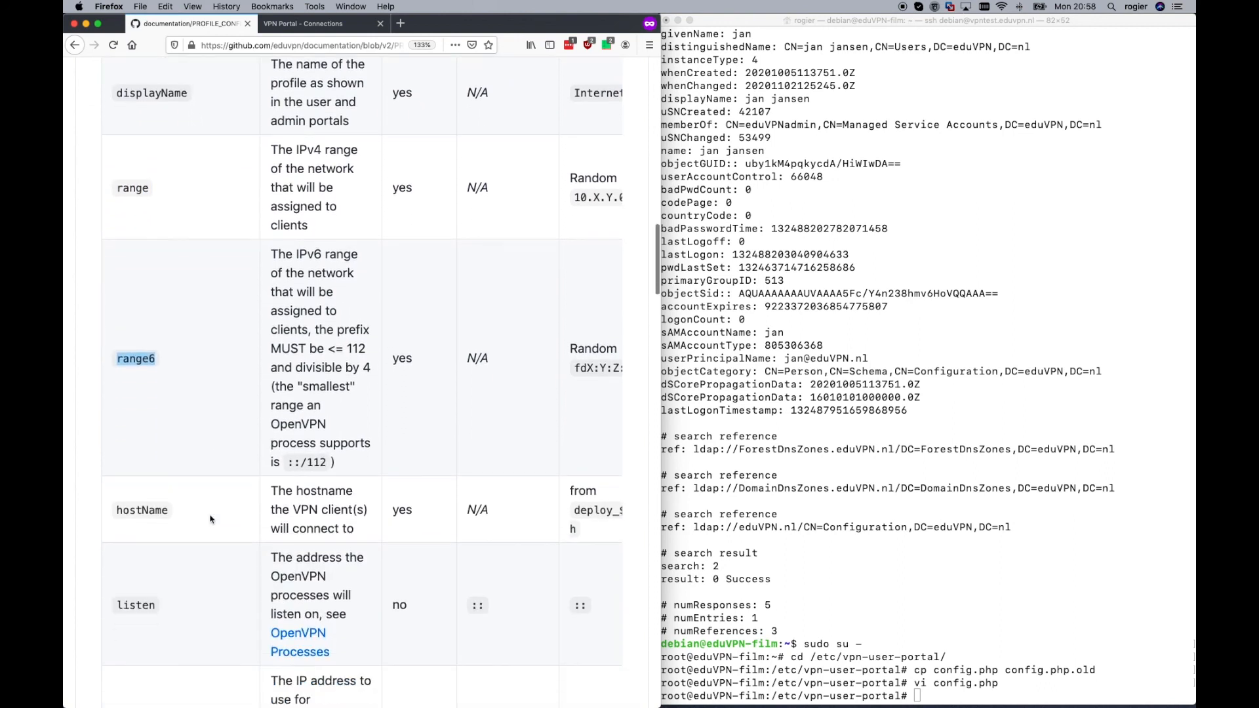
scroll("down", 3)
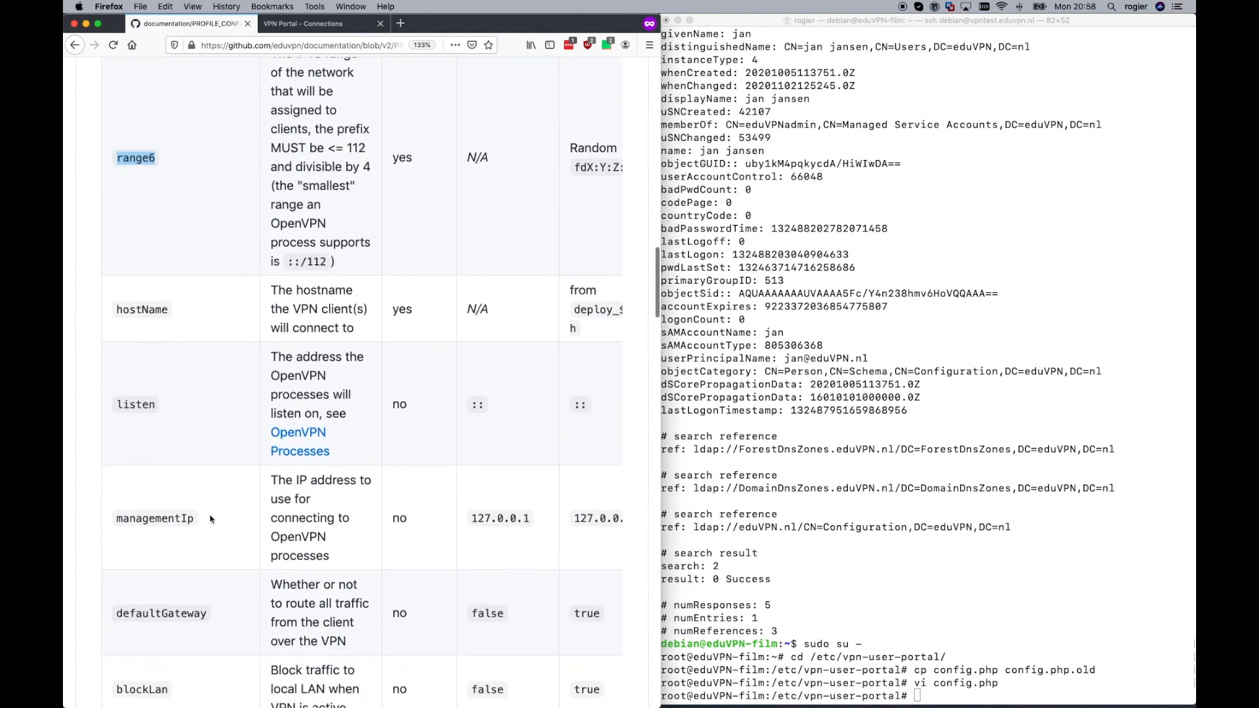
scroll("up", 3)
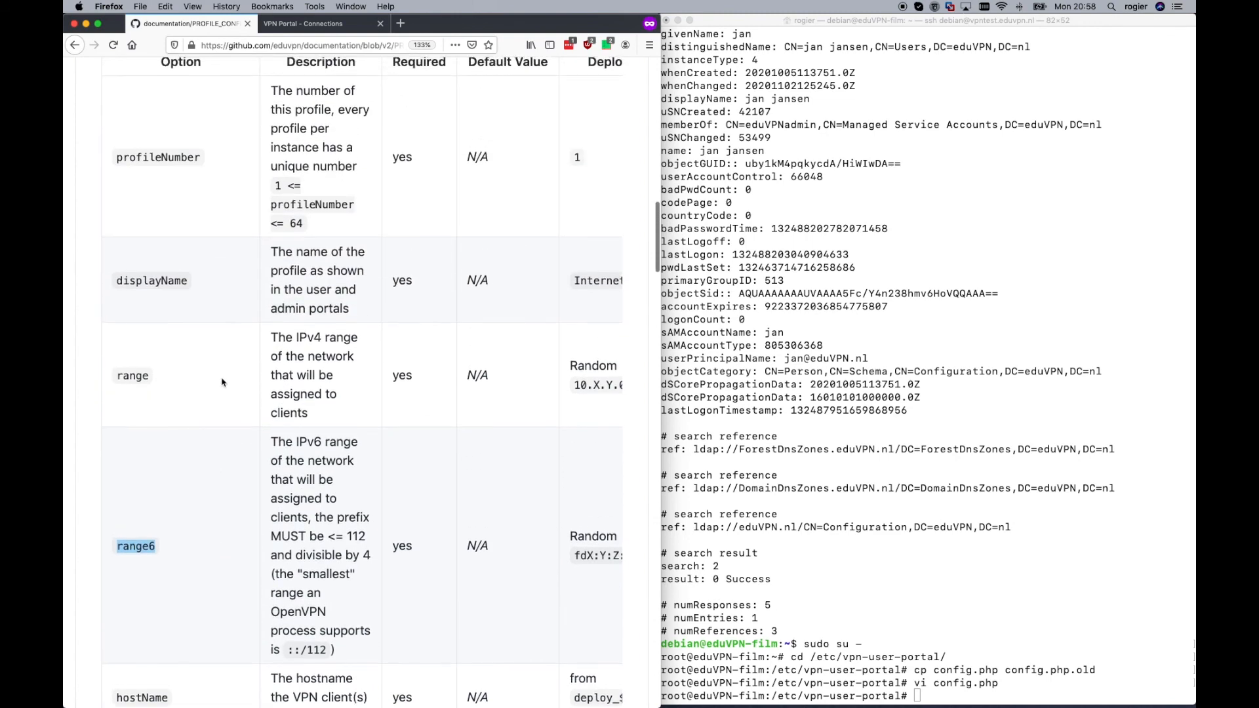
scroll("up", 3)
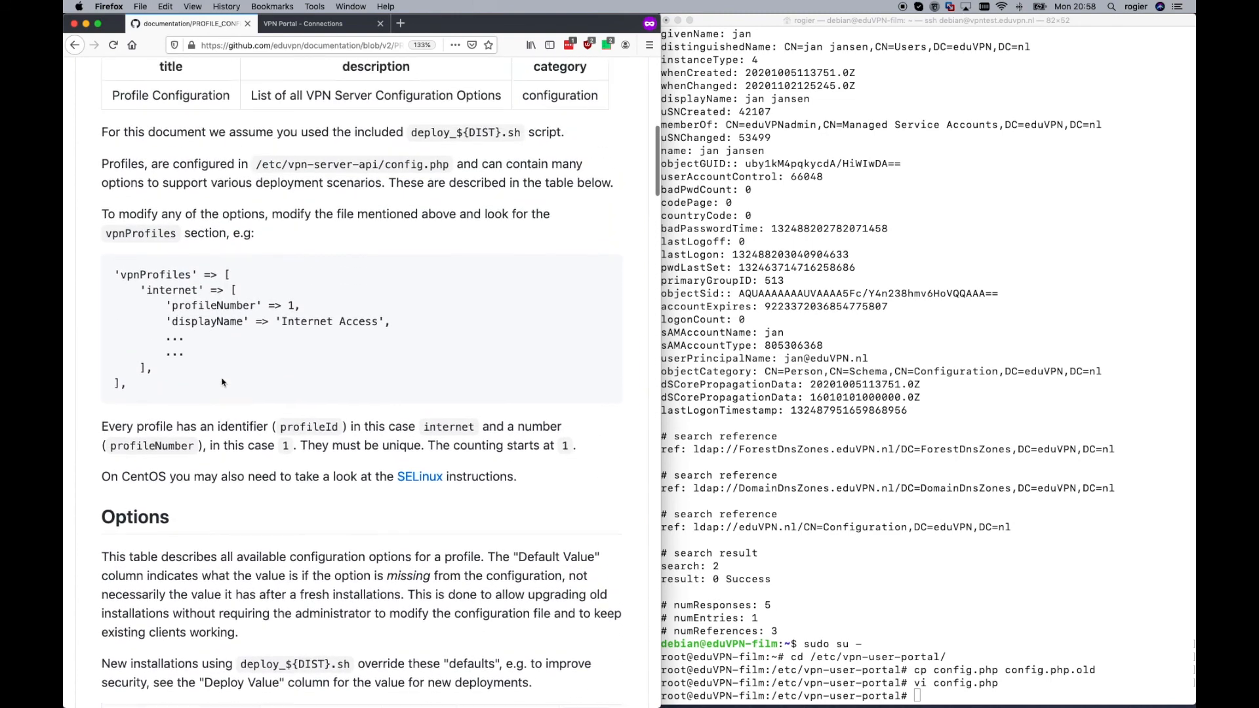
scroll("up", 3)
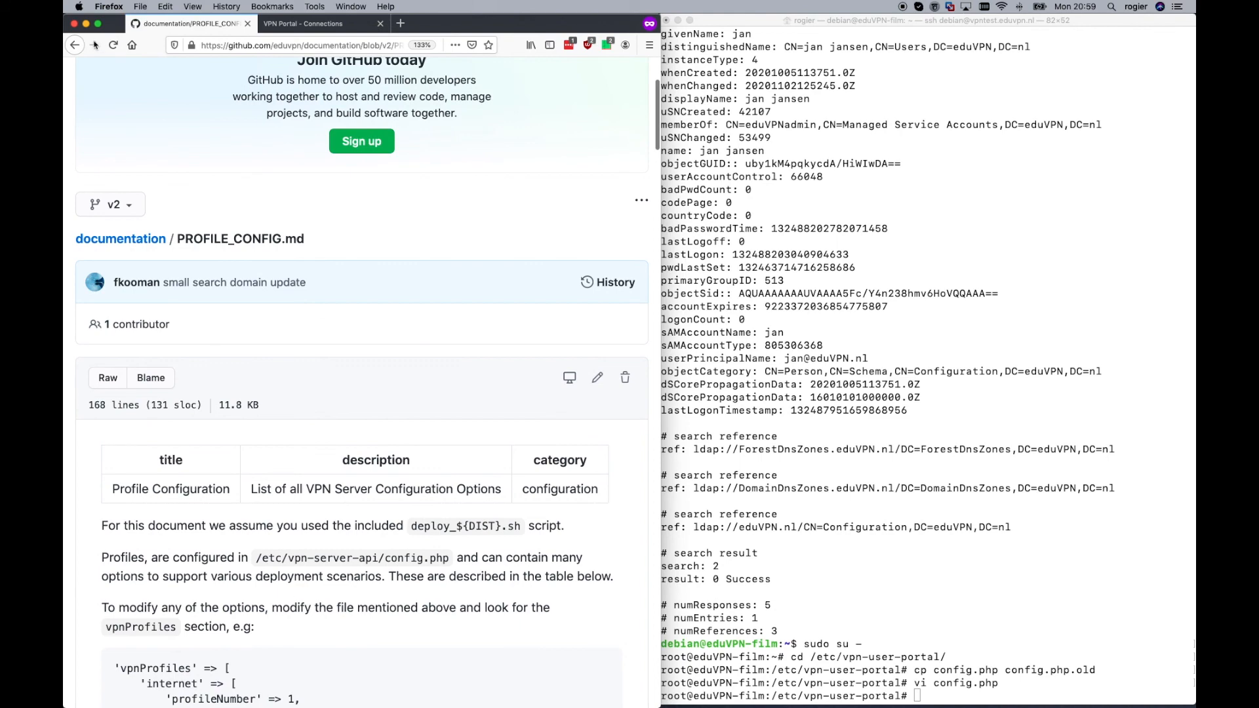